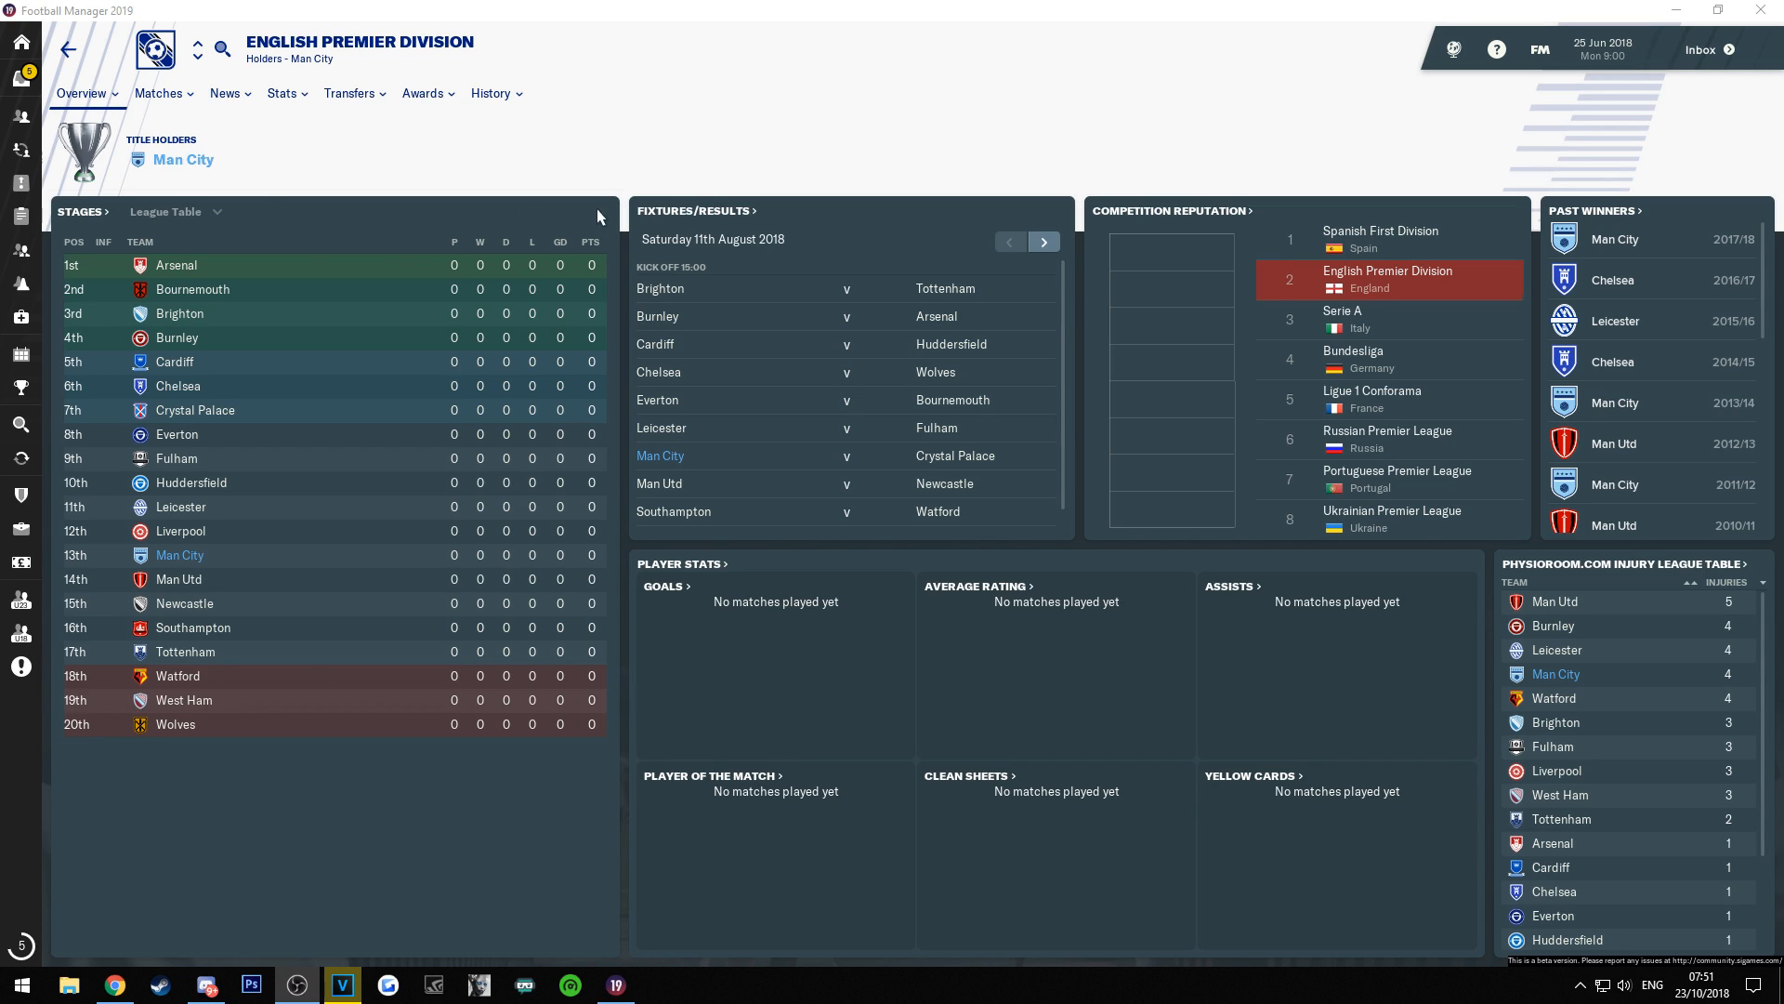
Browse fmscout.com to the FM 2019 Downloads Graphics > Logos listing with the Standard Logo Pack.
left_click(177, 265)
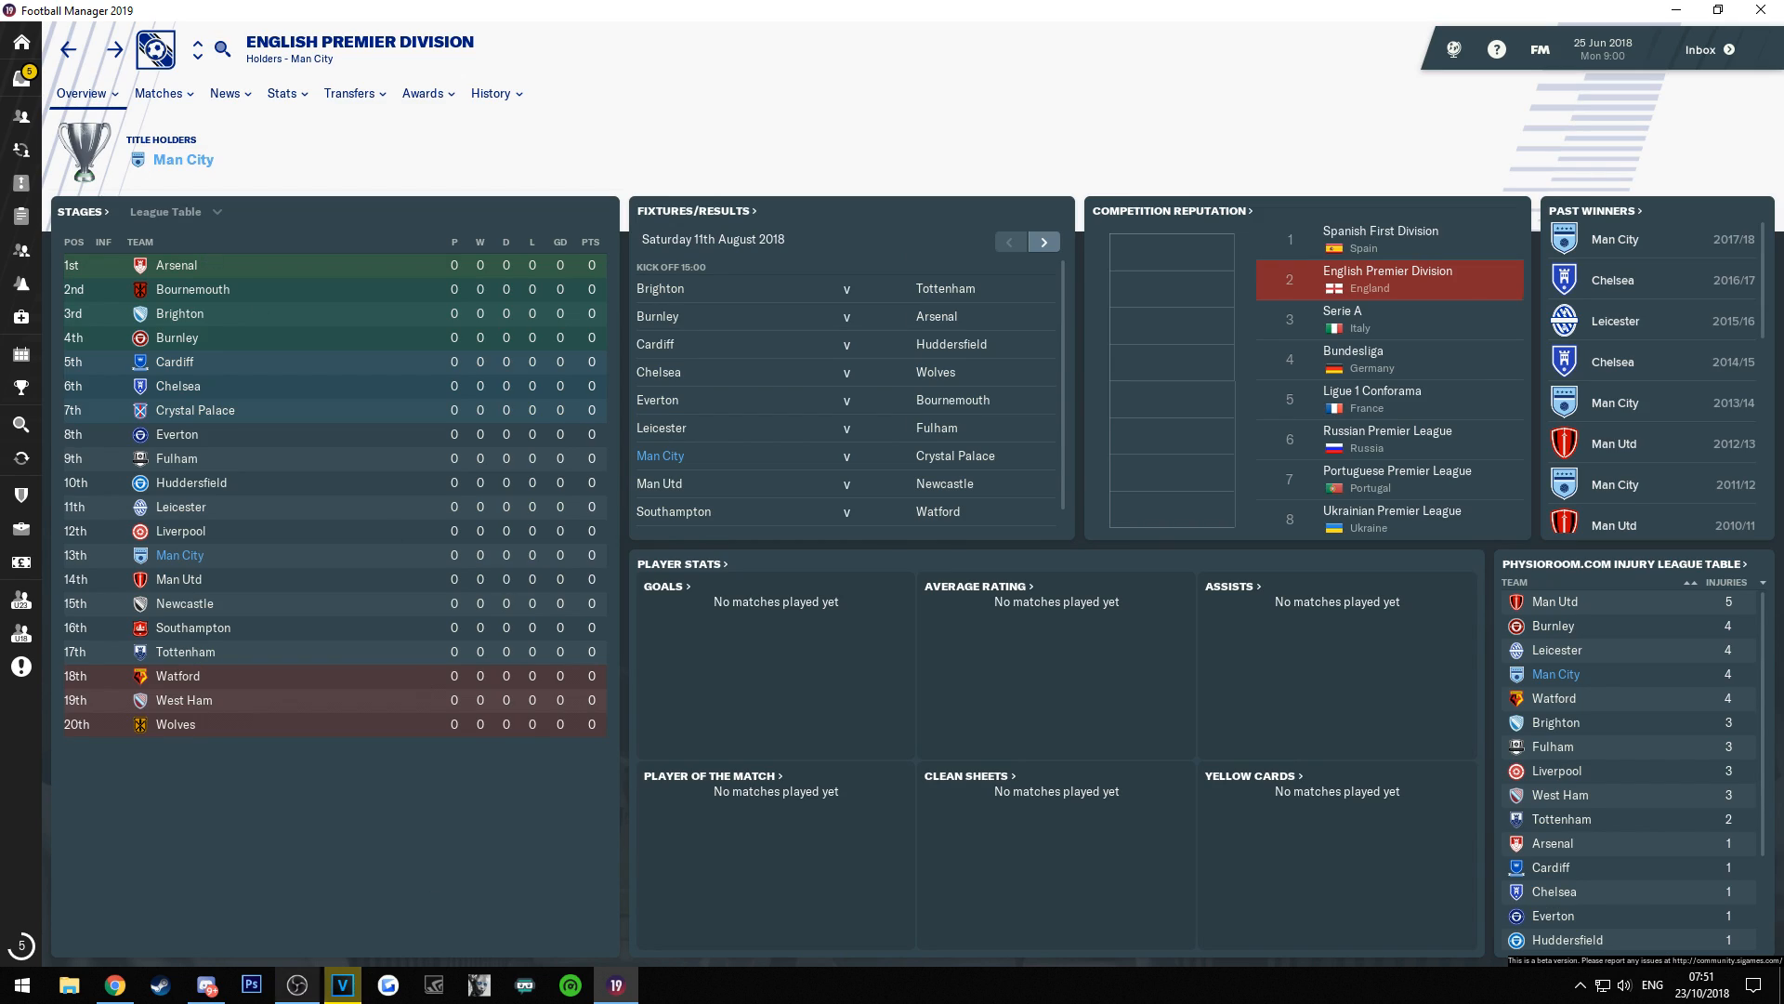
left_click(113, 985)
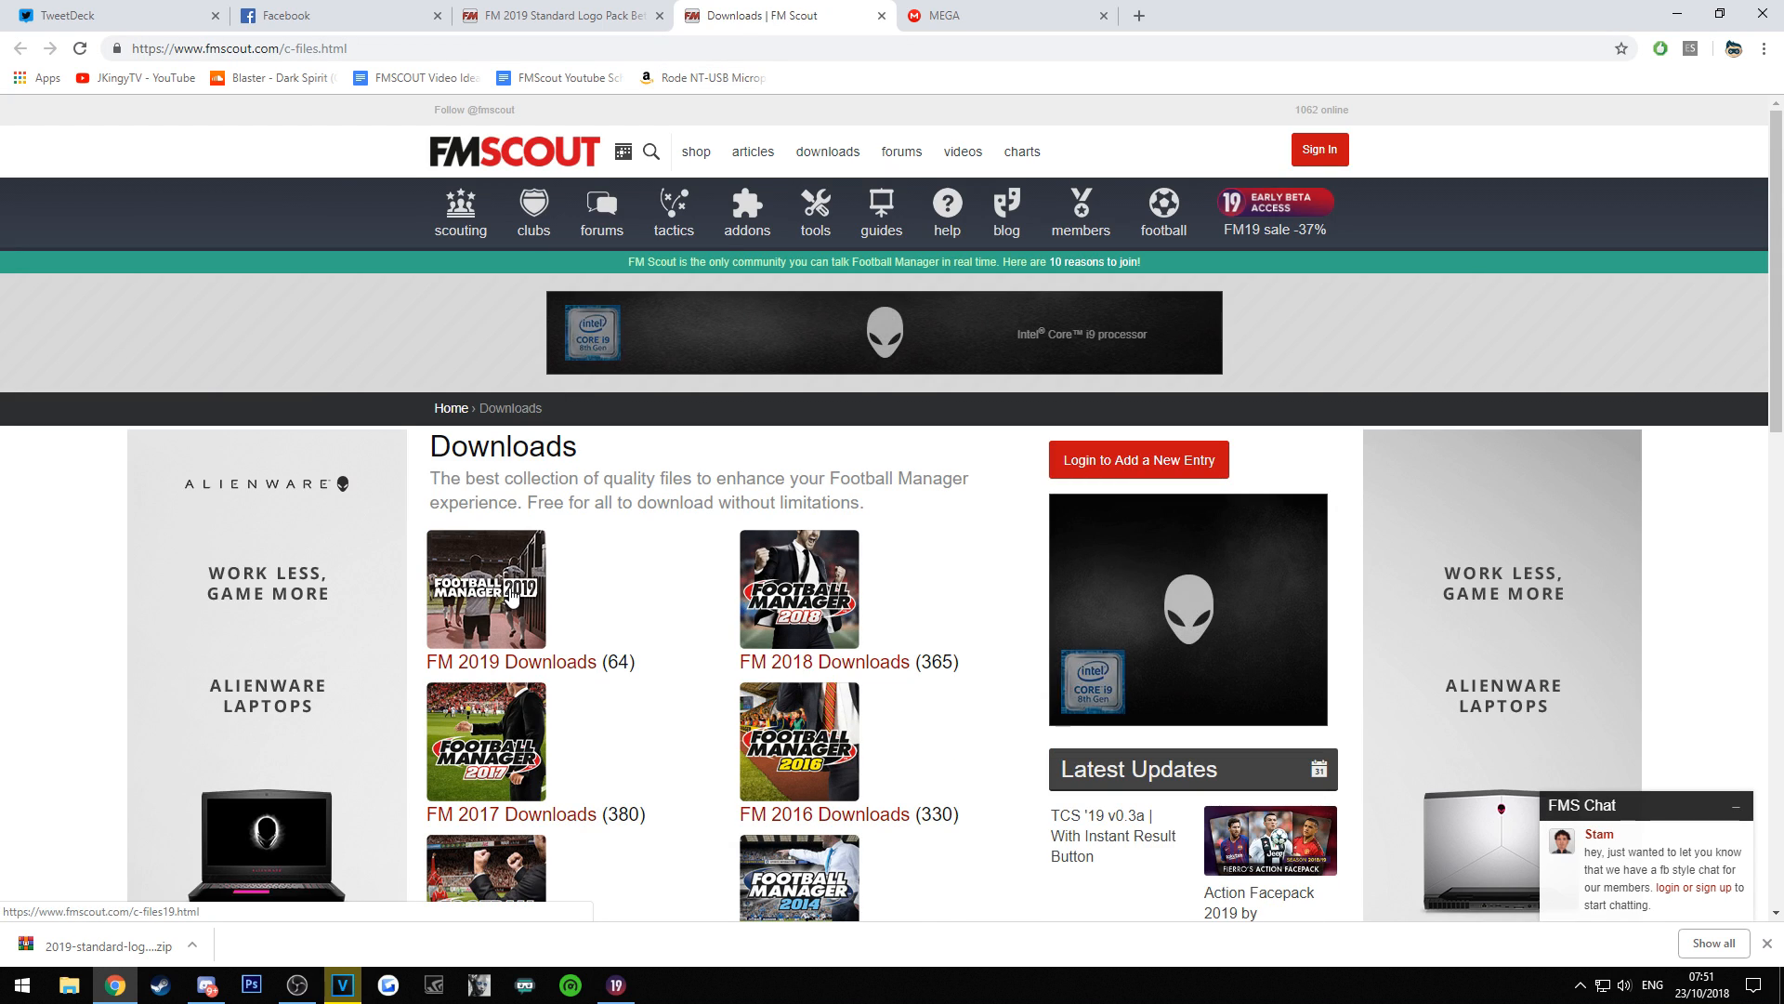
left_click(512, 662)
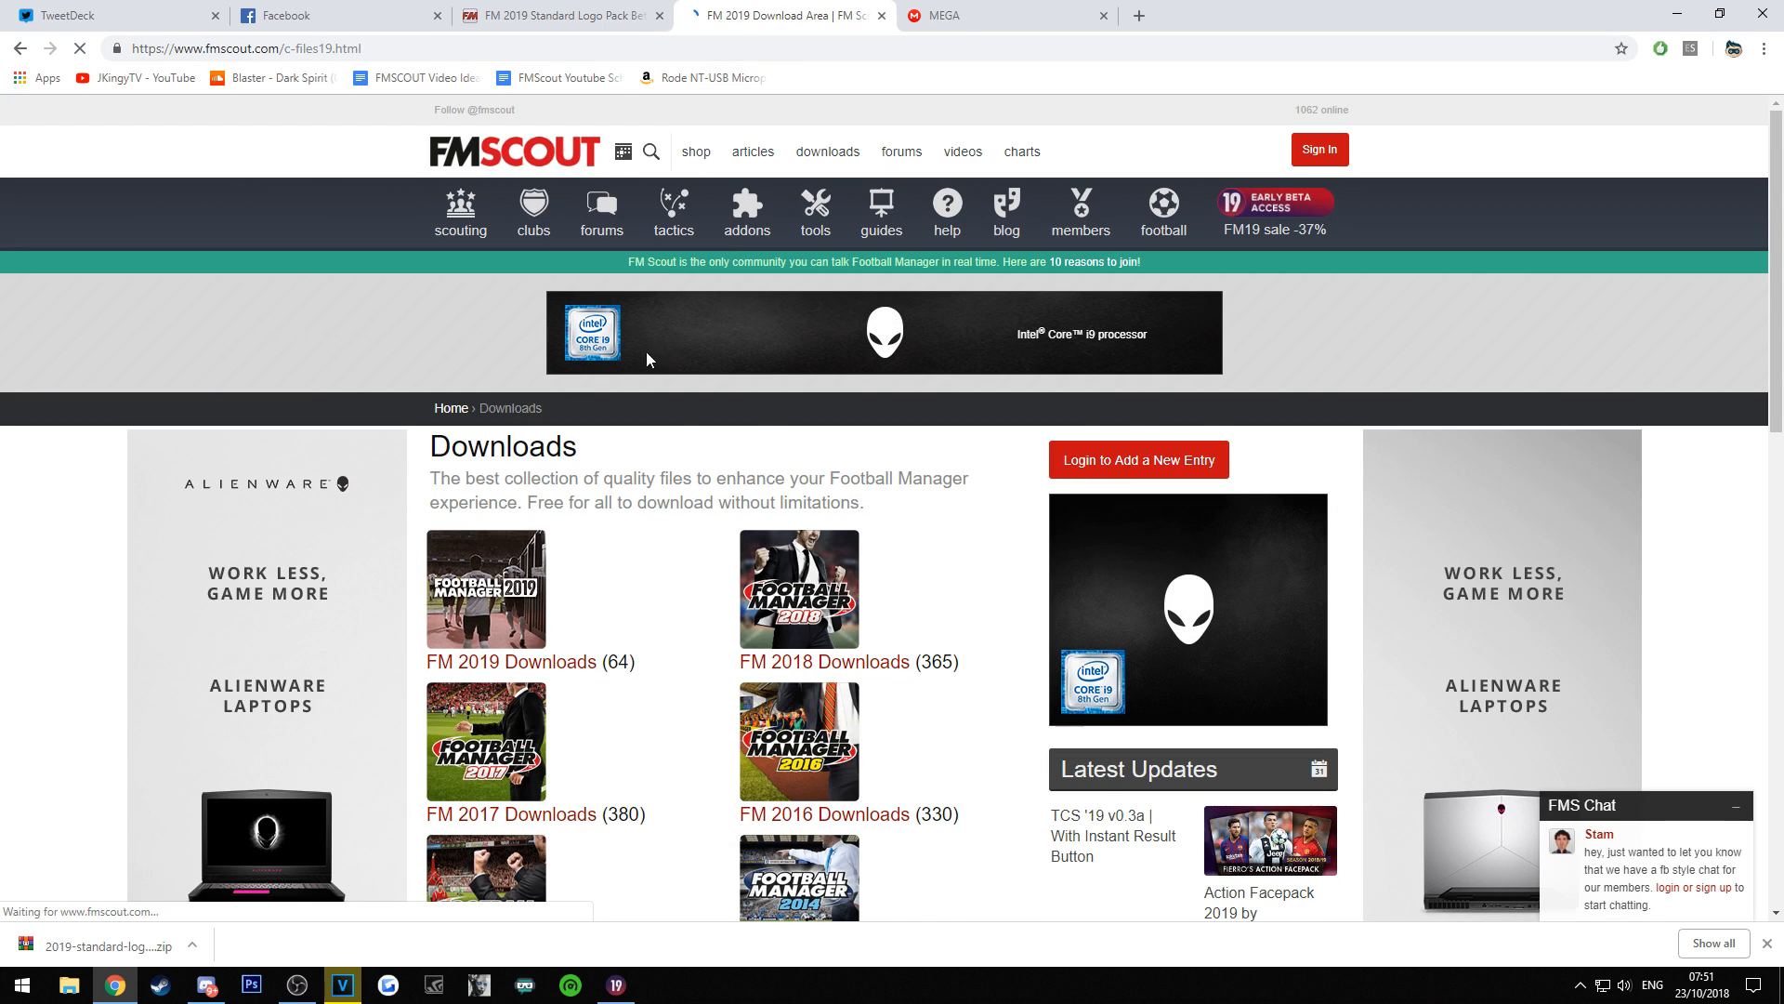
left_click(507, 662)
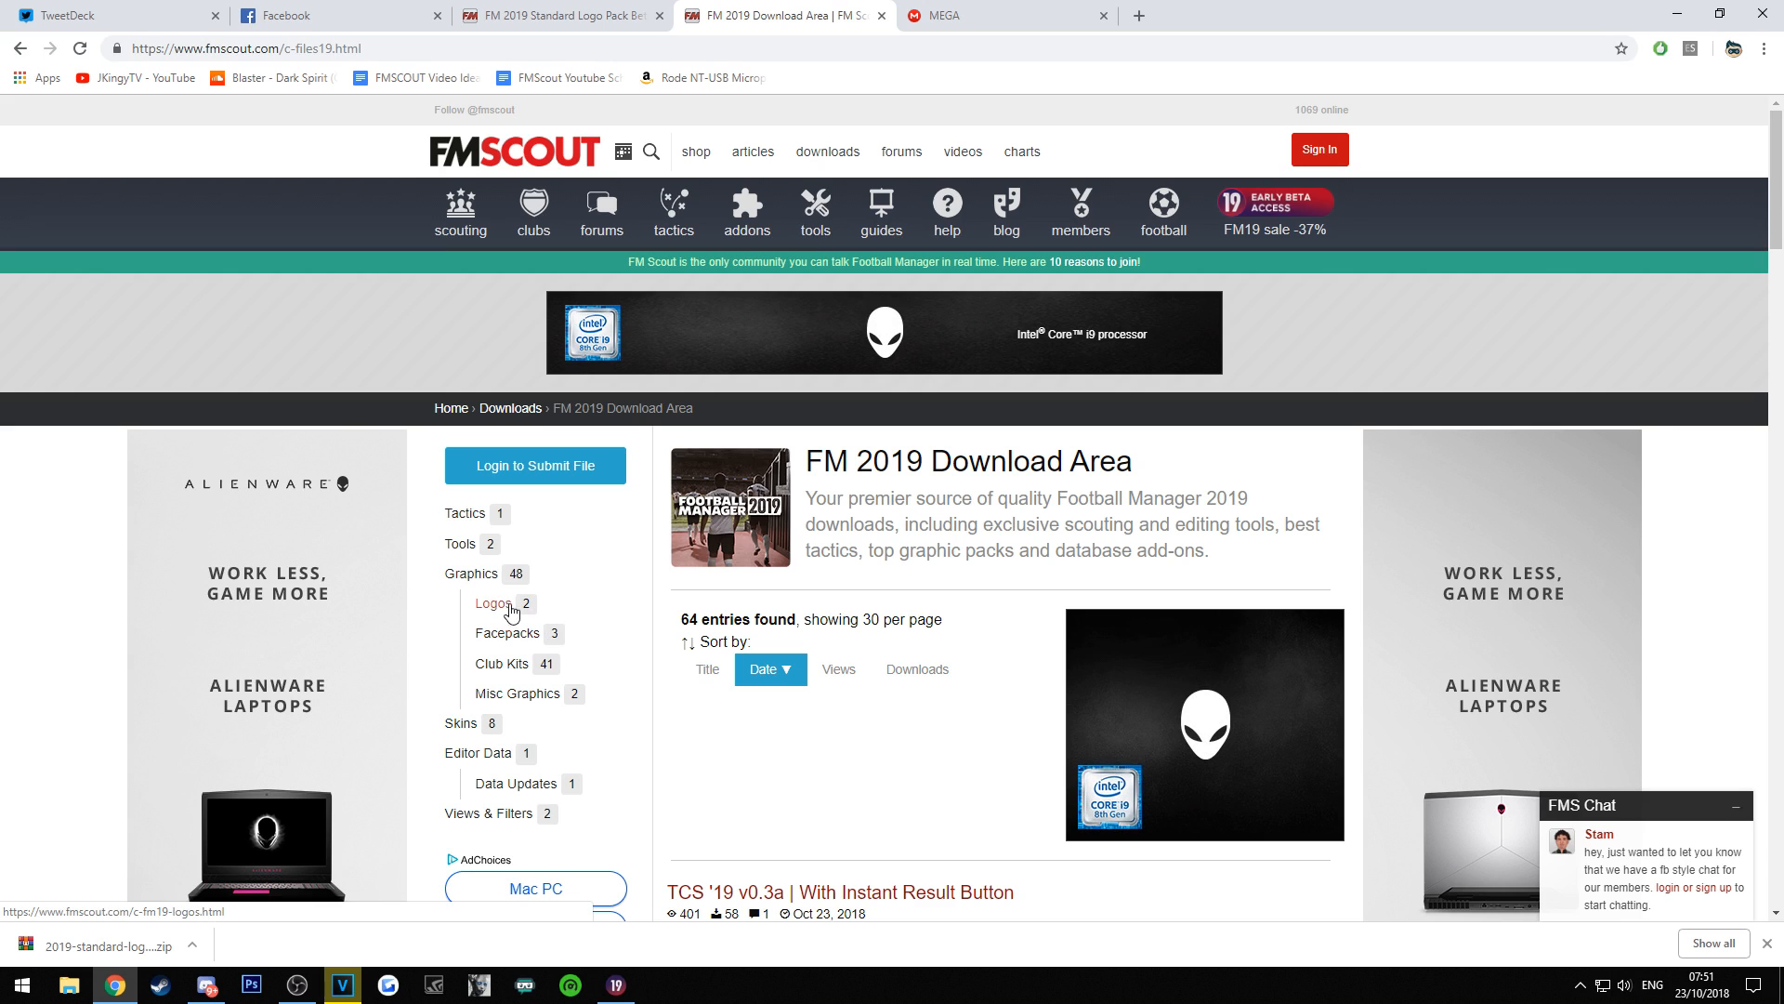
left_click(490, 602)
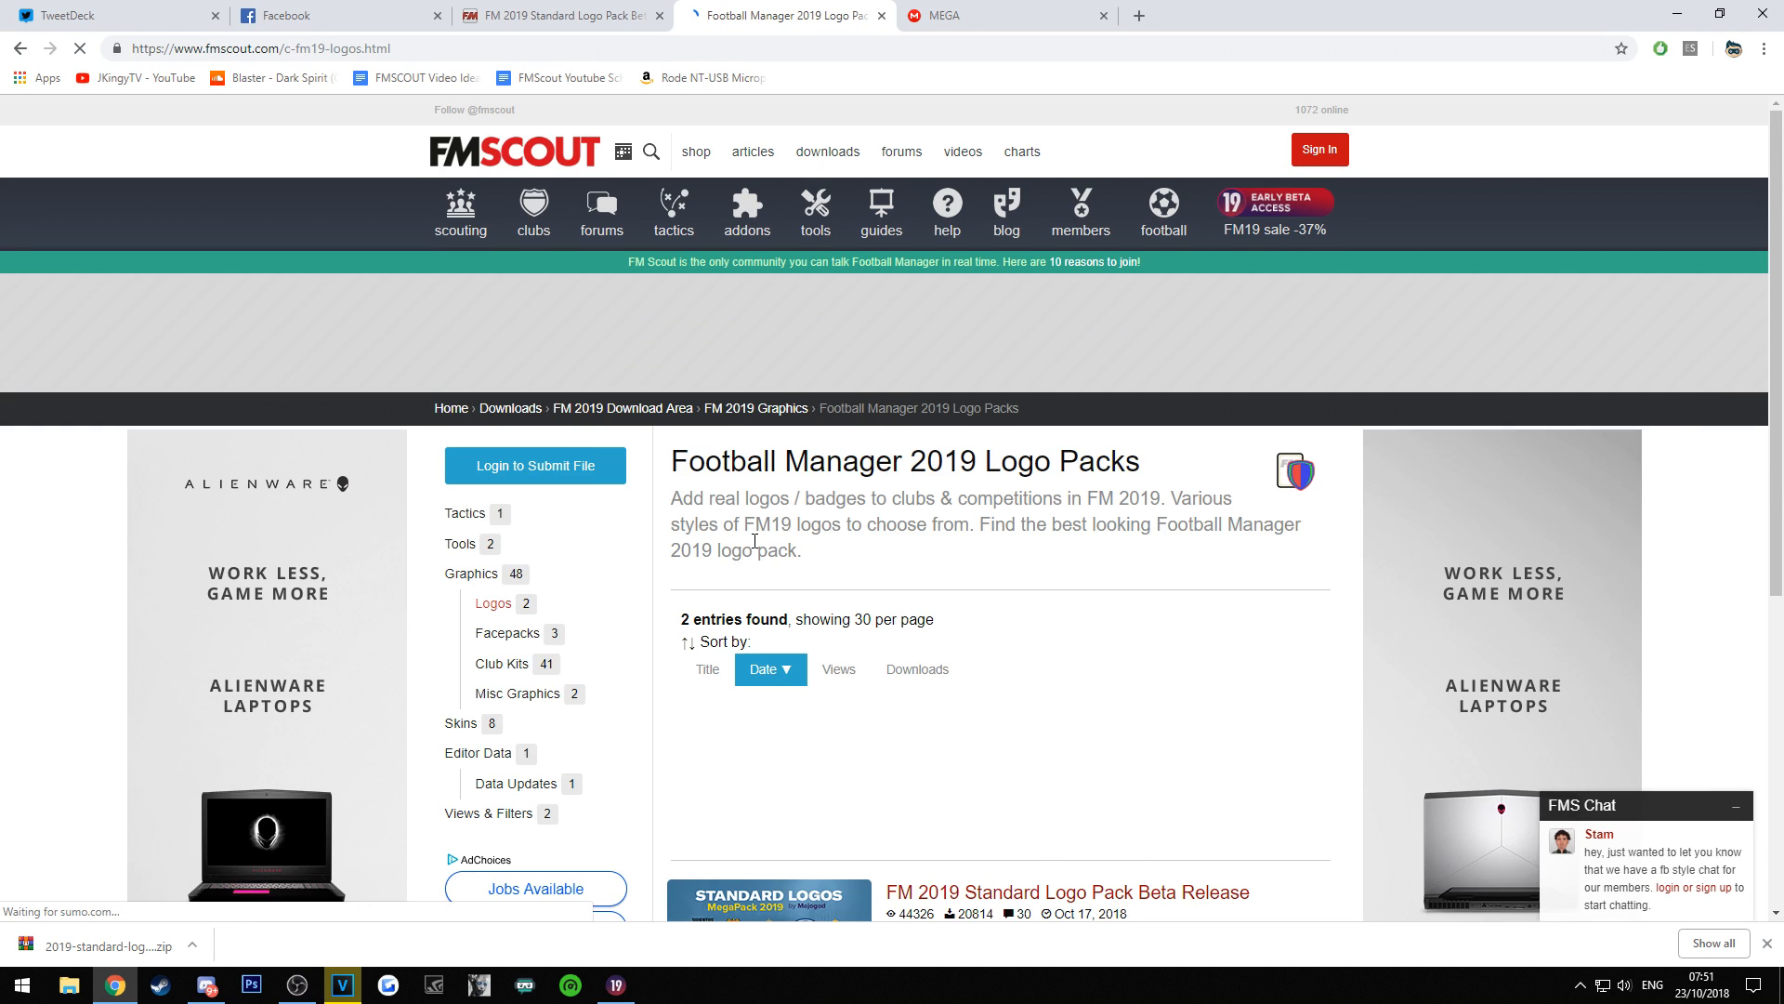
scroll("down", 3)
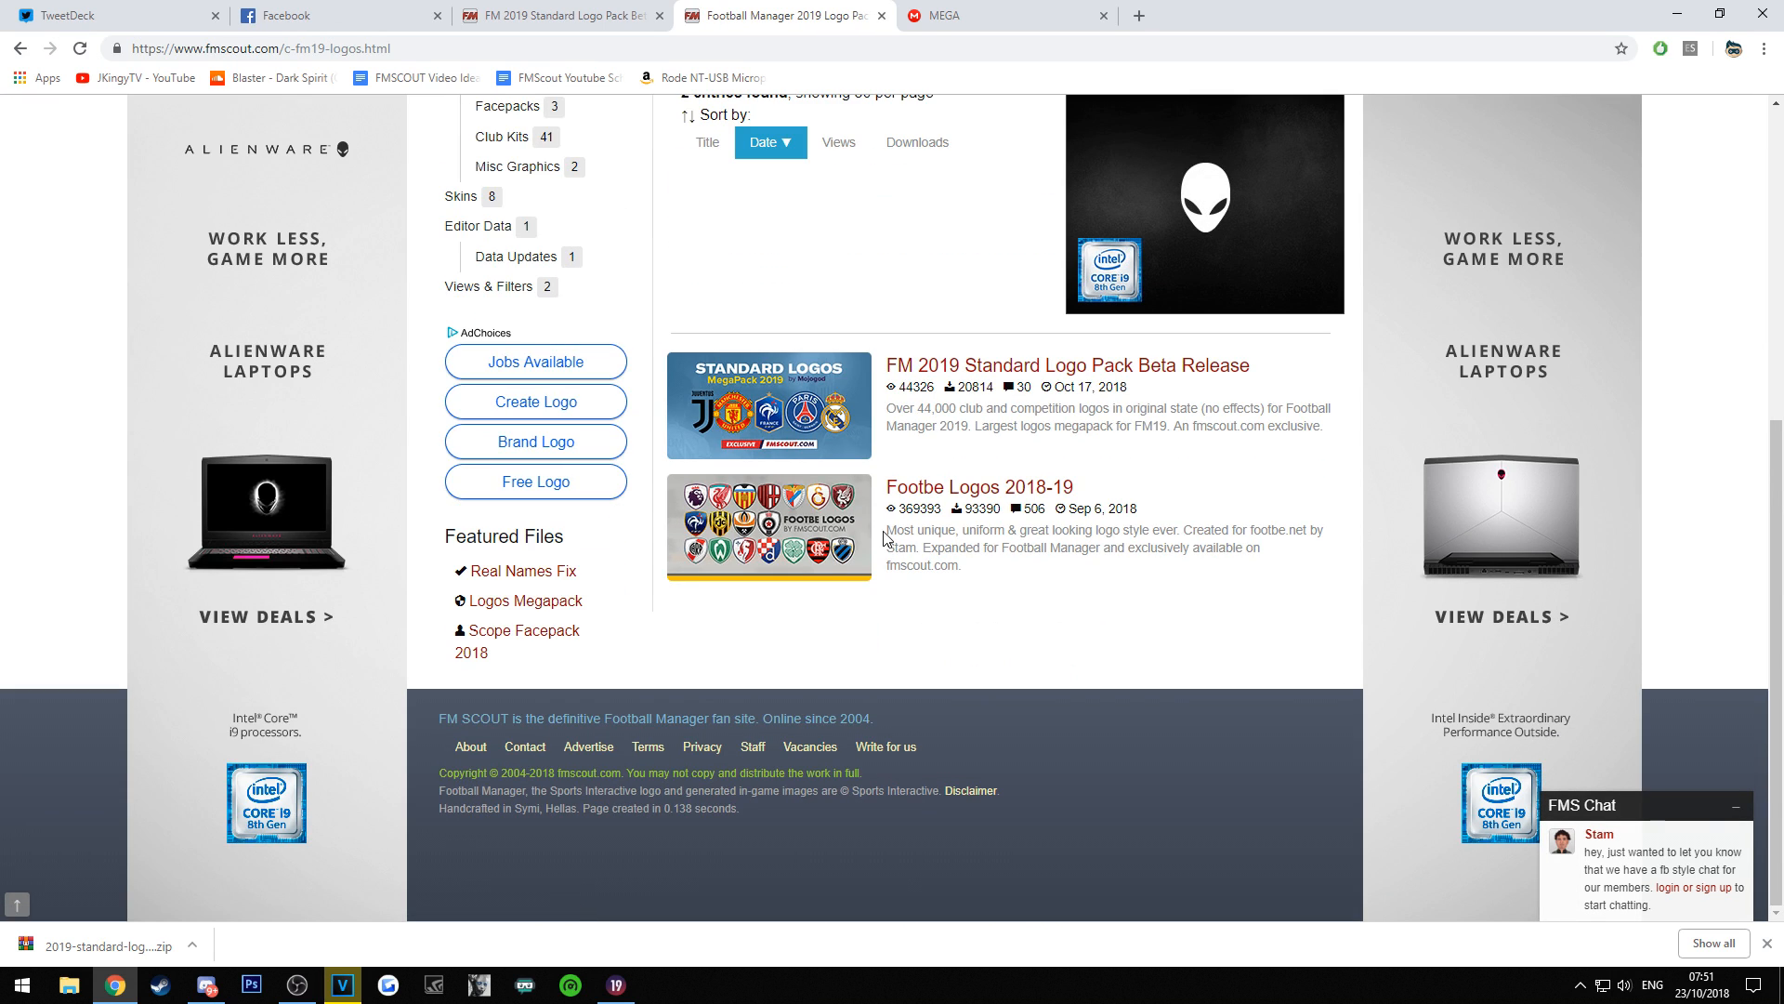
mouse_move(876, 366)
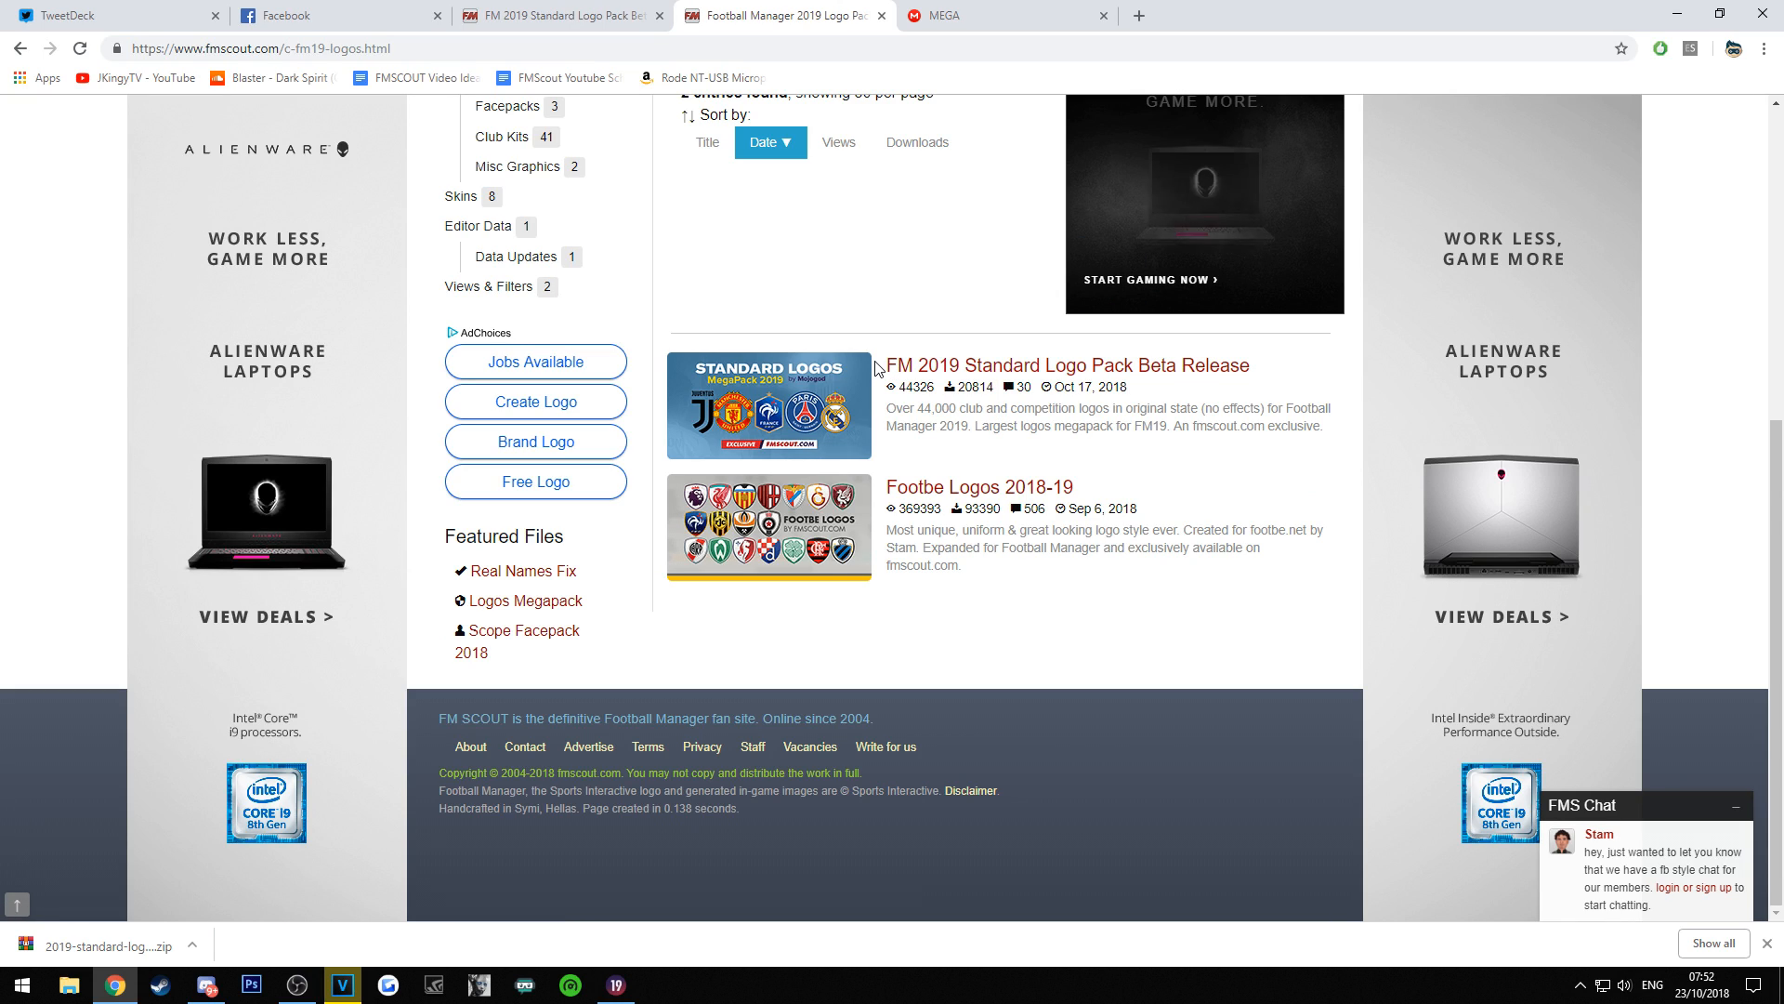
mouse_move(836, 498)
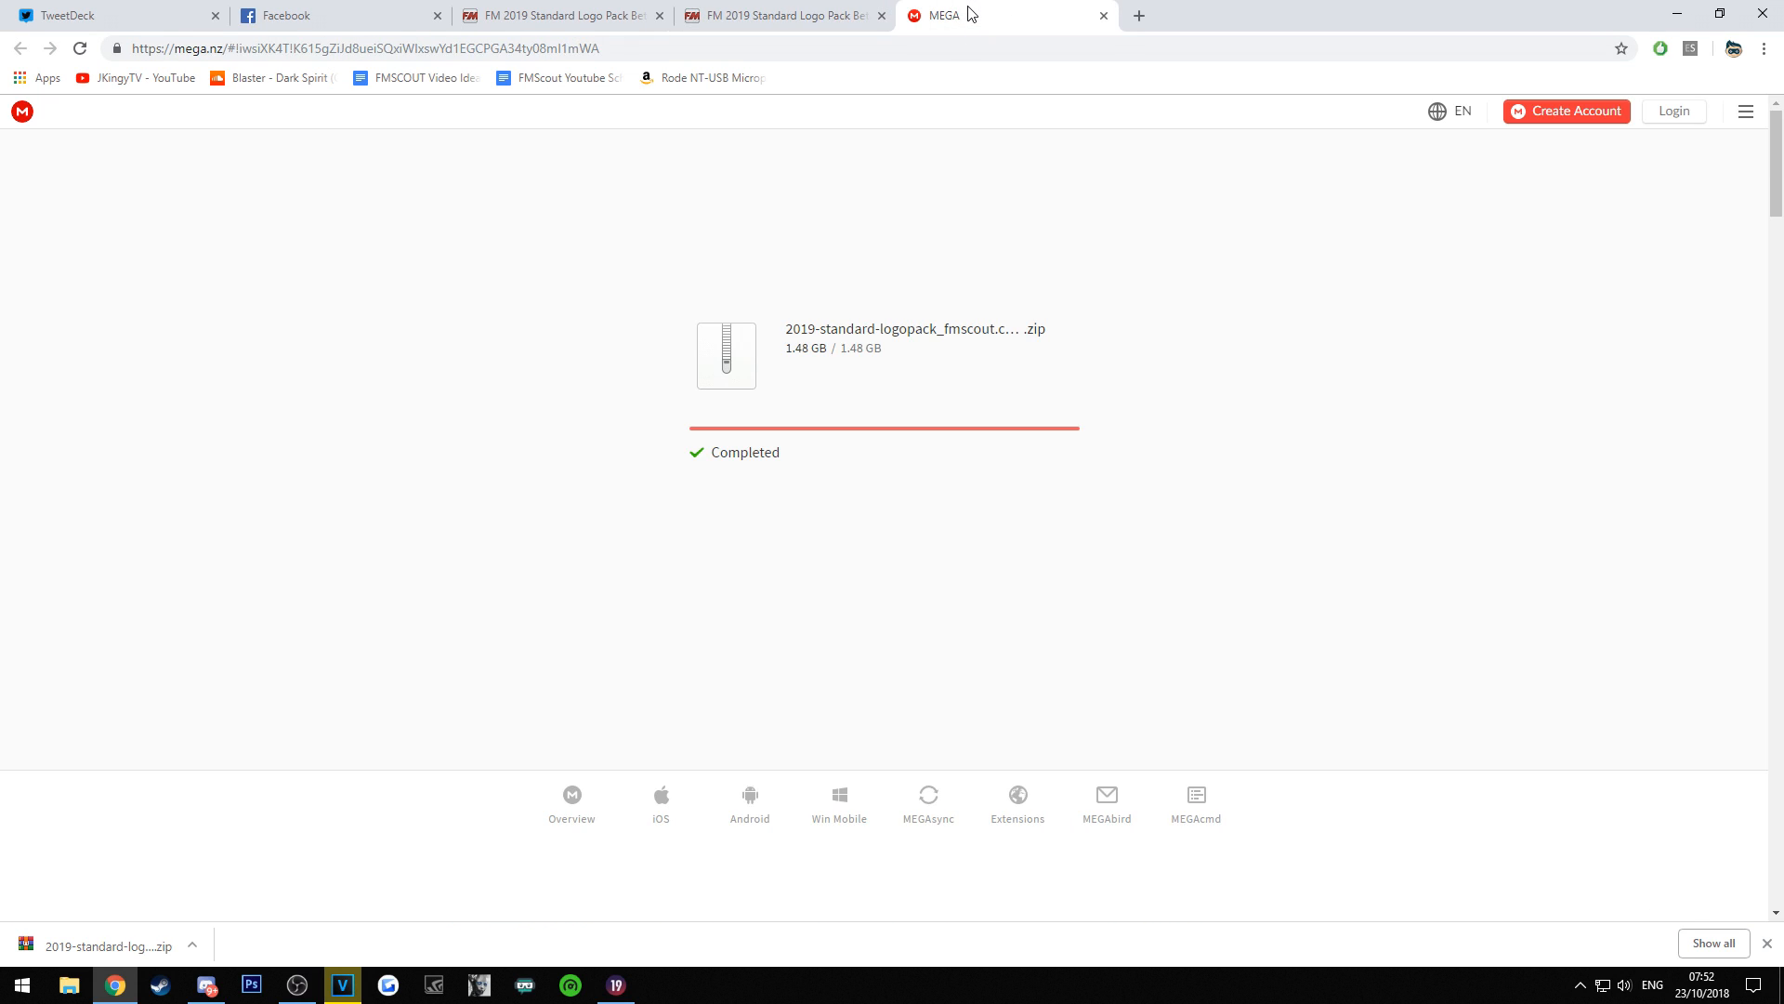
mouse_move(270, 871)
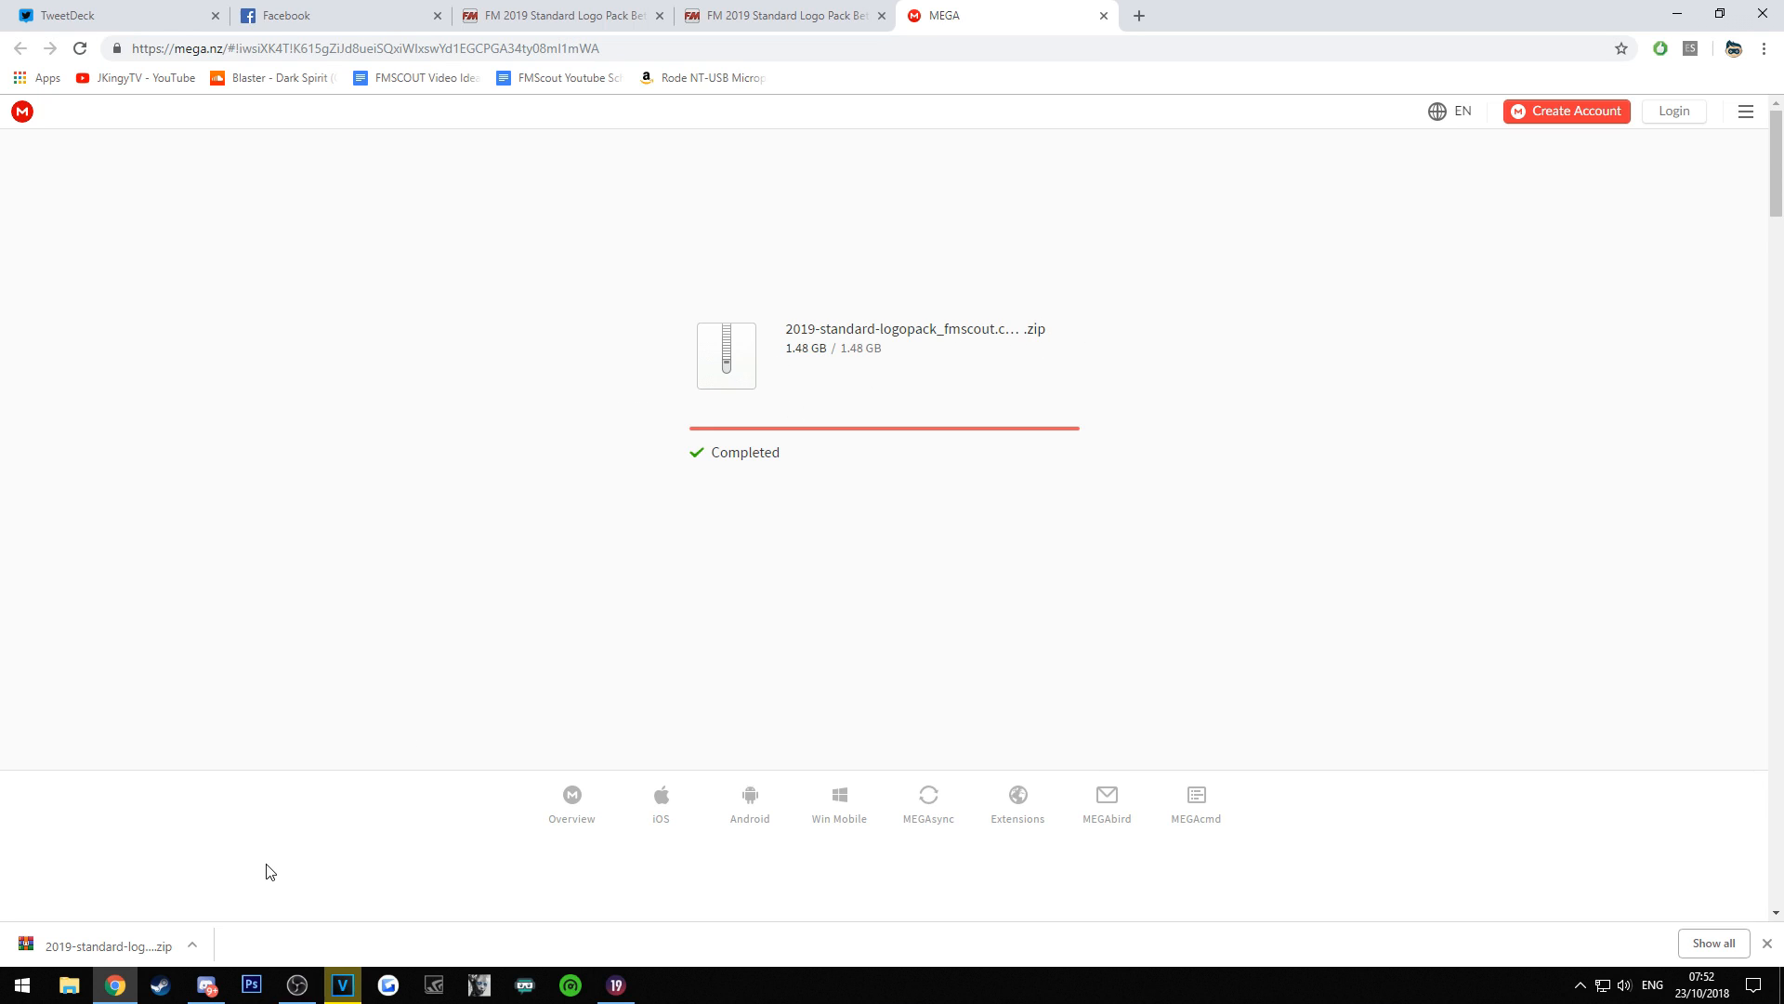
mouse_move(113, 985)
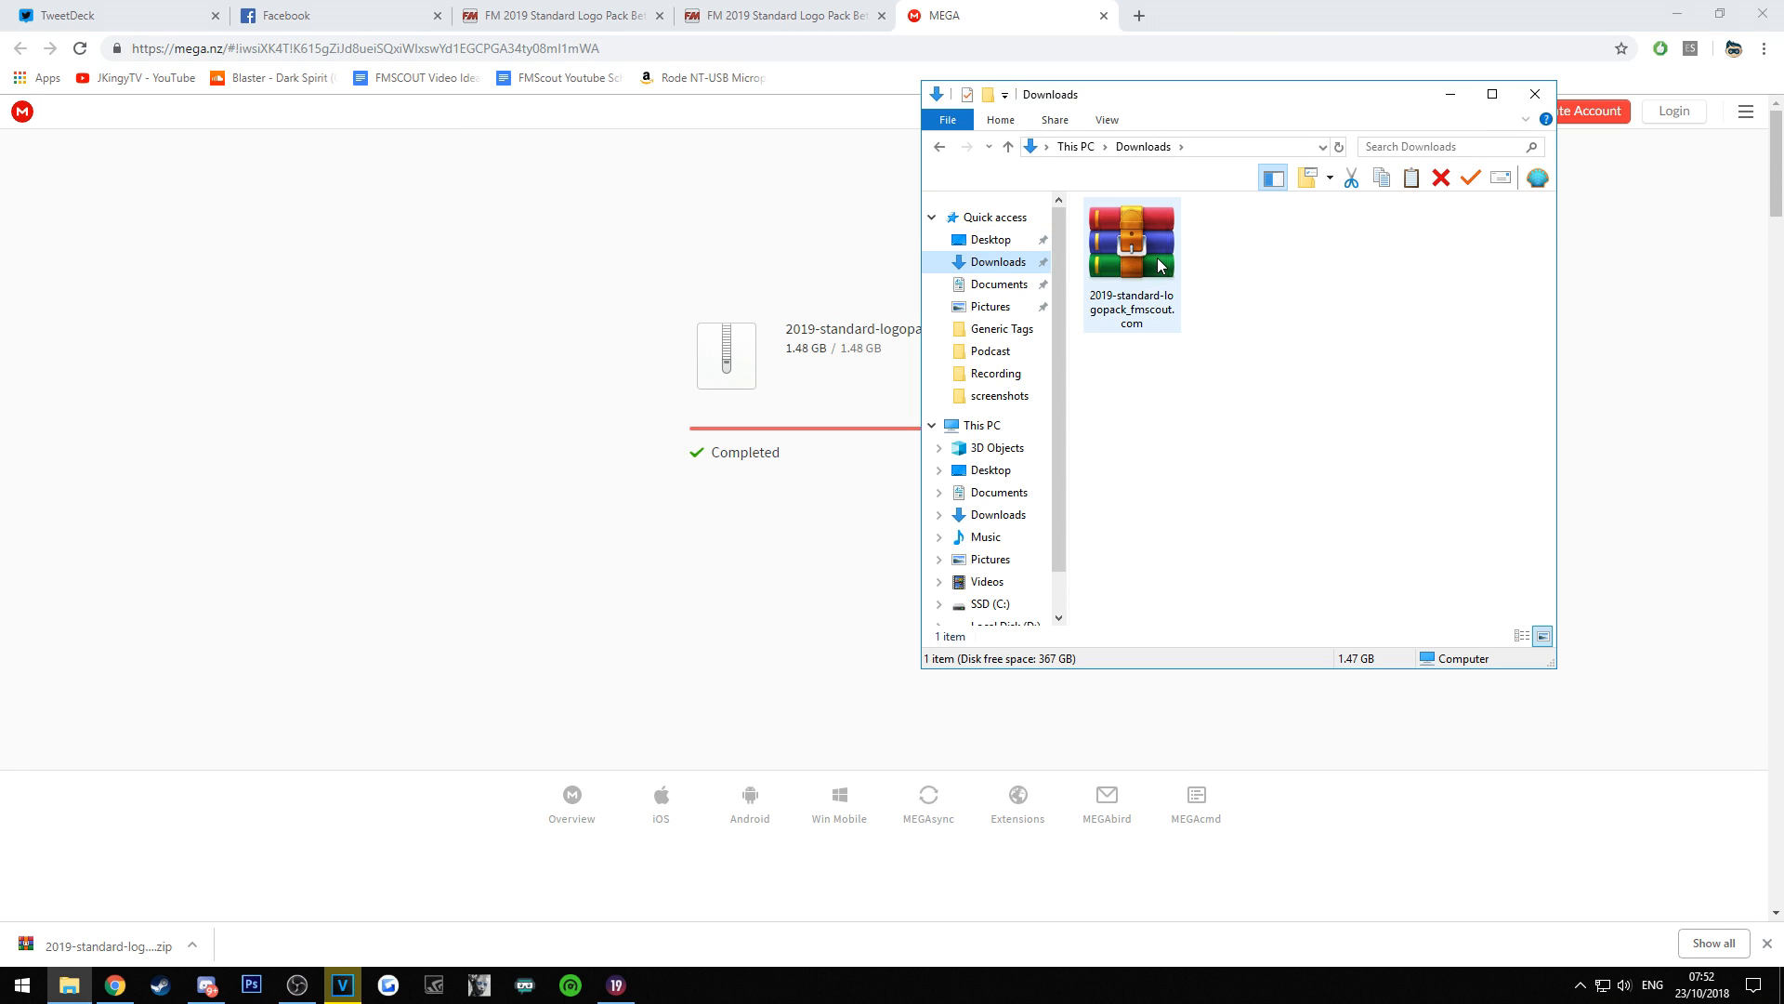
mouse_move(1126, 273)
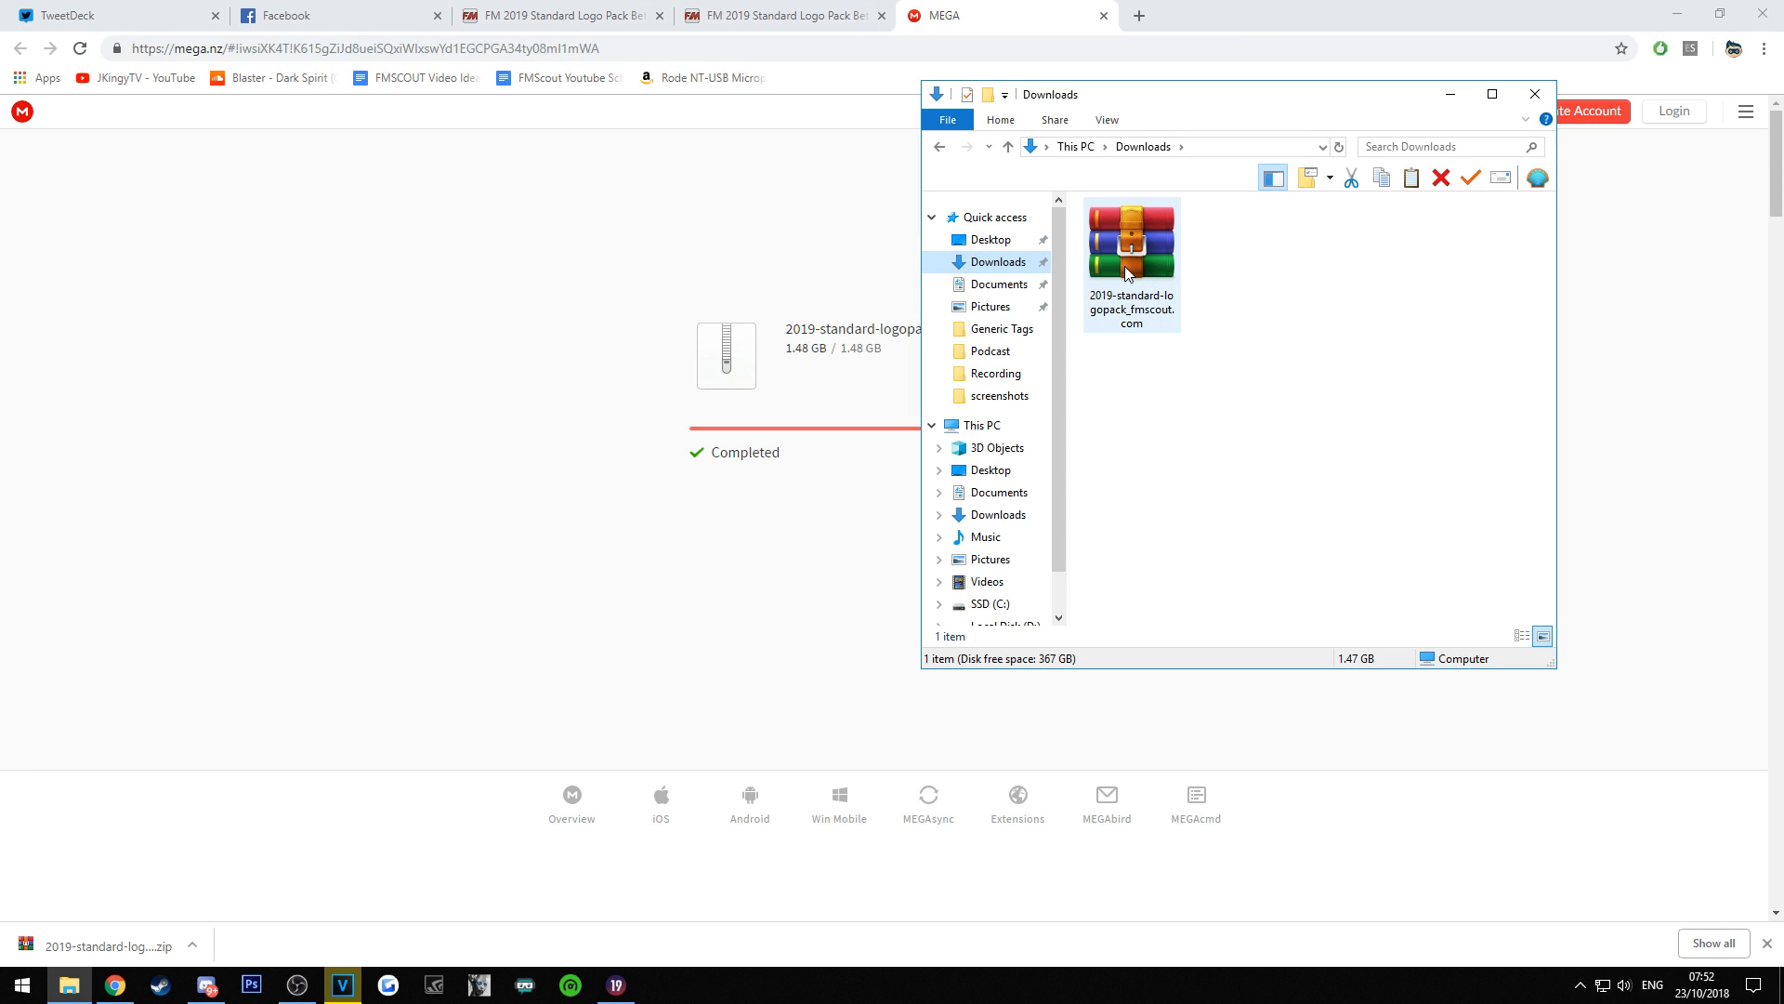
mouse_move(1126, 246)
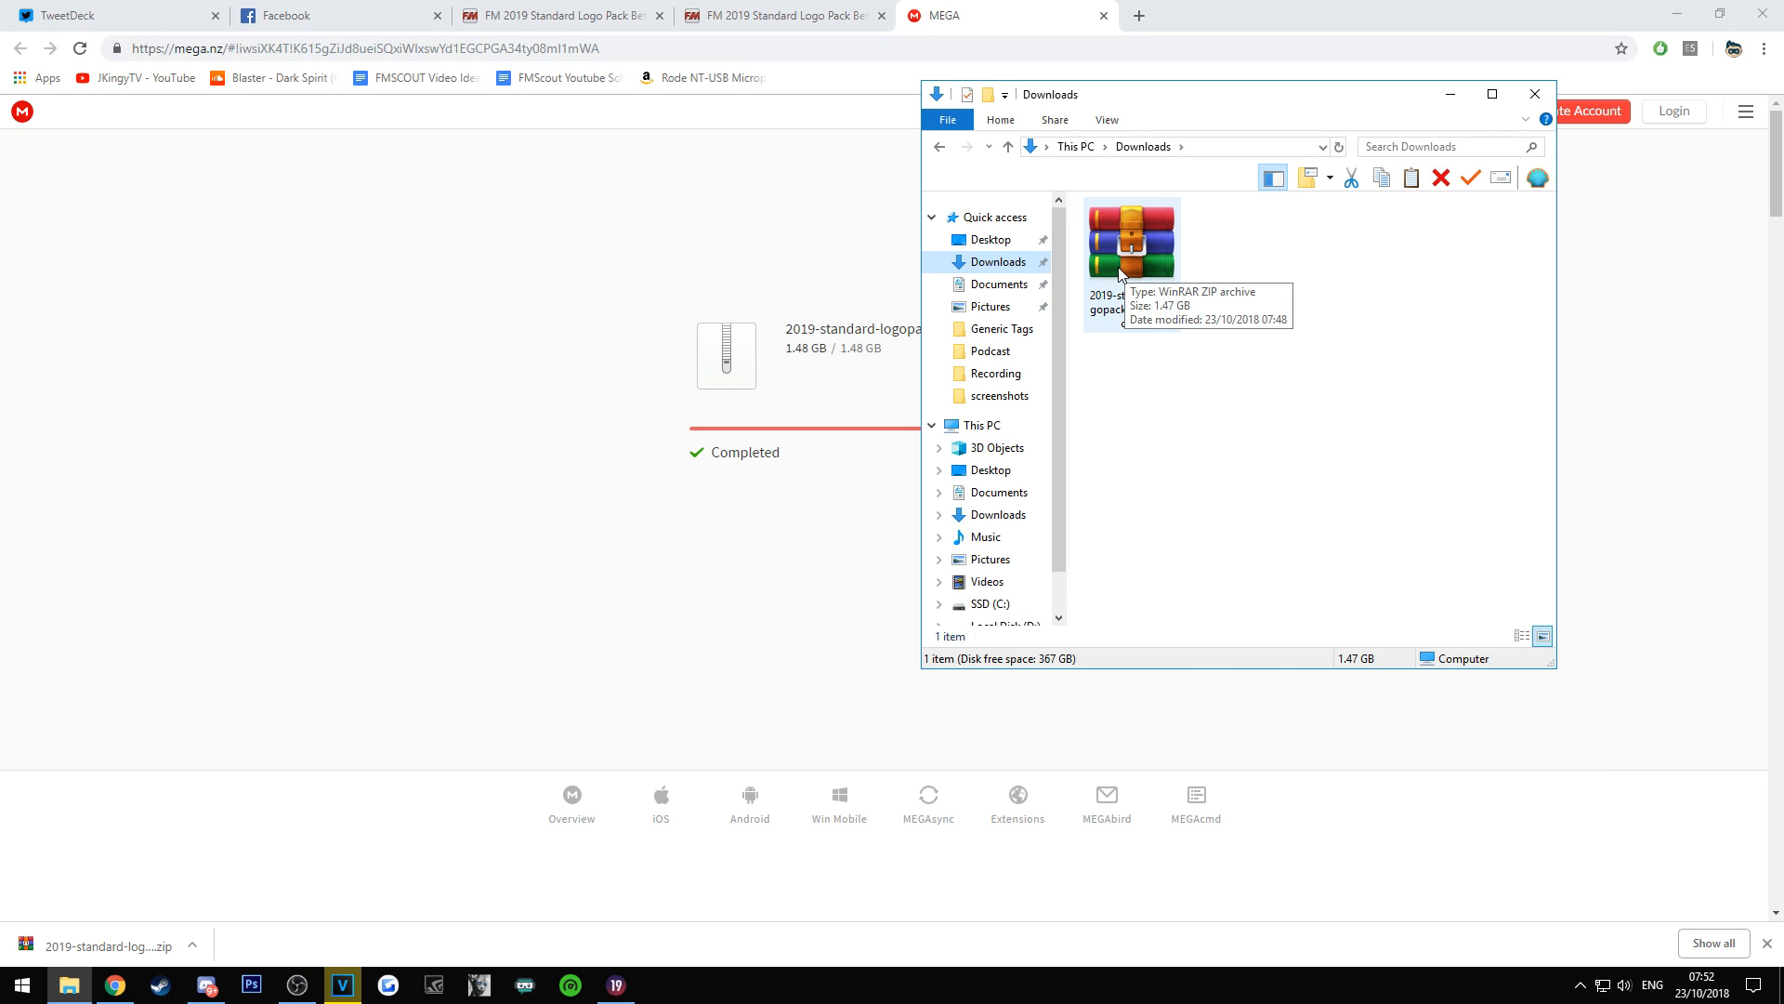
Open the 2019 standard logopack zip from Downloads in WinRAR.
double_click(1132, 240)
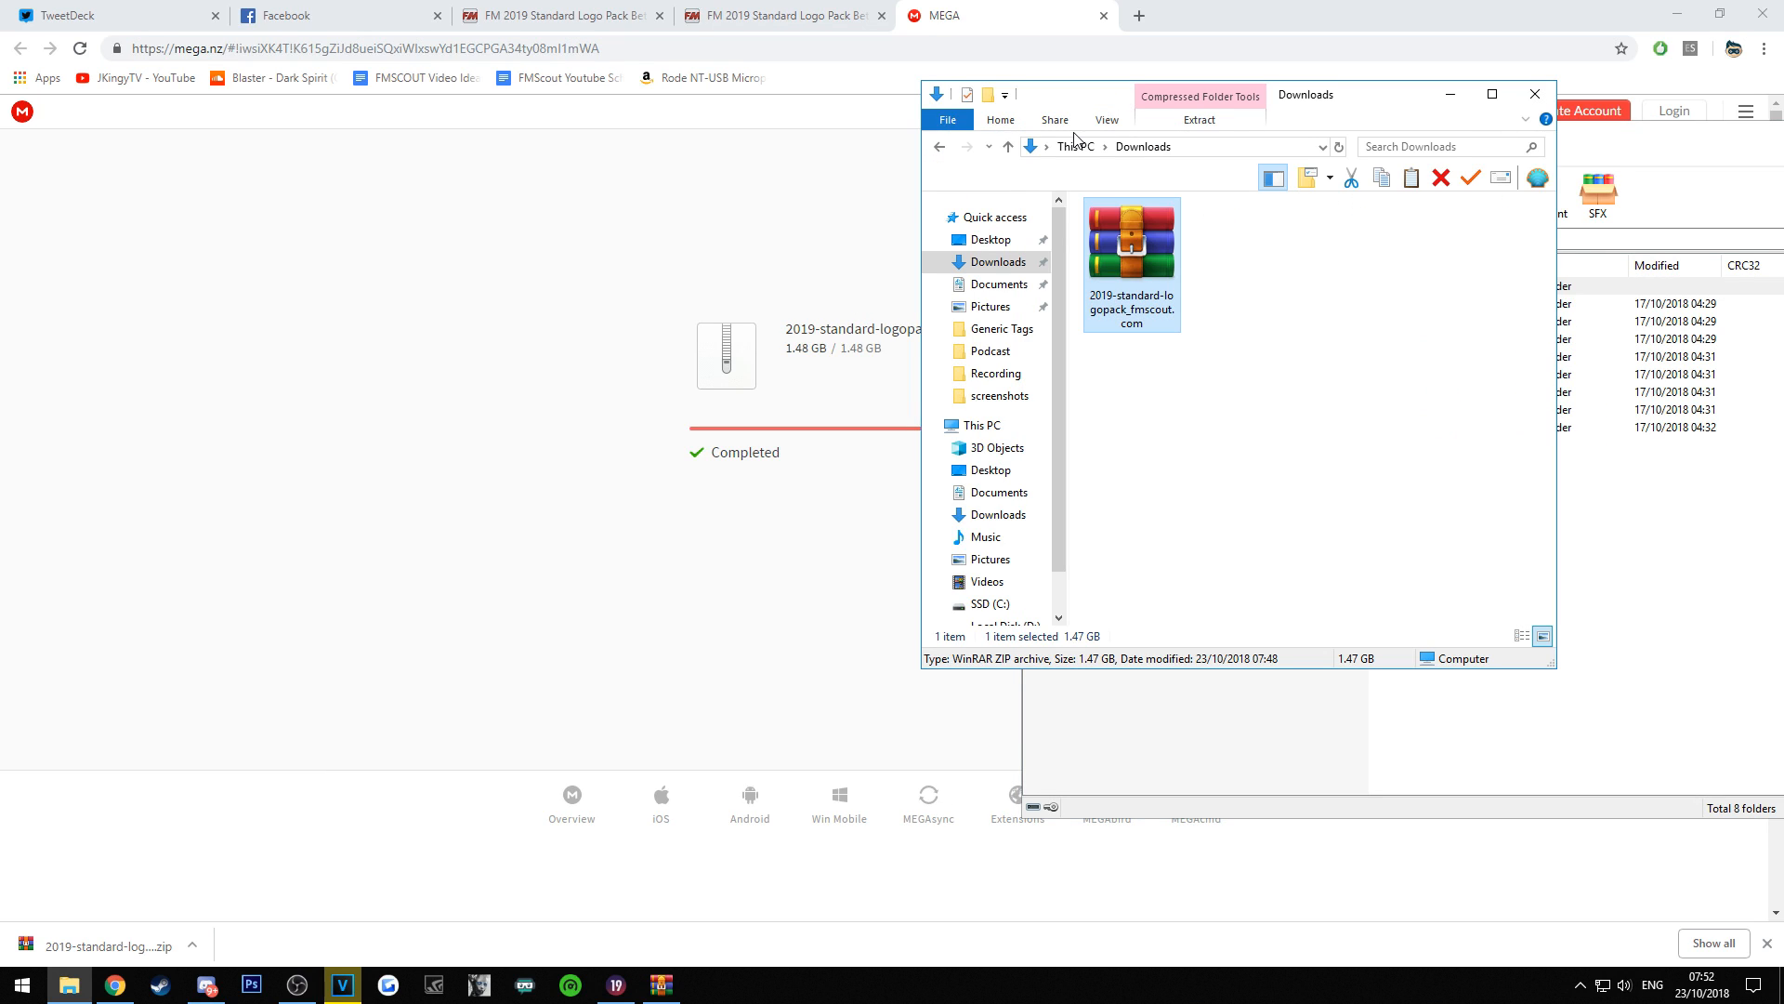
Navigate Documents > Sports Interactive > Football Manager 2019 and bring up the New items menu.
left_click(998, 283)
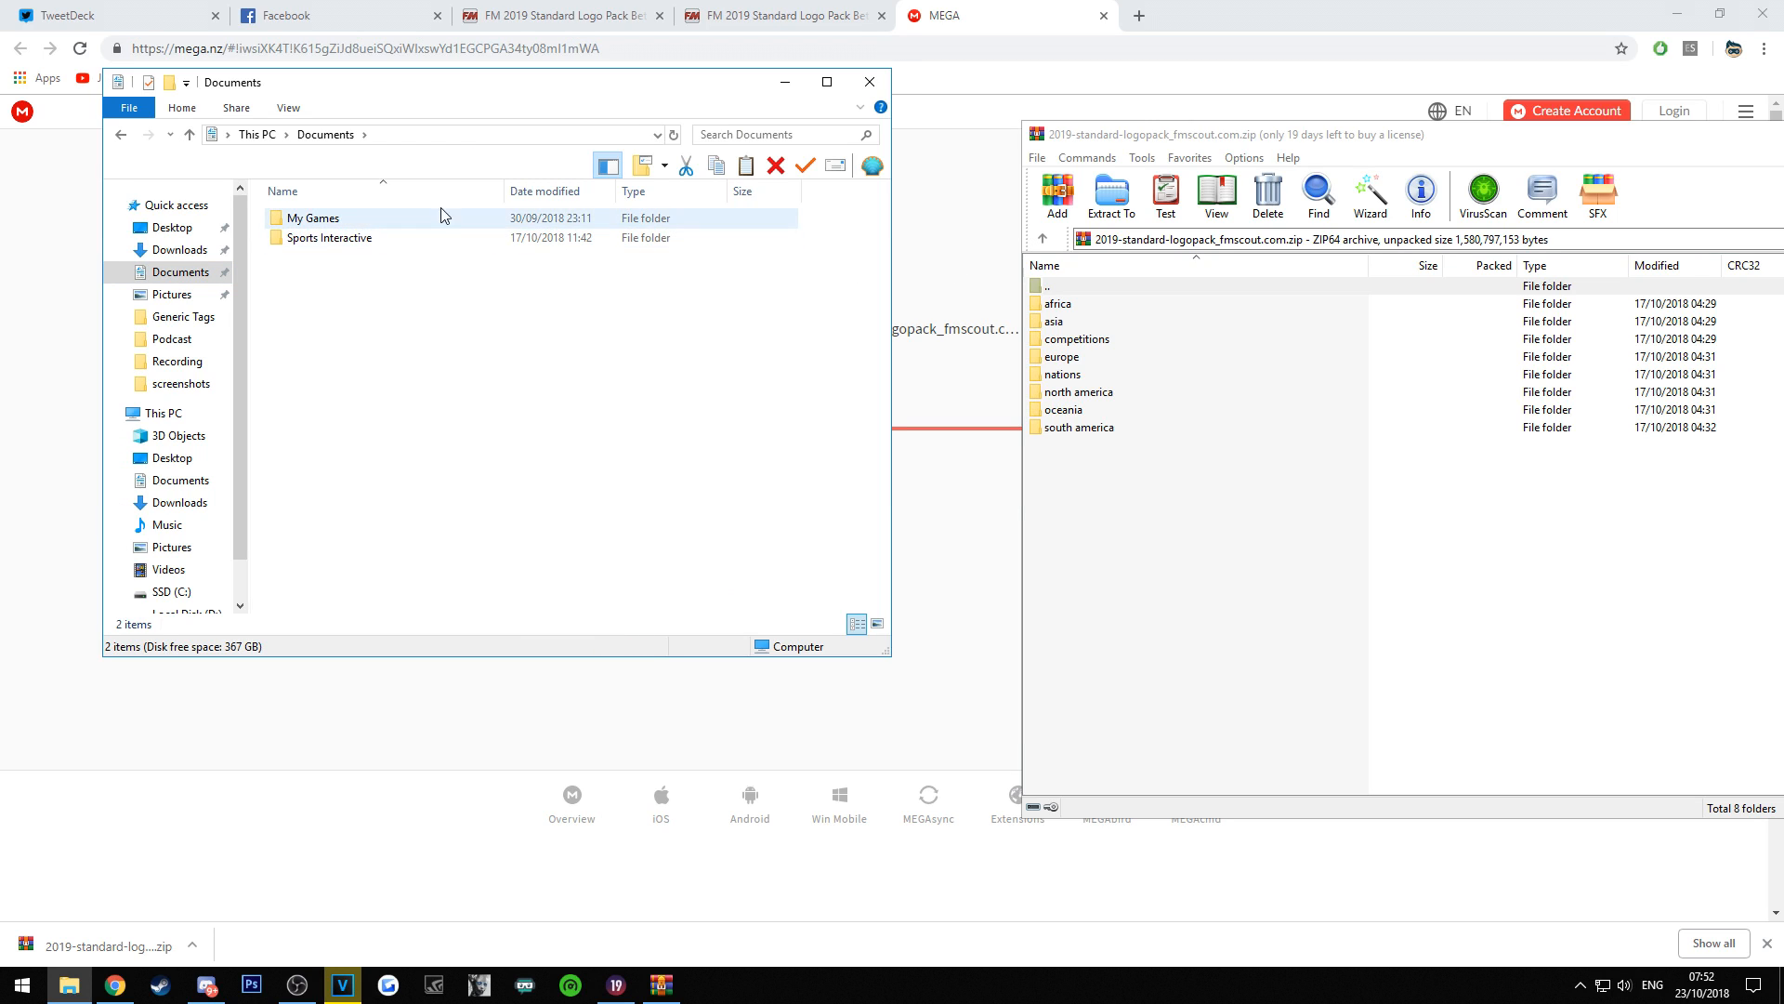
double_click(331, 236)
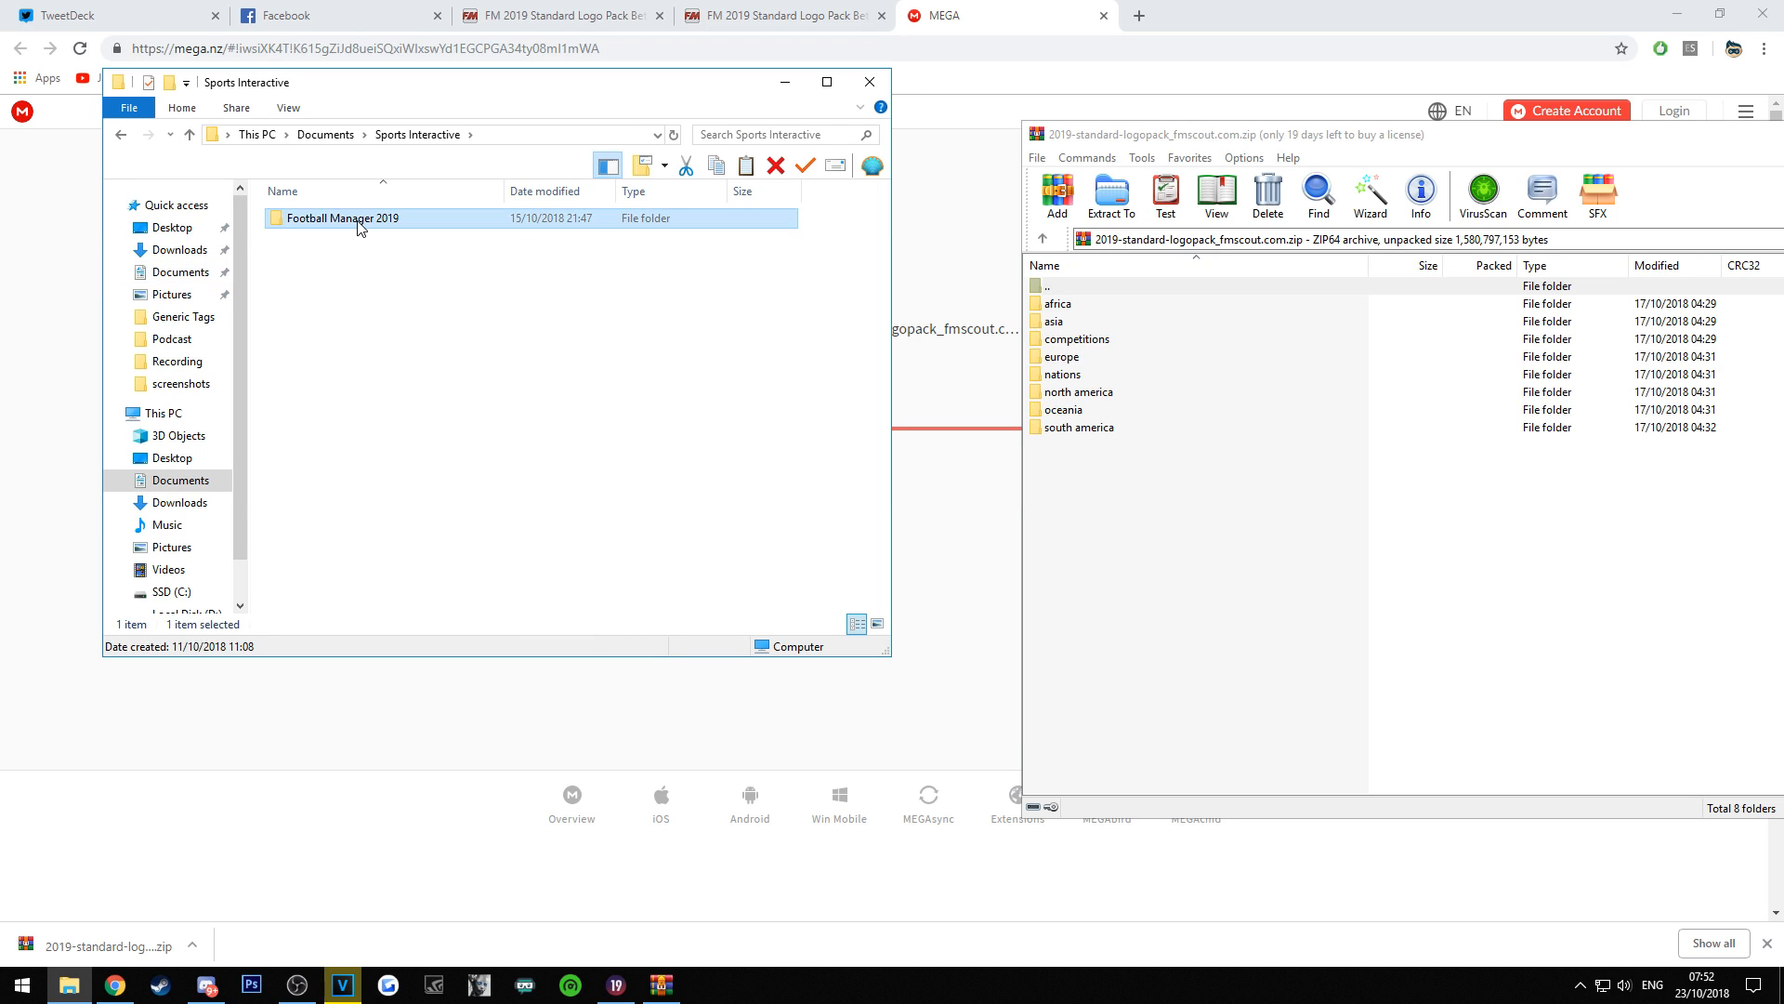
double_click(344, 217)
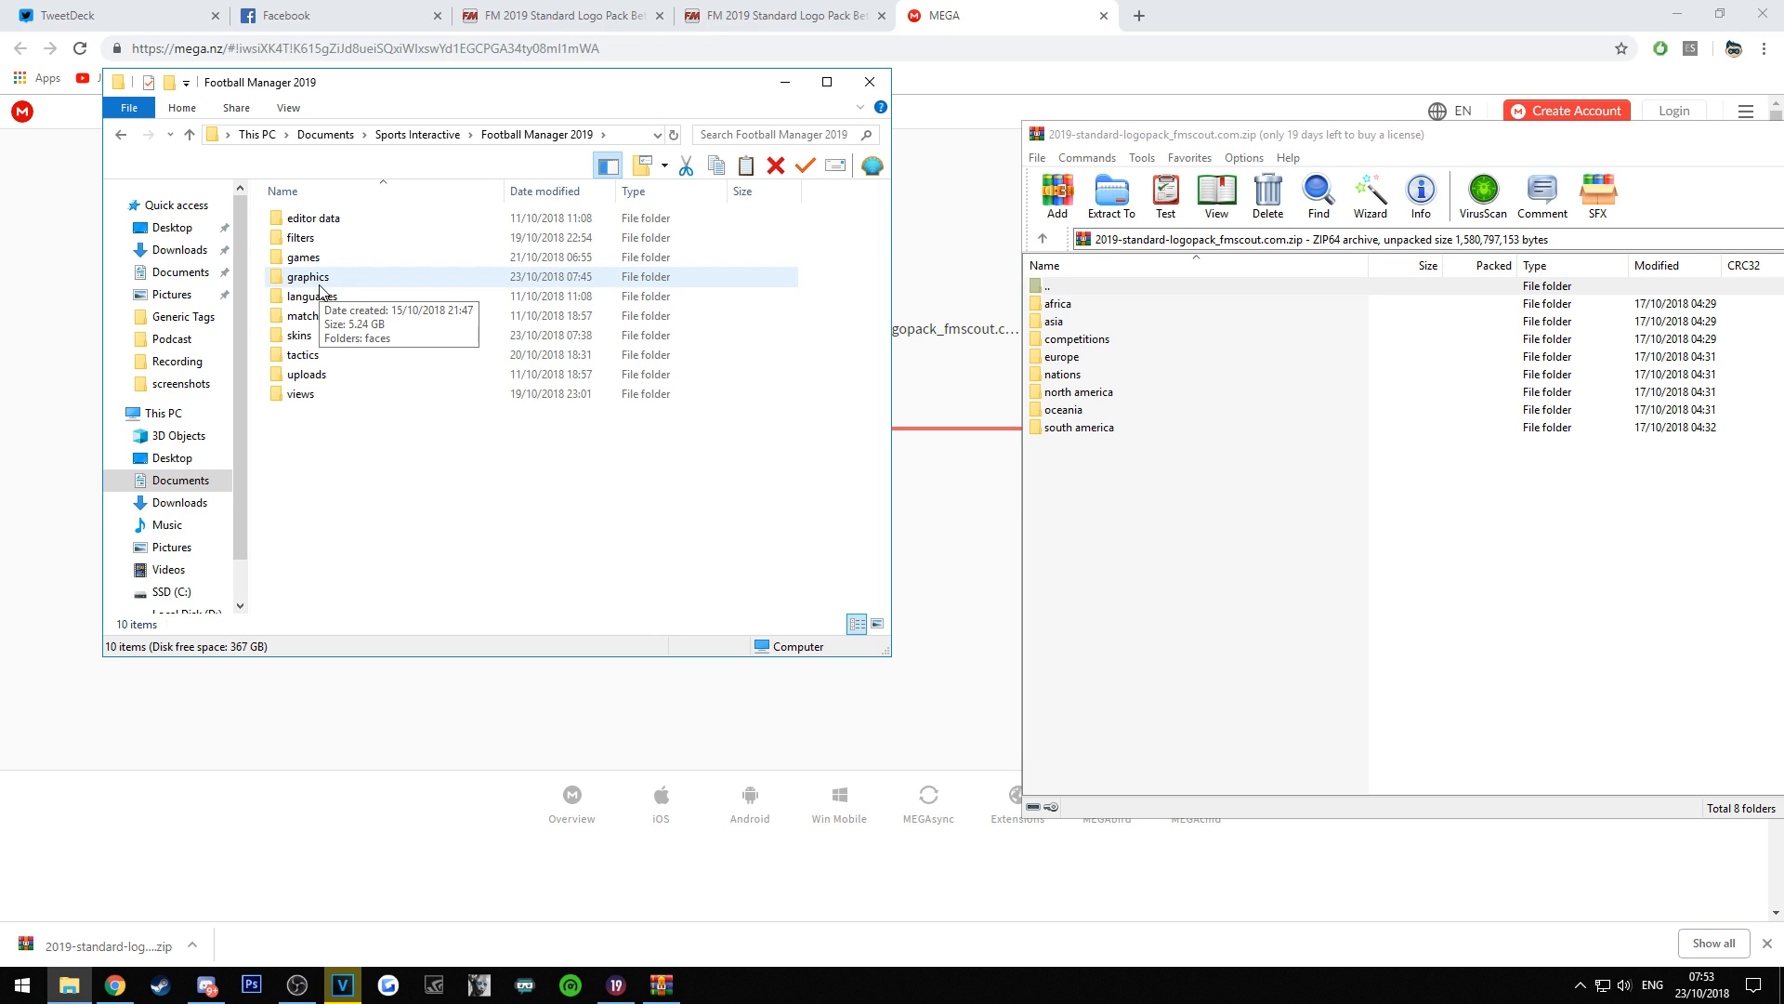
right_click(478, 489)
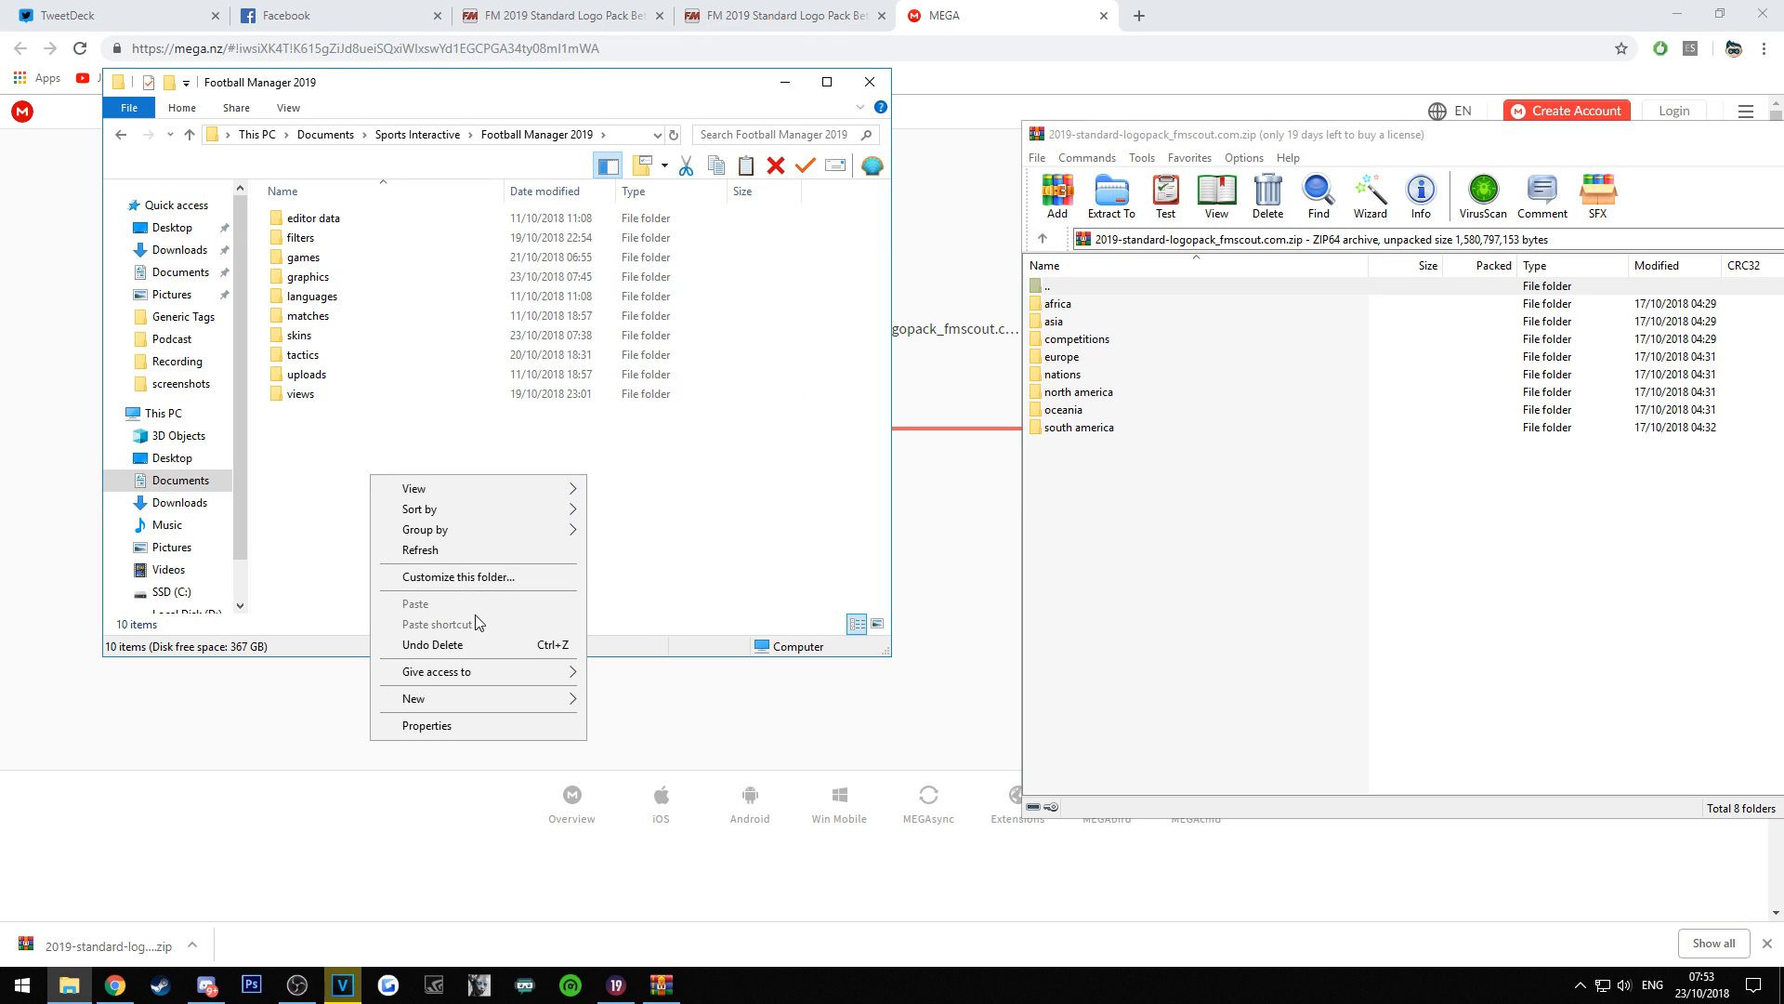
left_click(412, 697)
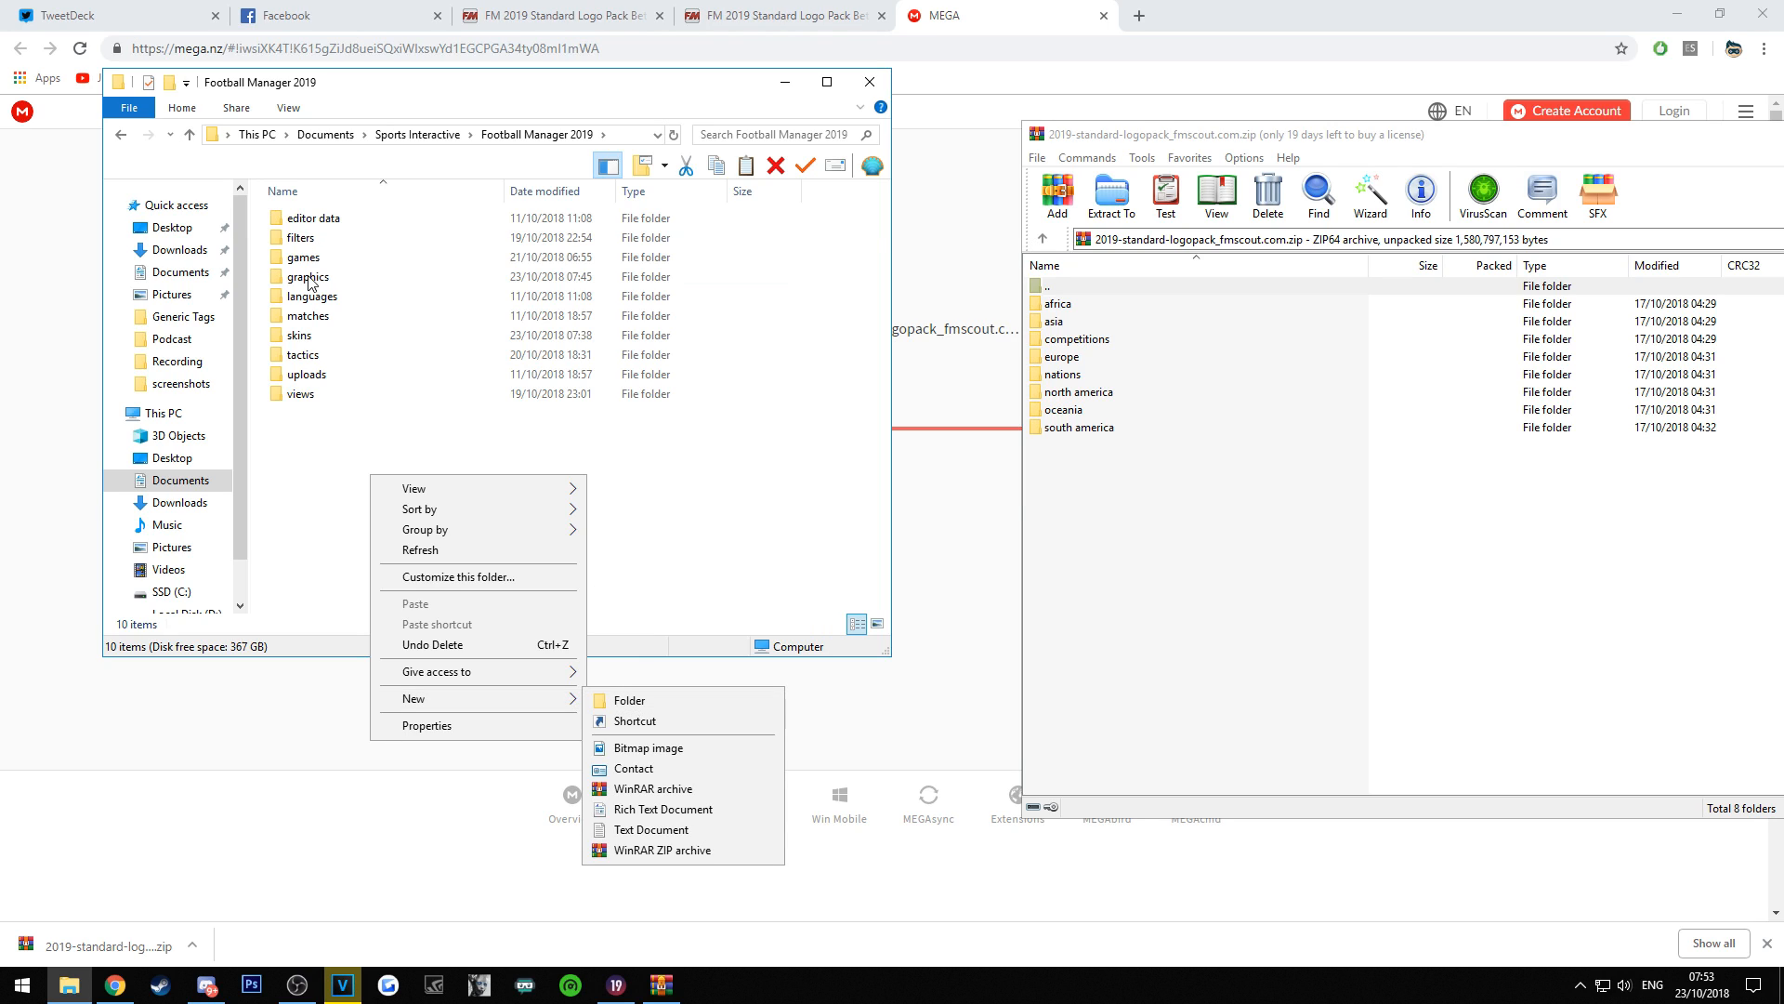
Enter the graphics folder, which currently holds only a faces folder.
left_click(307, 275)
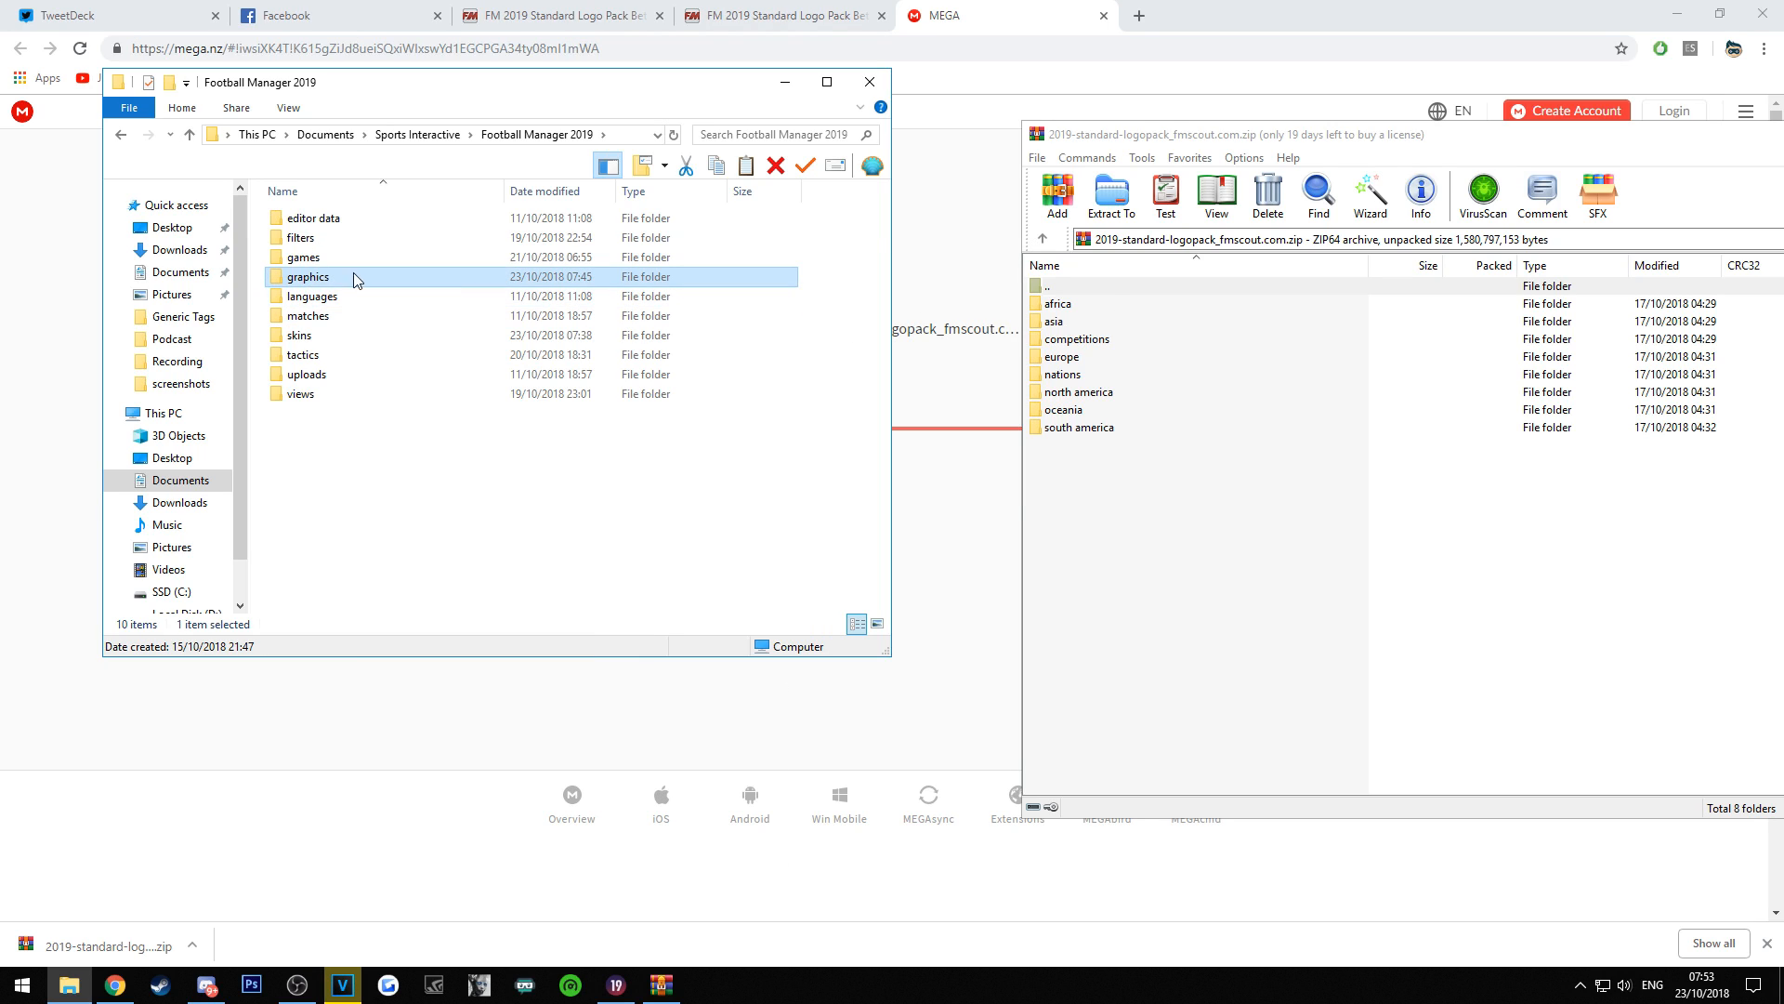
double_click(306, 277)
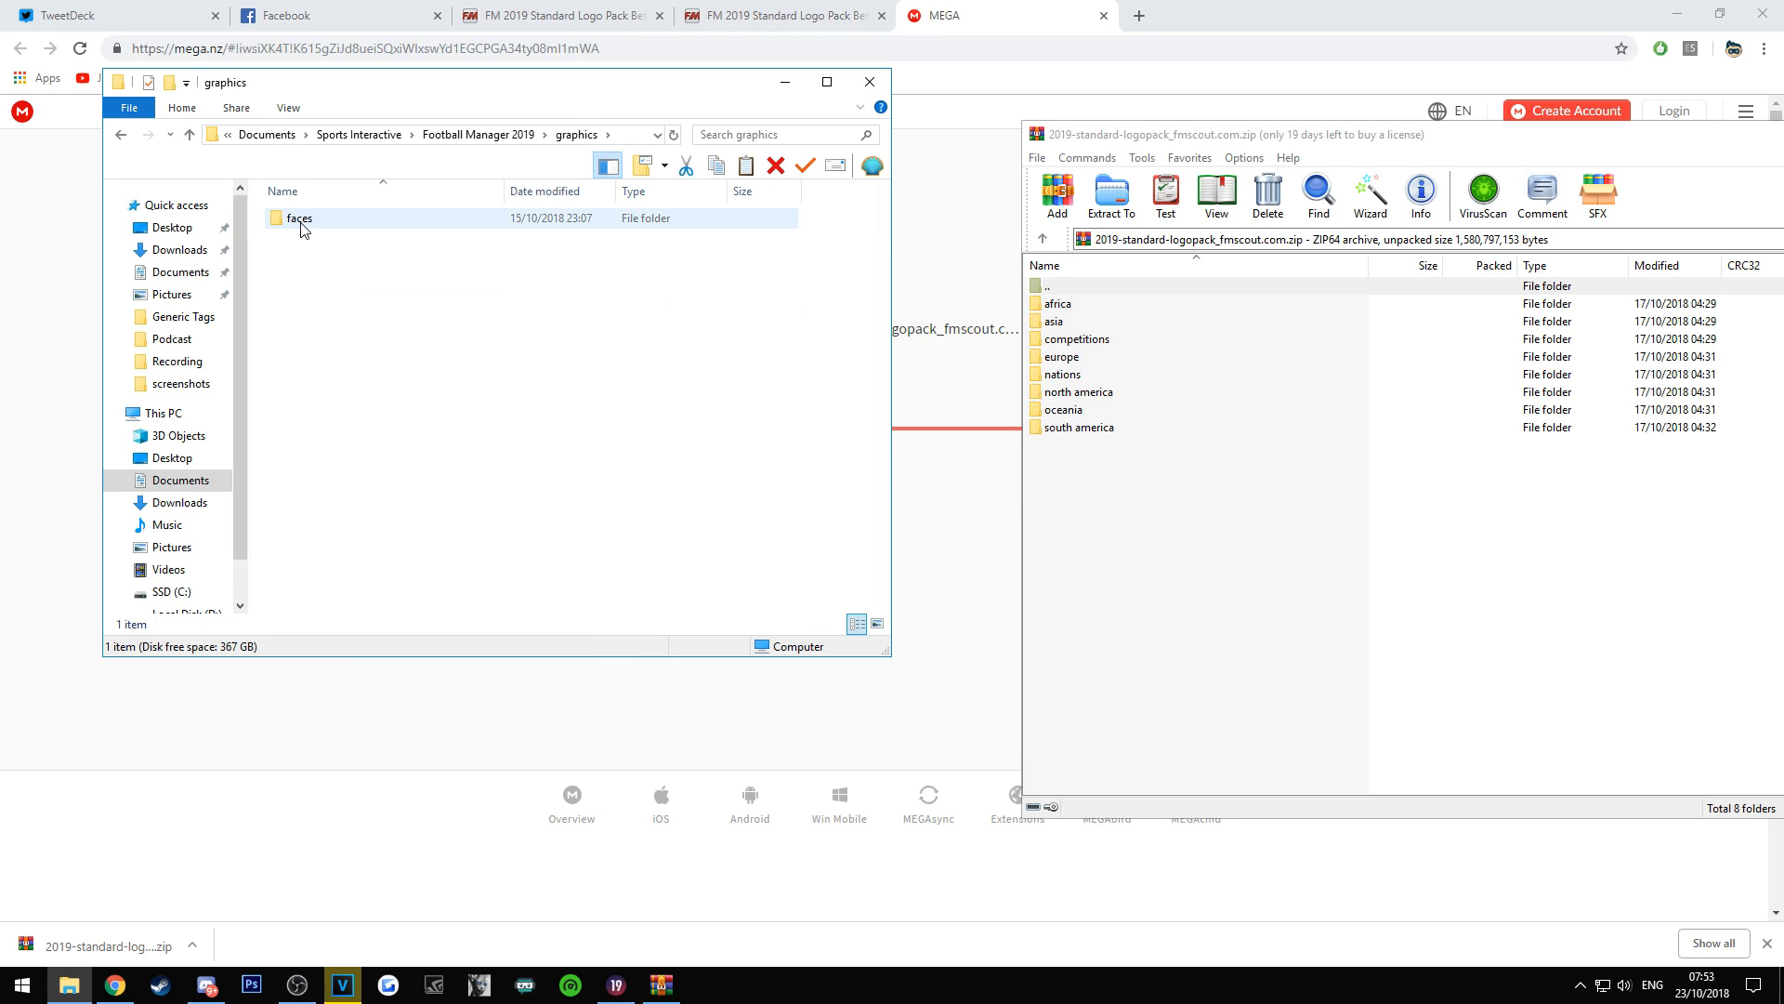
left_click(301, 217)
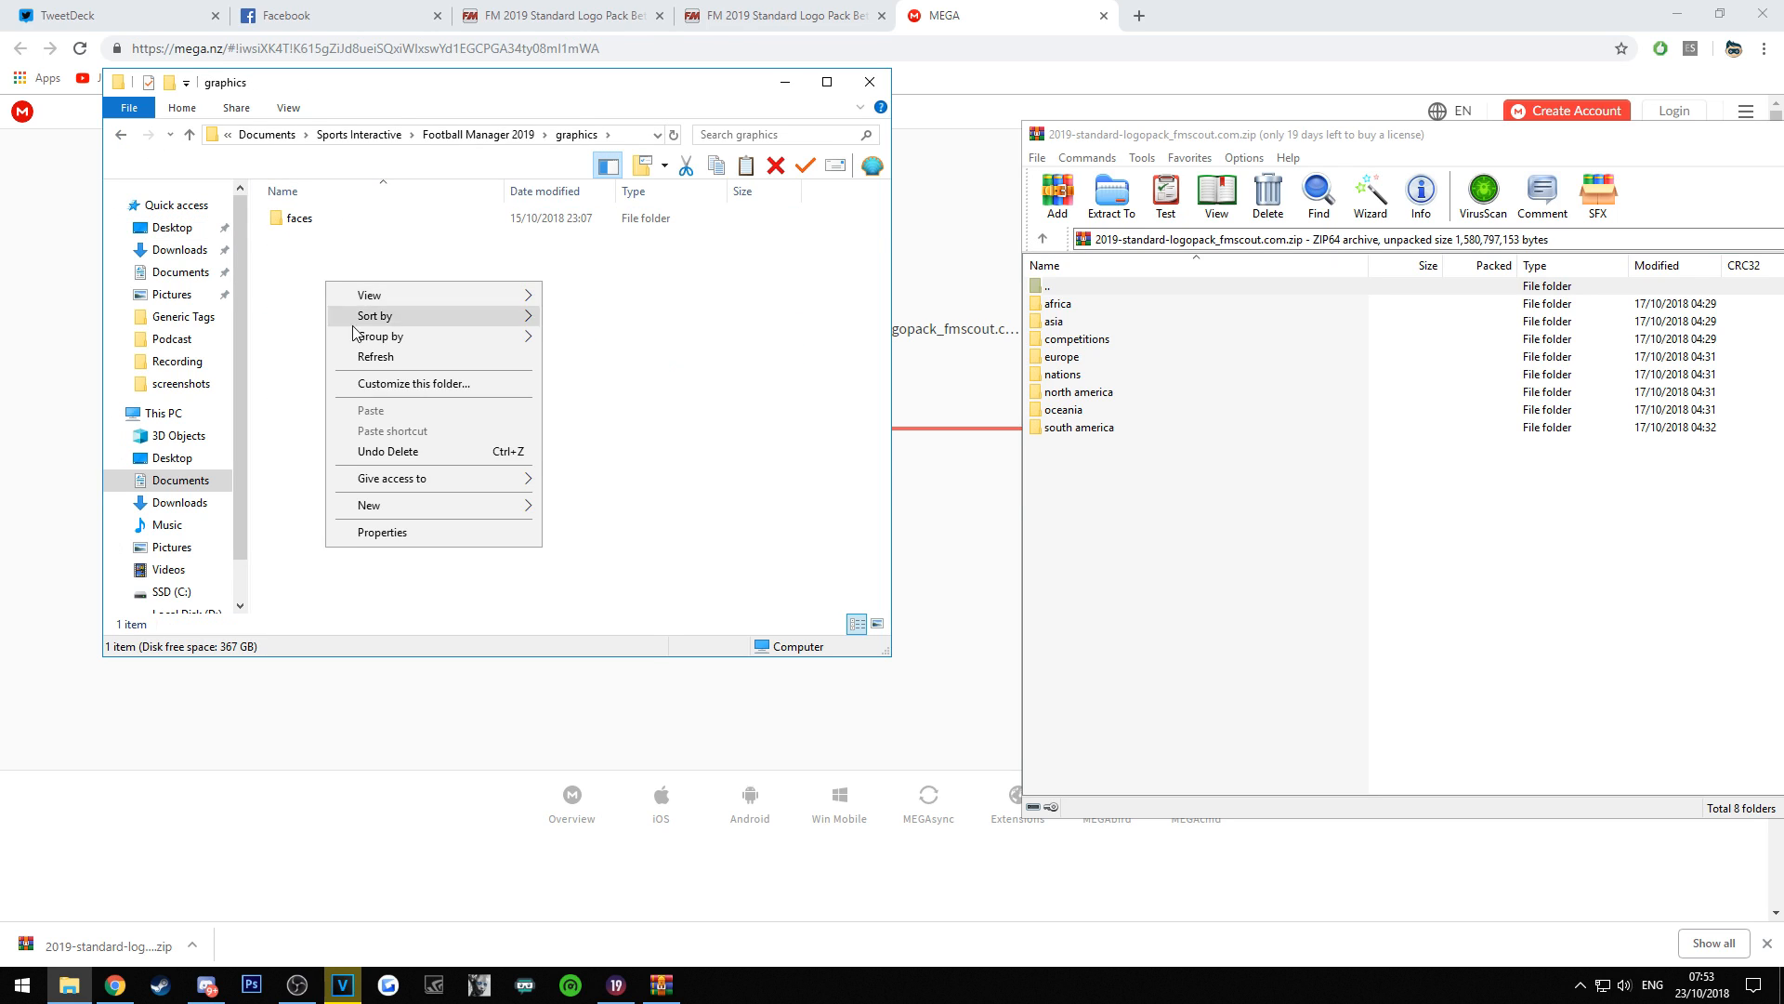
Create a logos folder in graphics and drag the eight archive folders into it to extract.
left_click(368, 503)
type("logos")
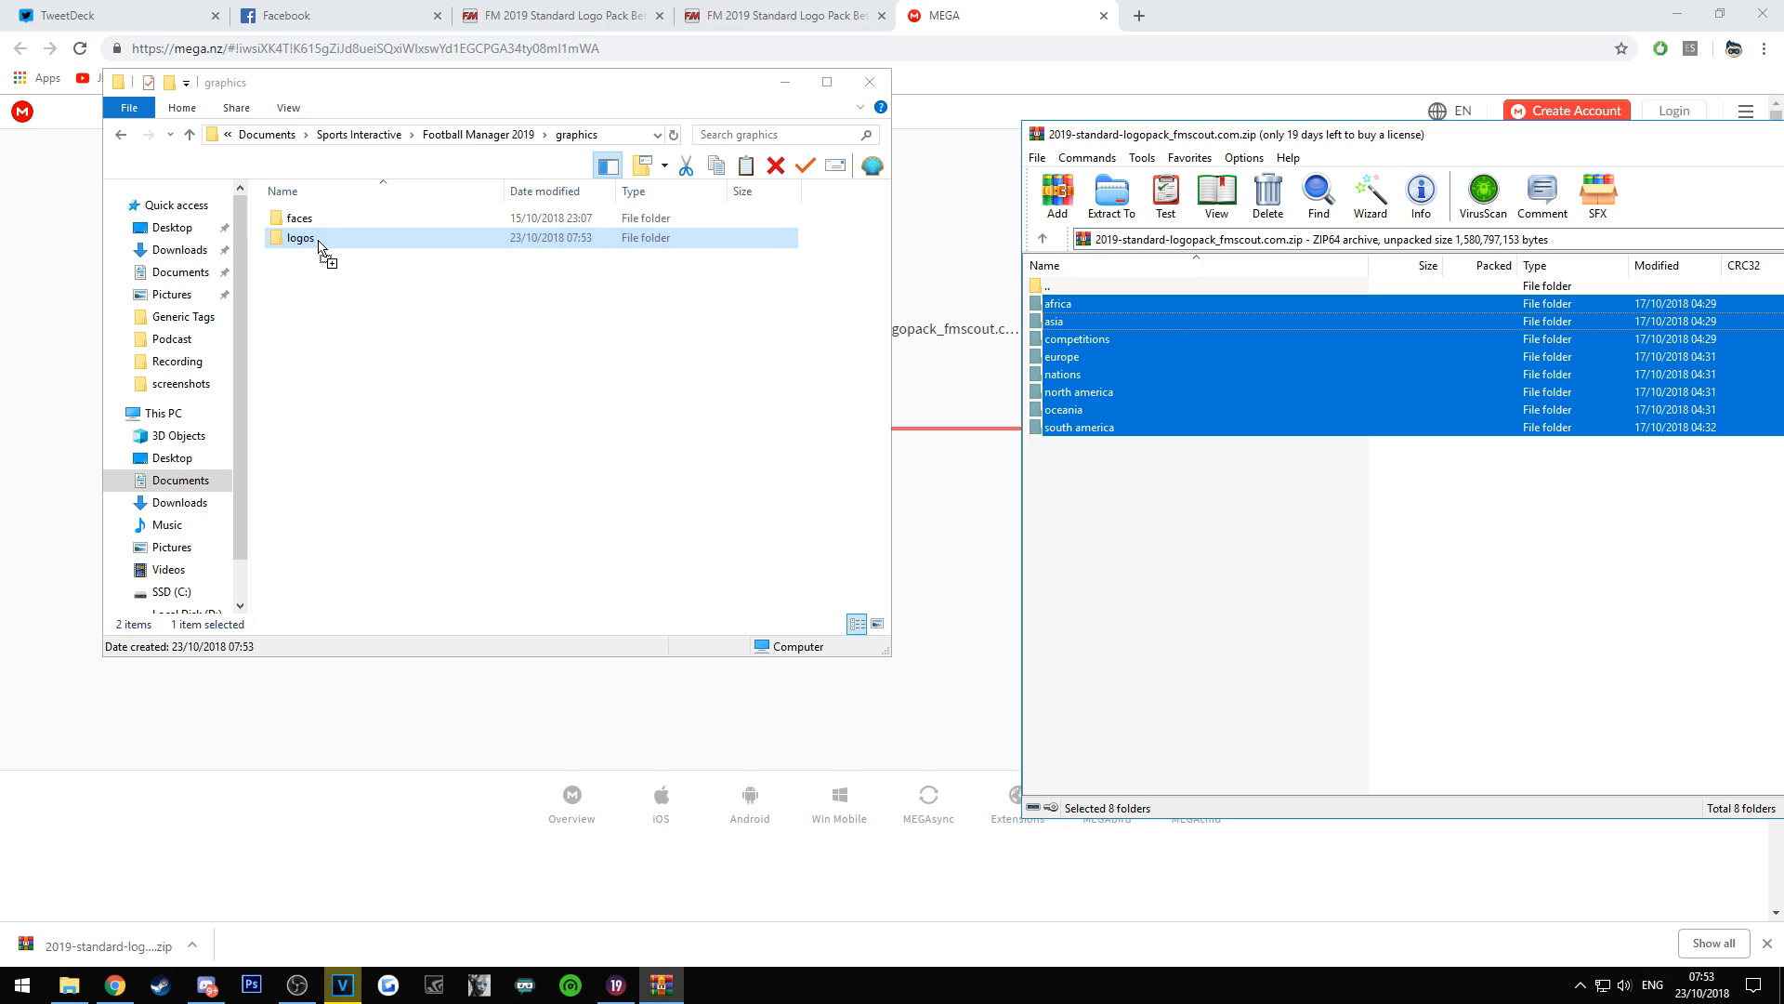
left_click(1109, 194)
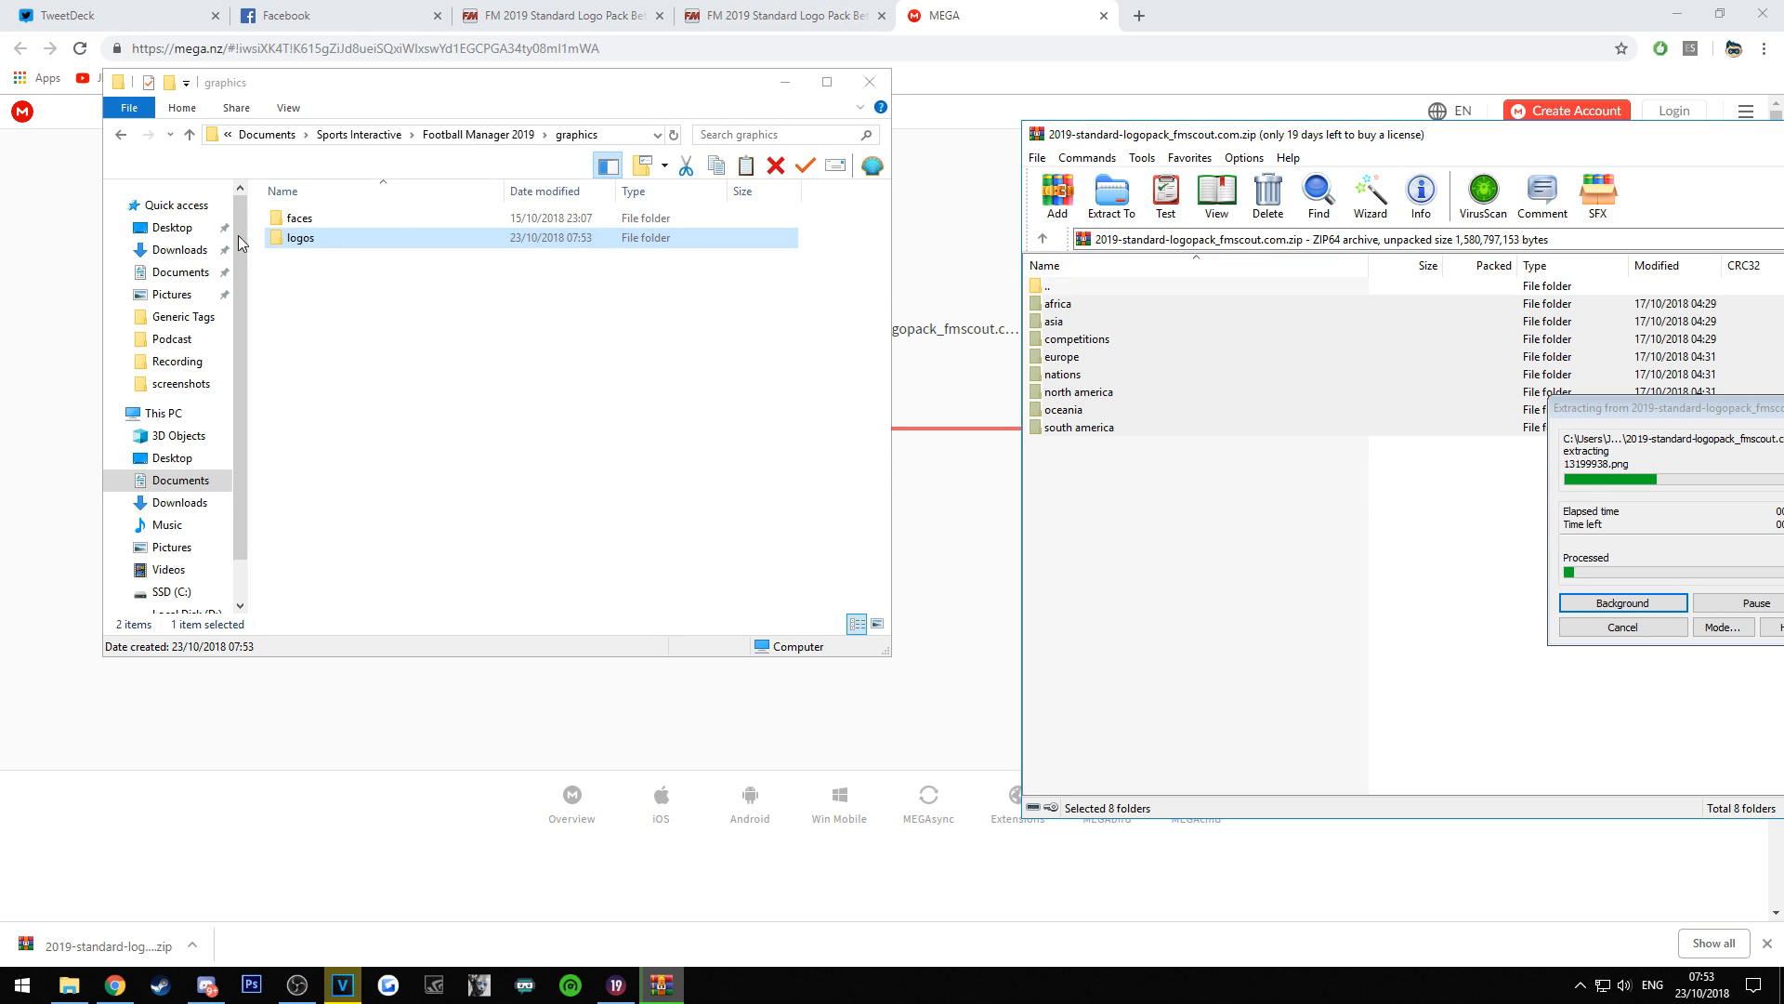
mouse_move(494, 305)
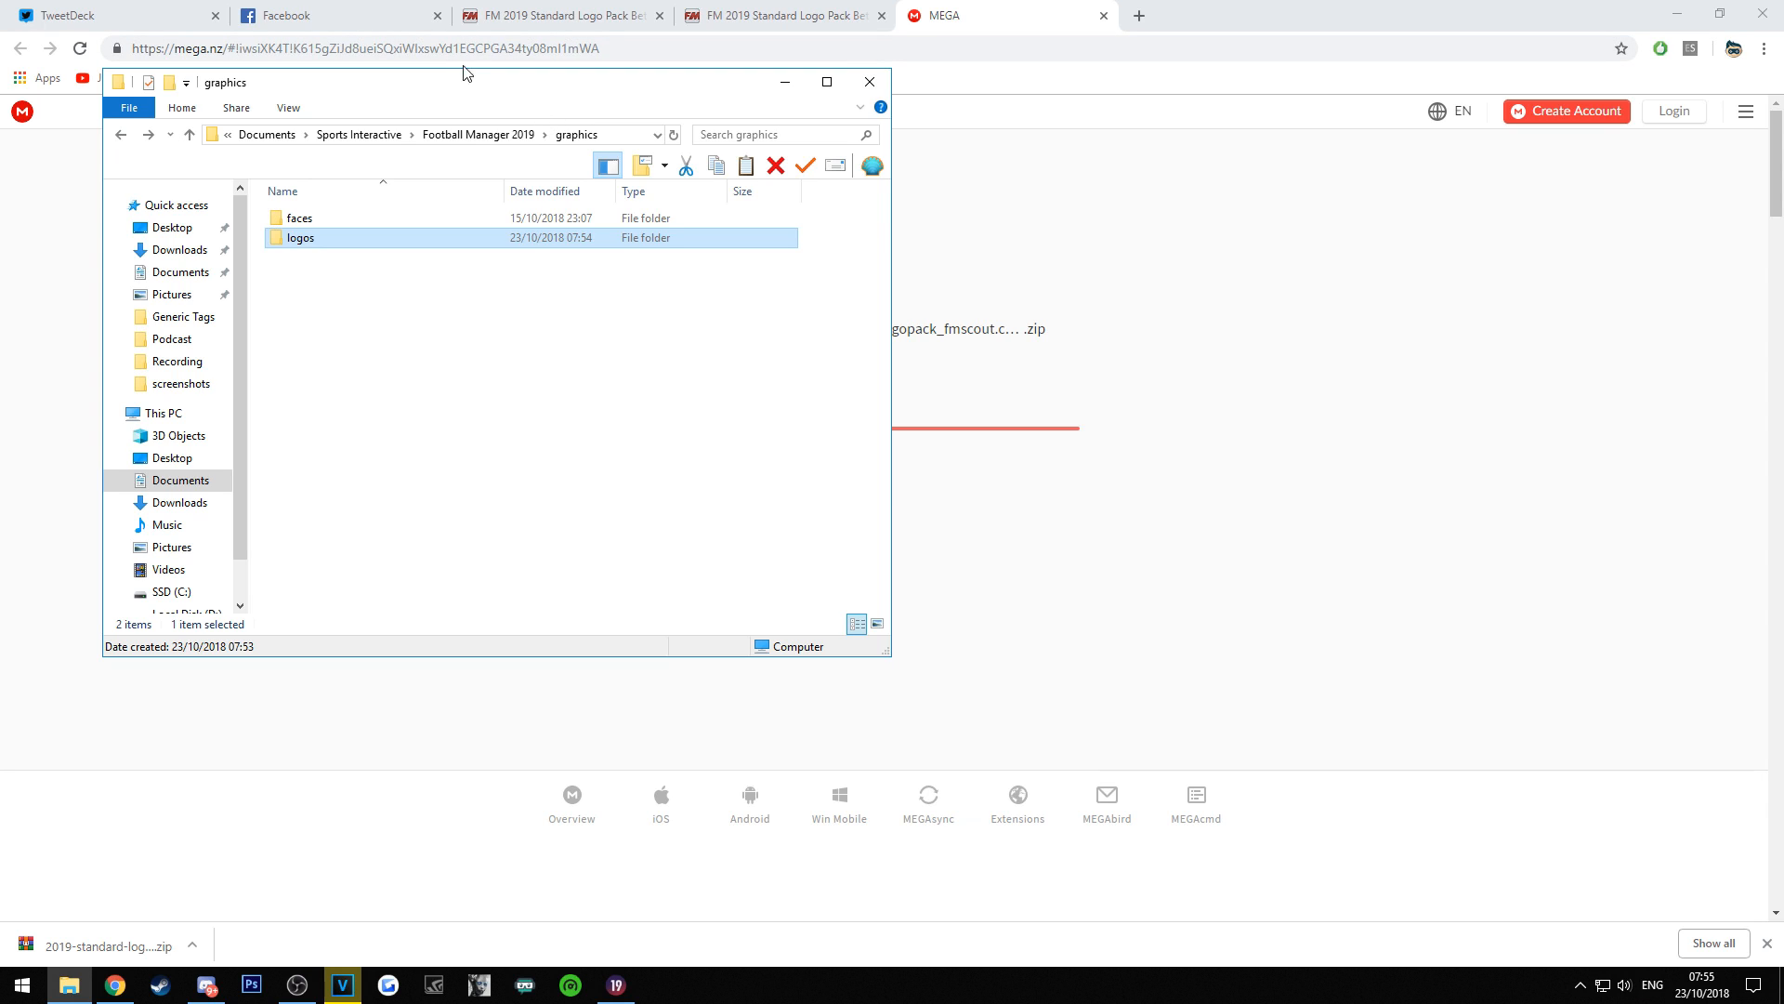
Browse logos > europe > england > normal to see the 1,396 extracted club badge images.
double_click(301, 236)
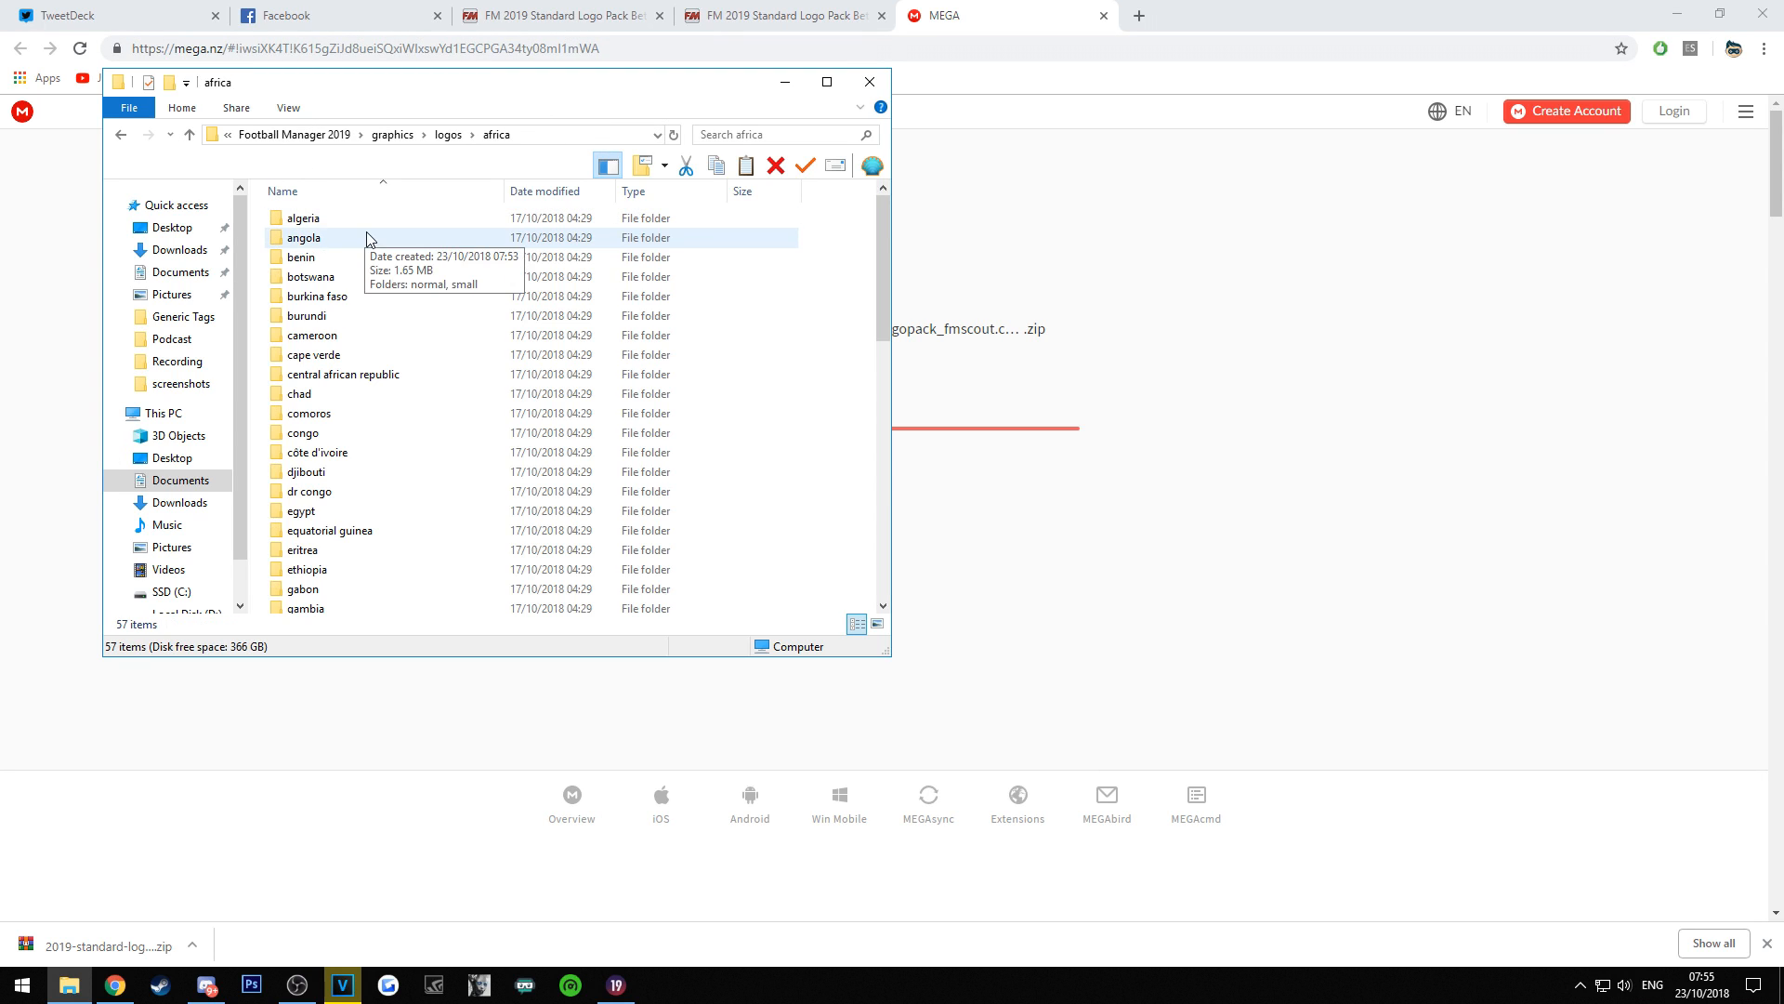
left_click(187, 134)
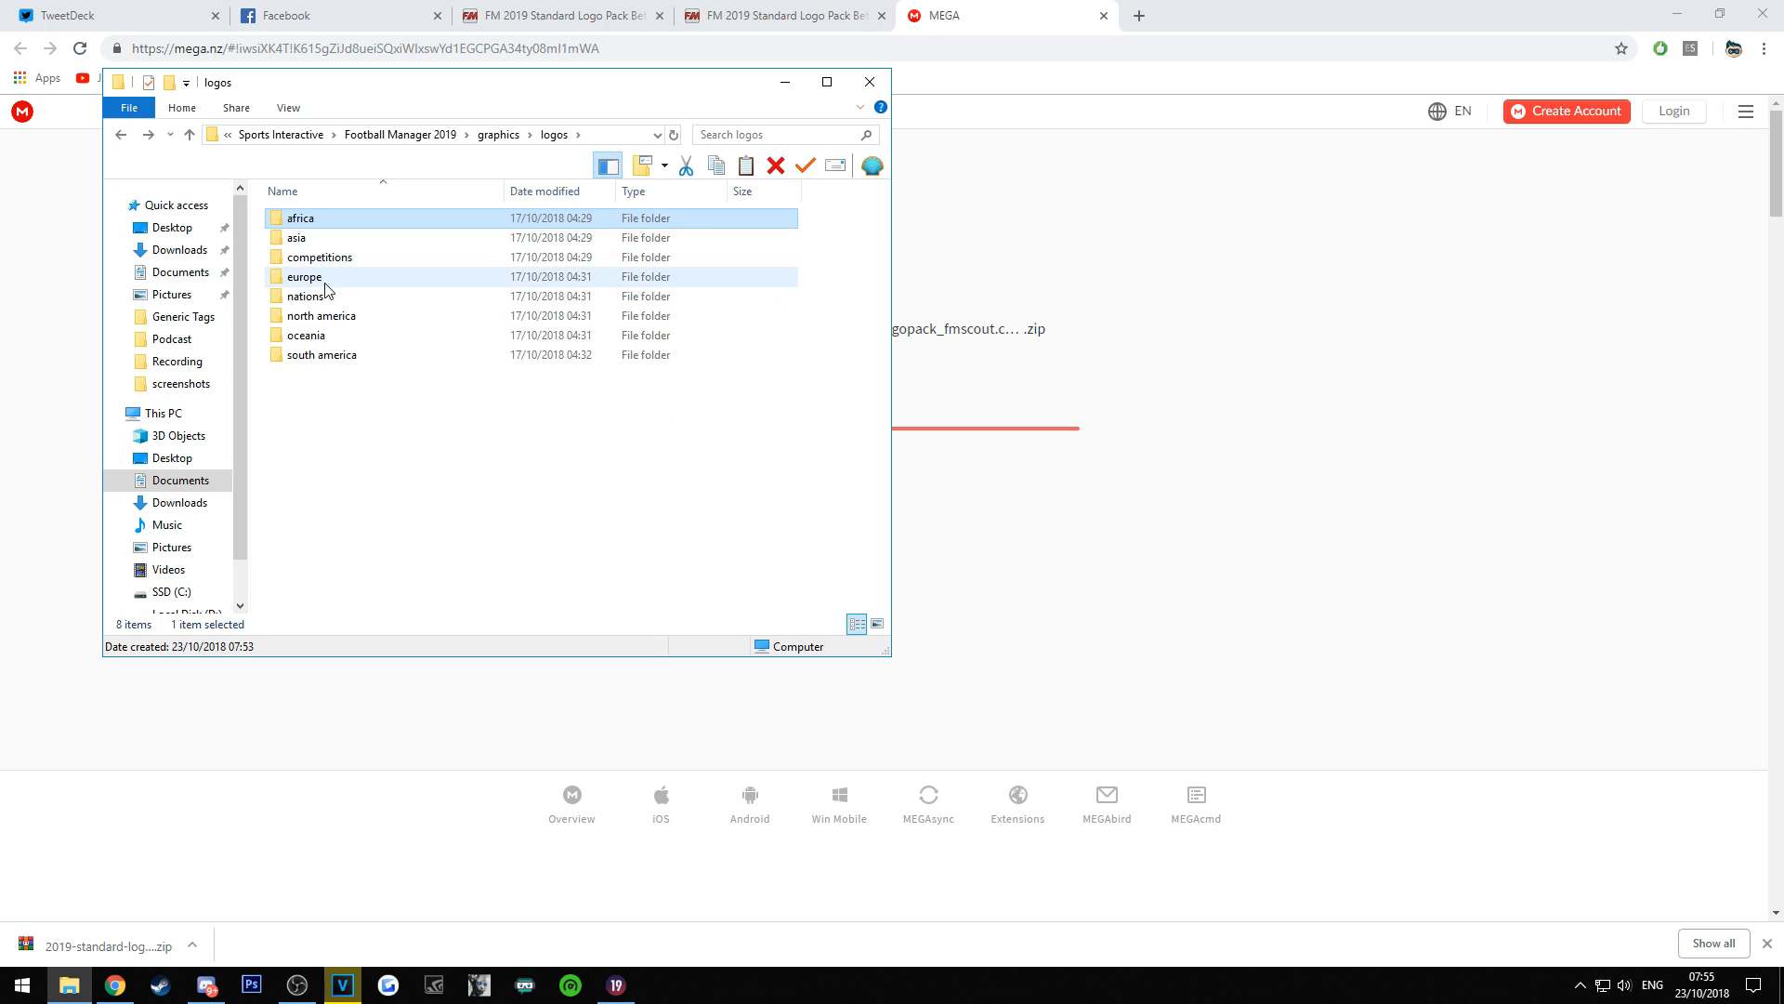
double_click(303, 277)
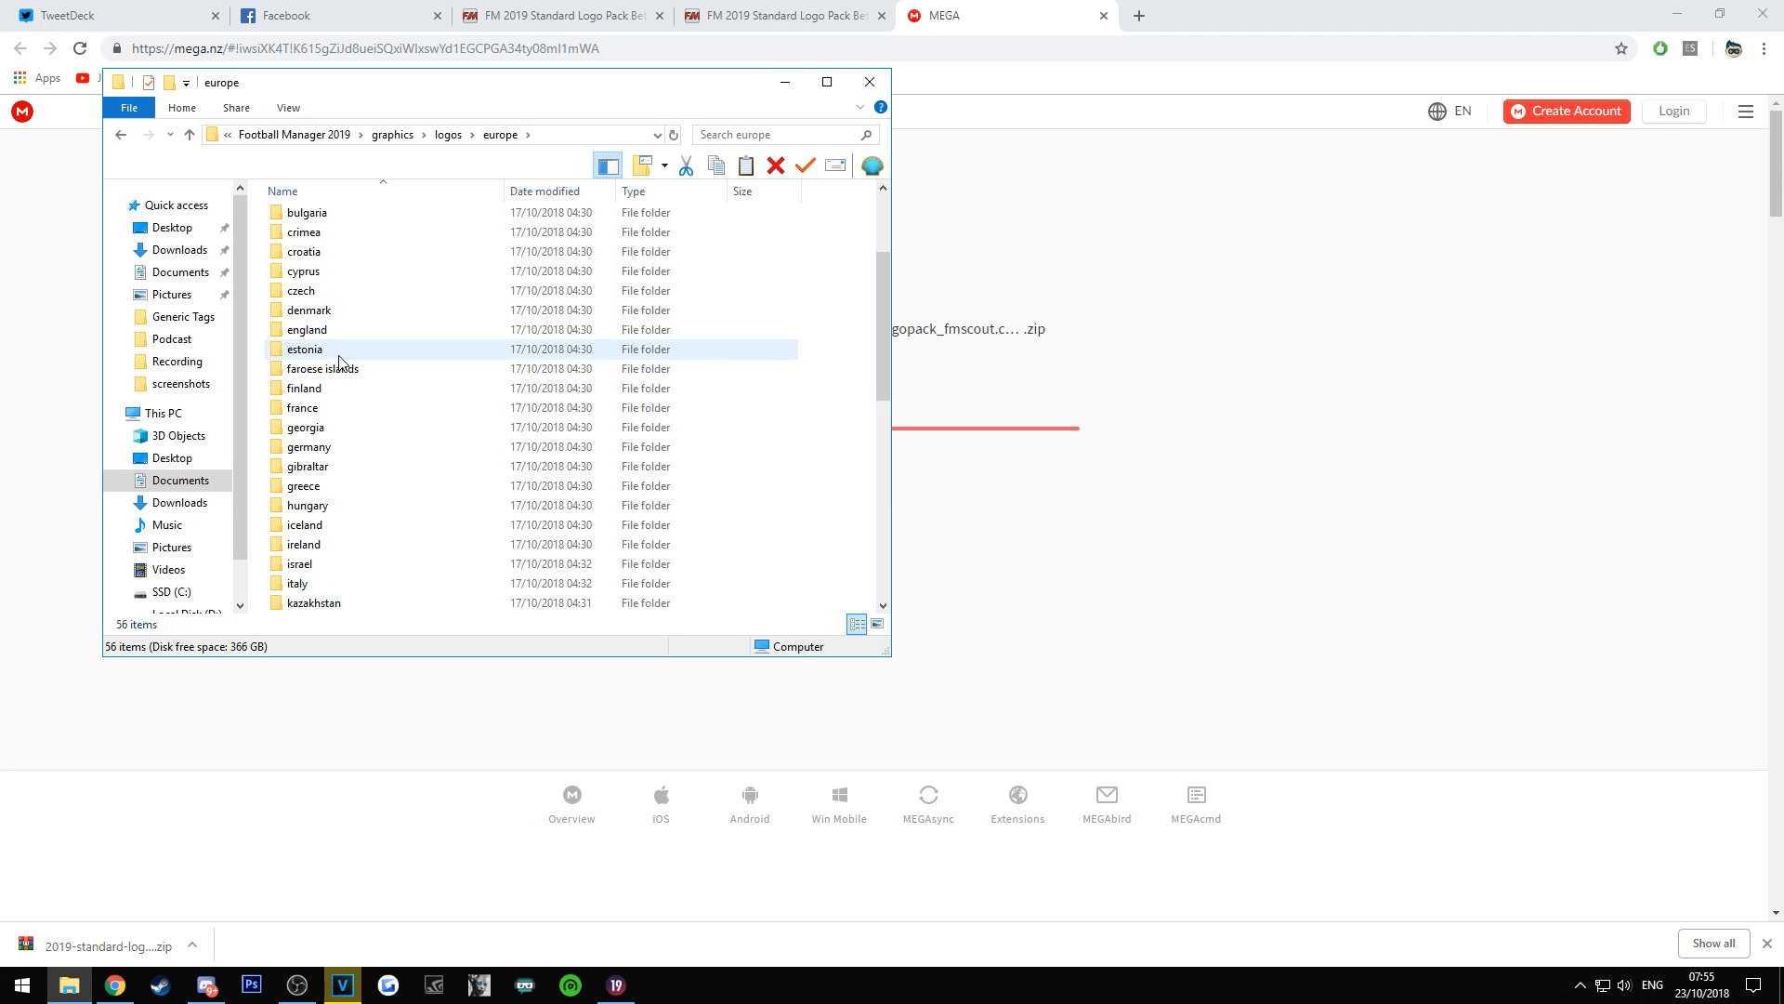
double_click(307, 329)
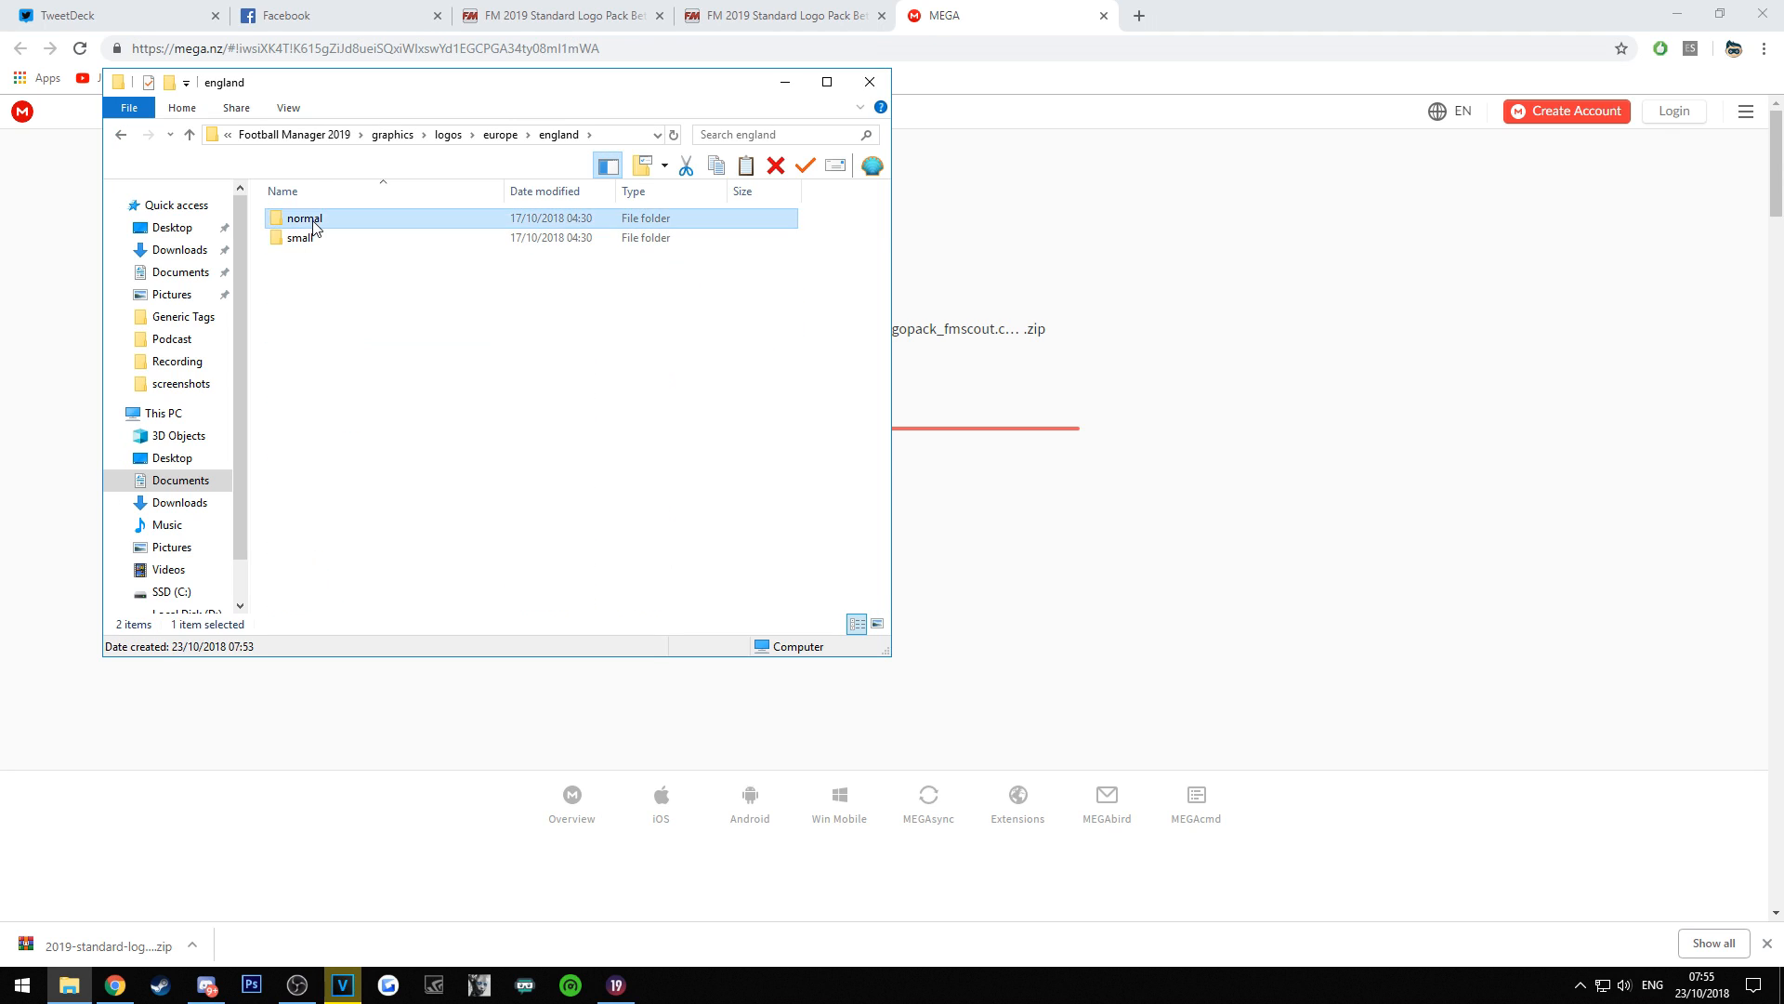
double_click(303, 218)
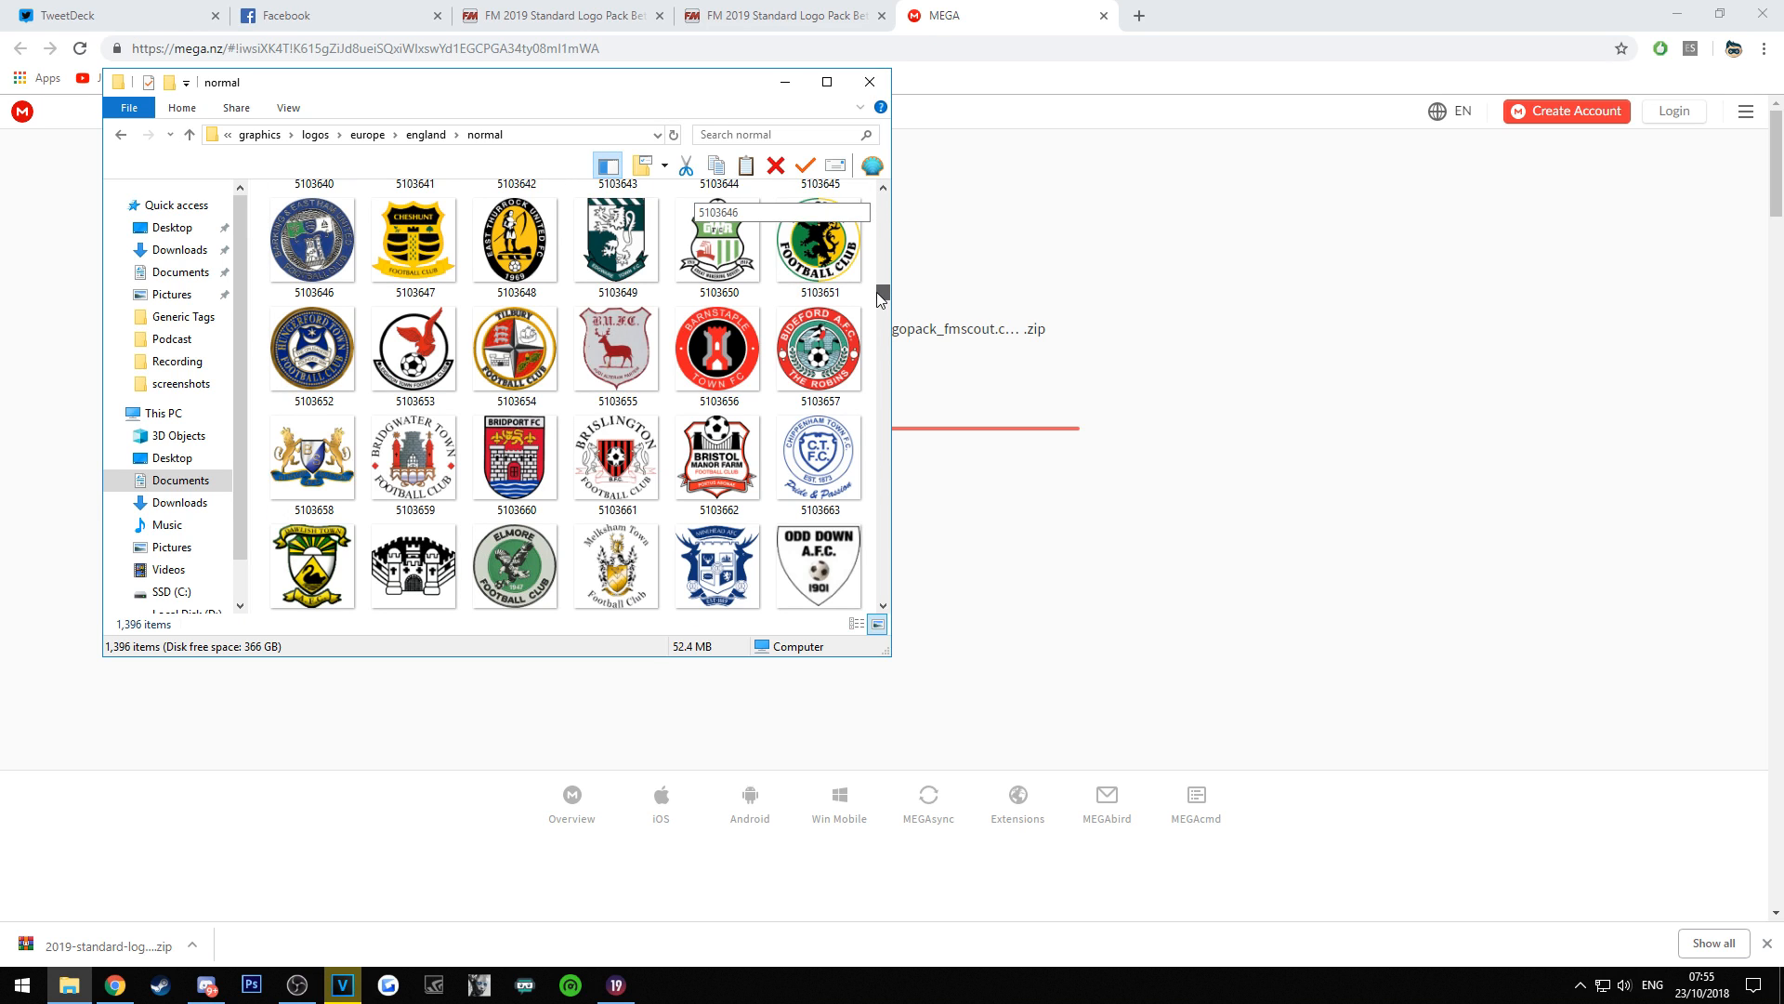
left_click(716, 351)
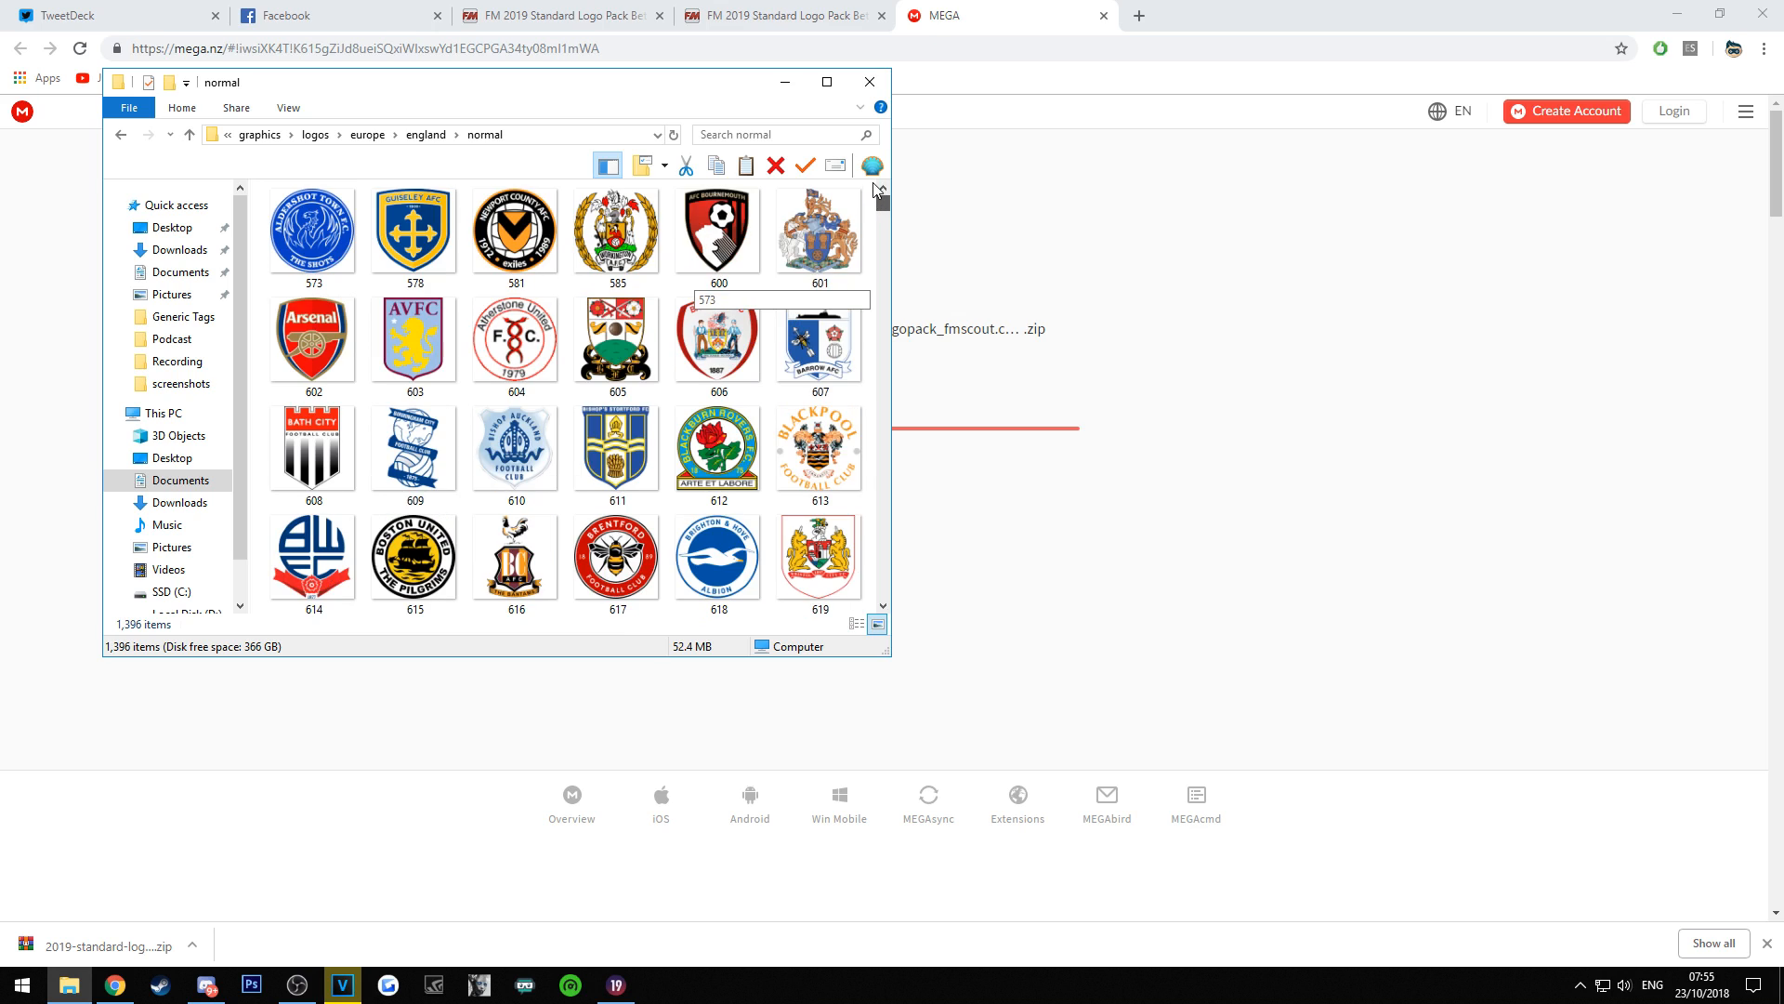
mouse_move(820, 226)
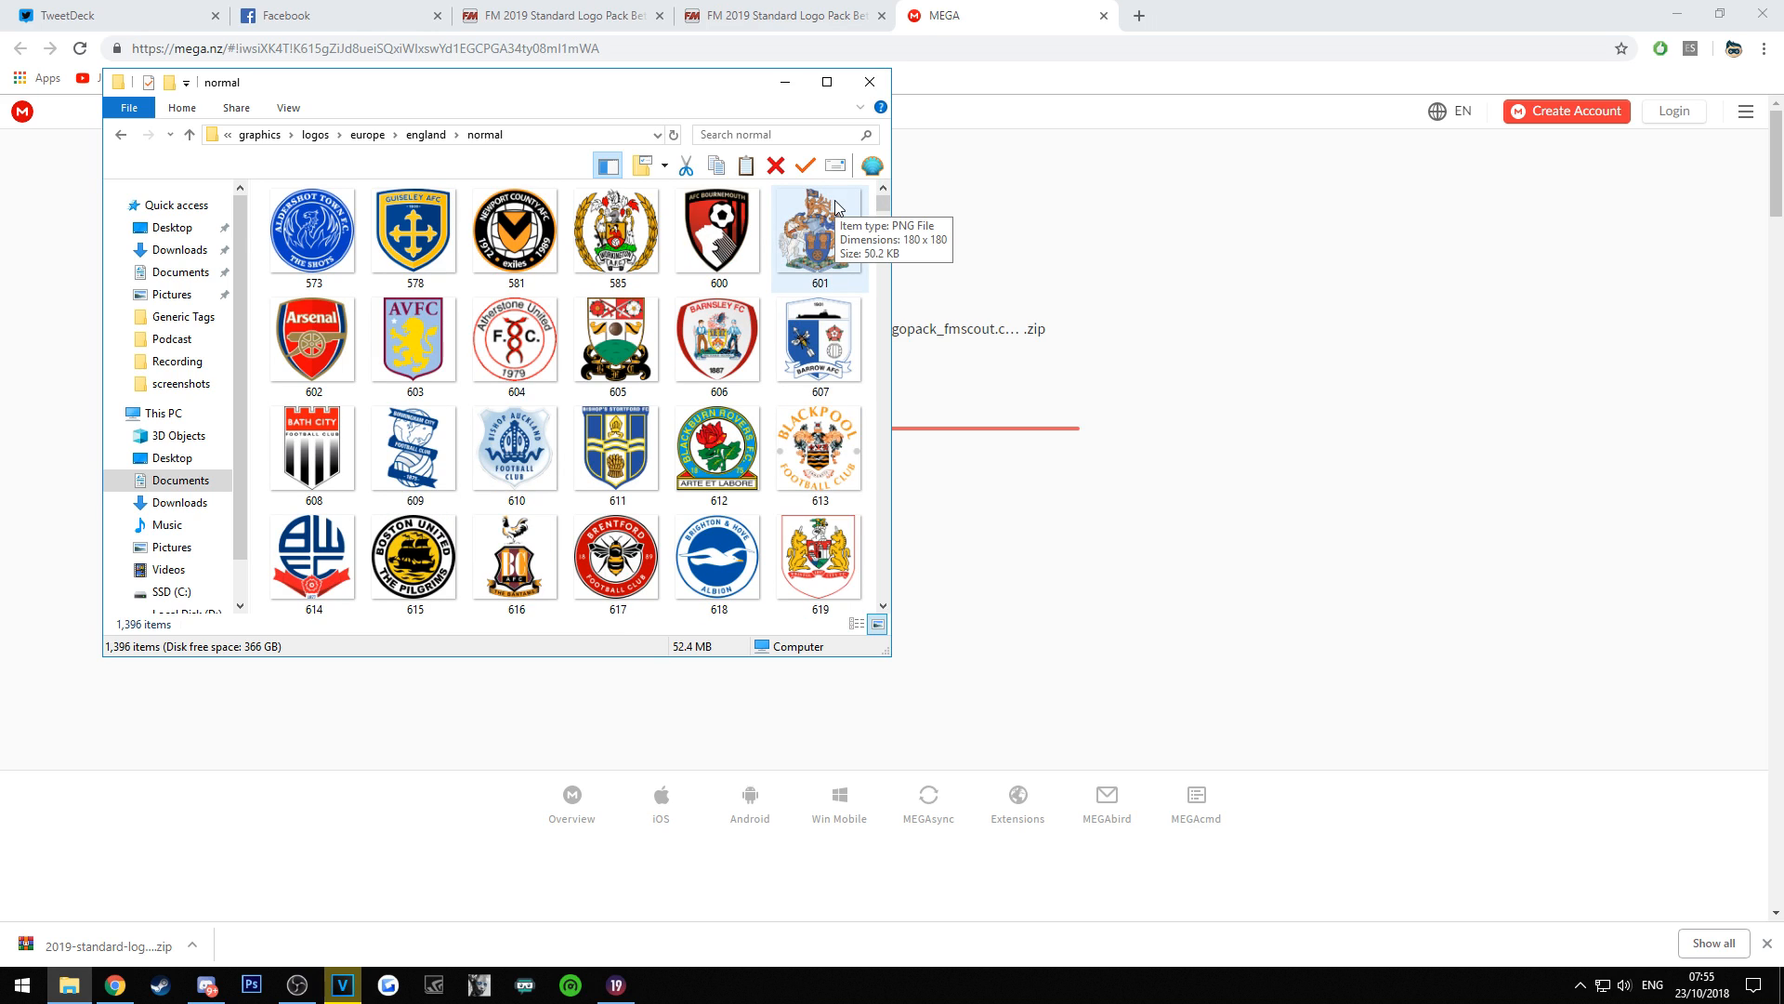
mouse_move(124, 108)
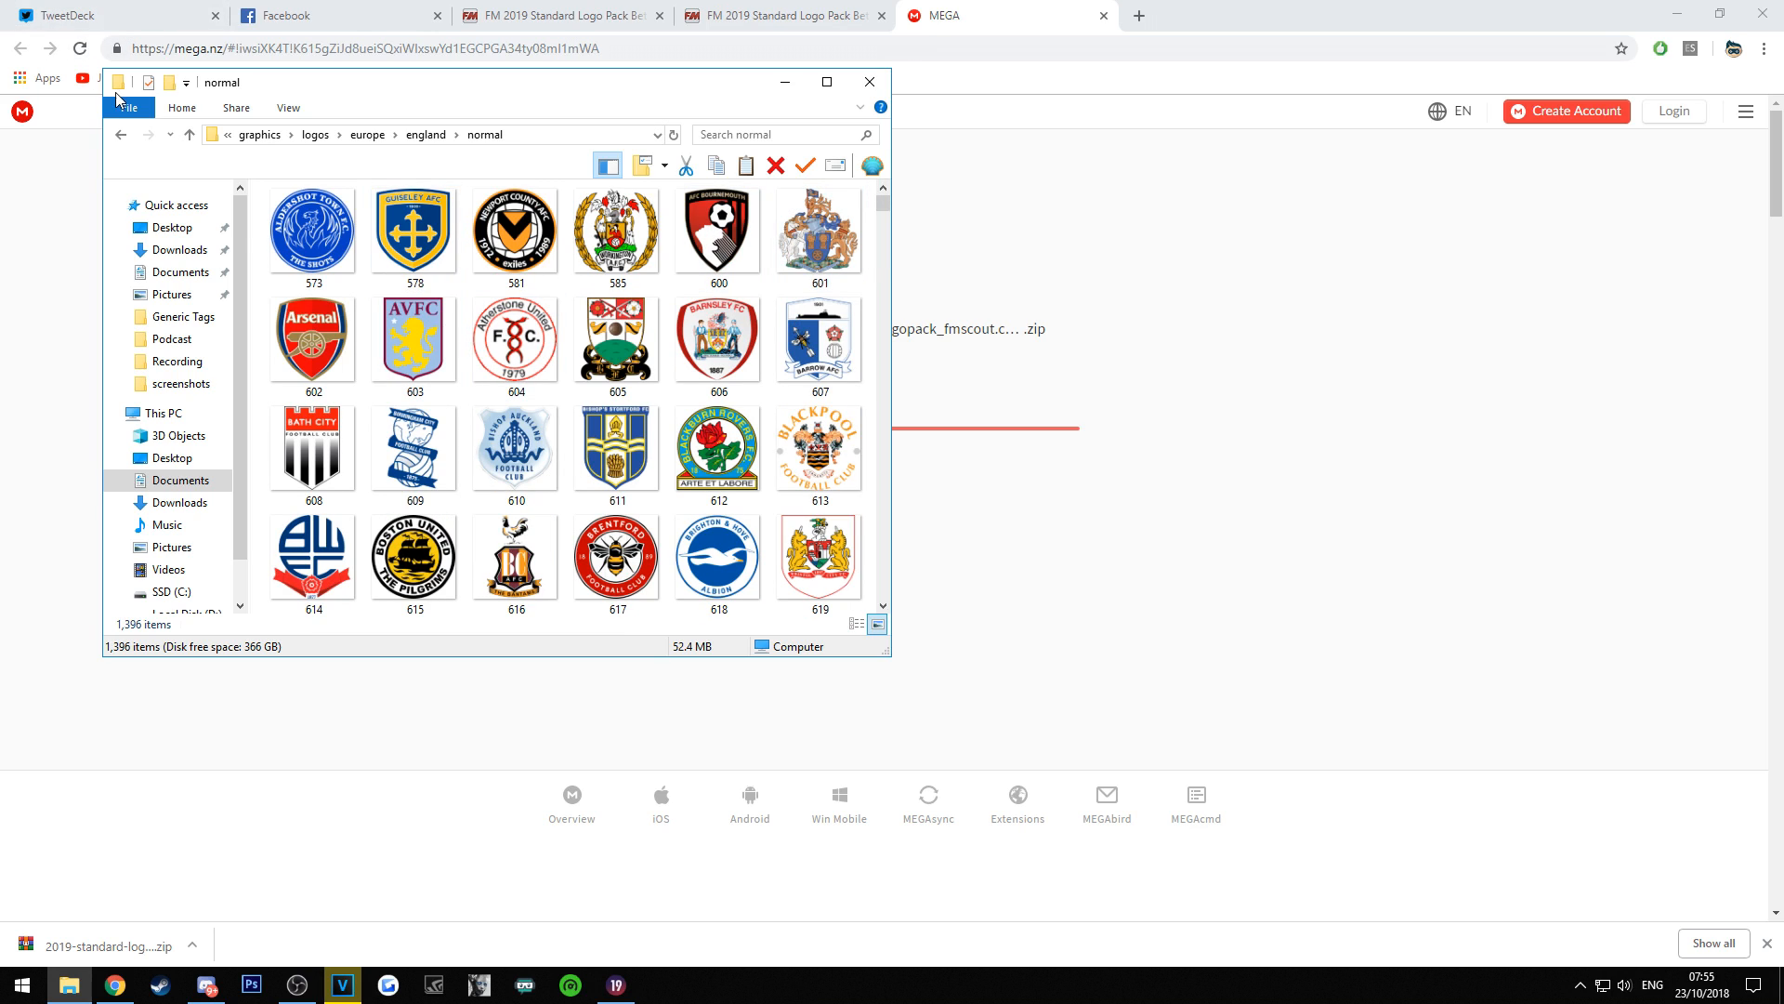
Switch to FM 2019's Premier Division screen and bring up the FM game menu.
left_click(123, 134)
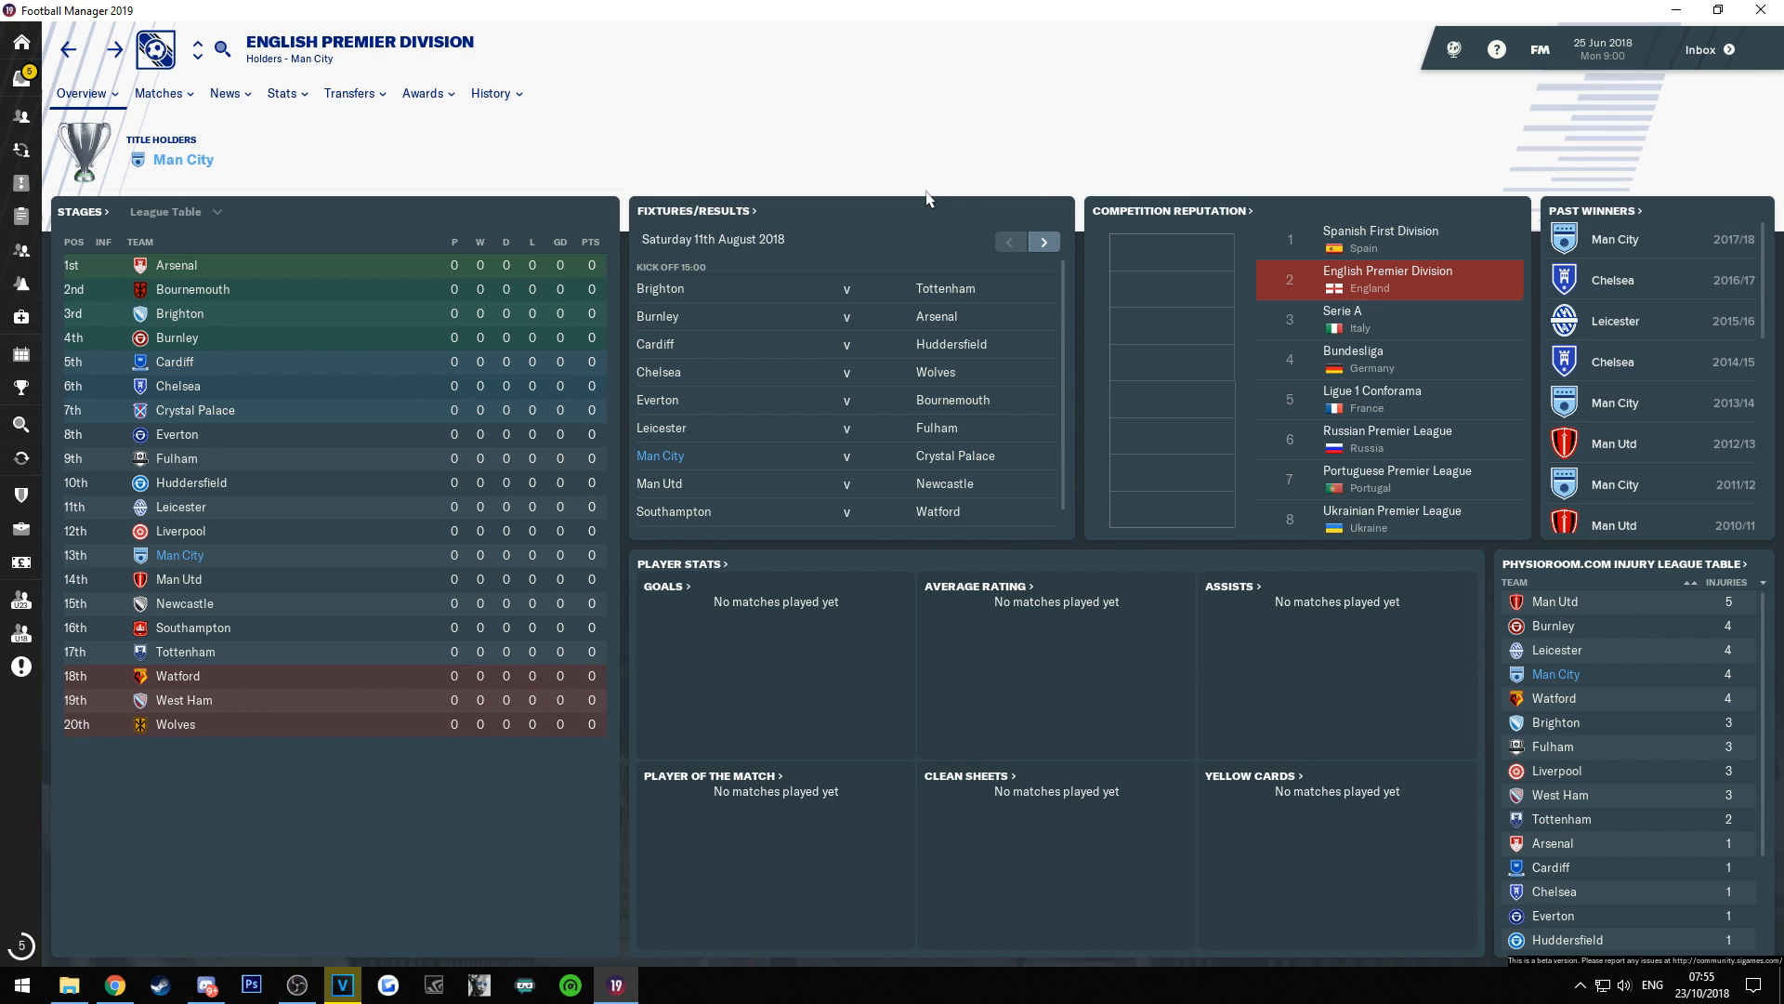
mouse_move(121, 652)
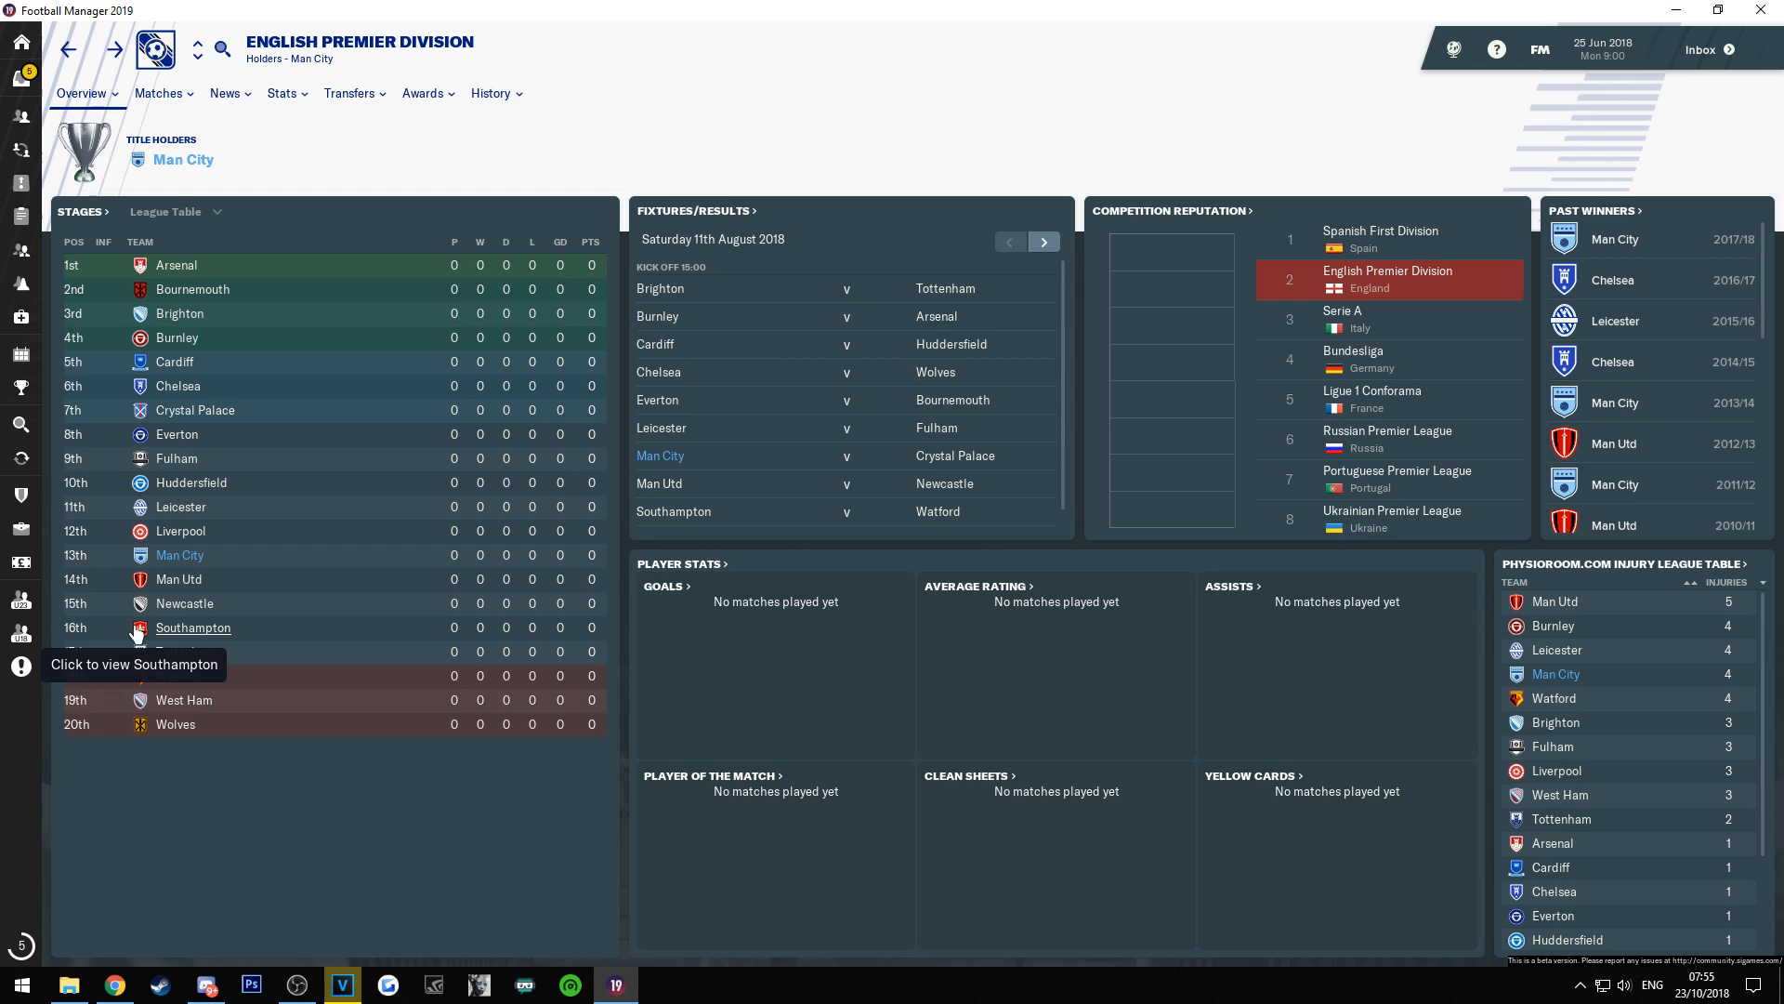
left_click(1537, 48)
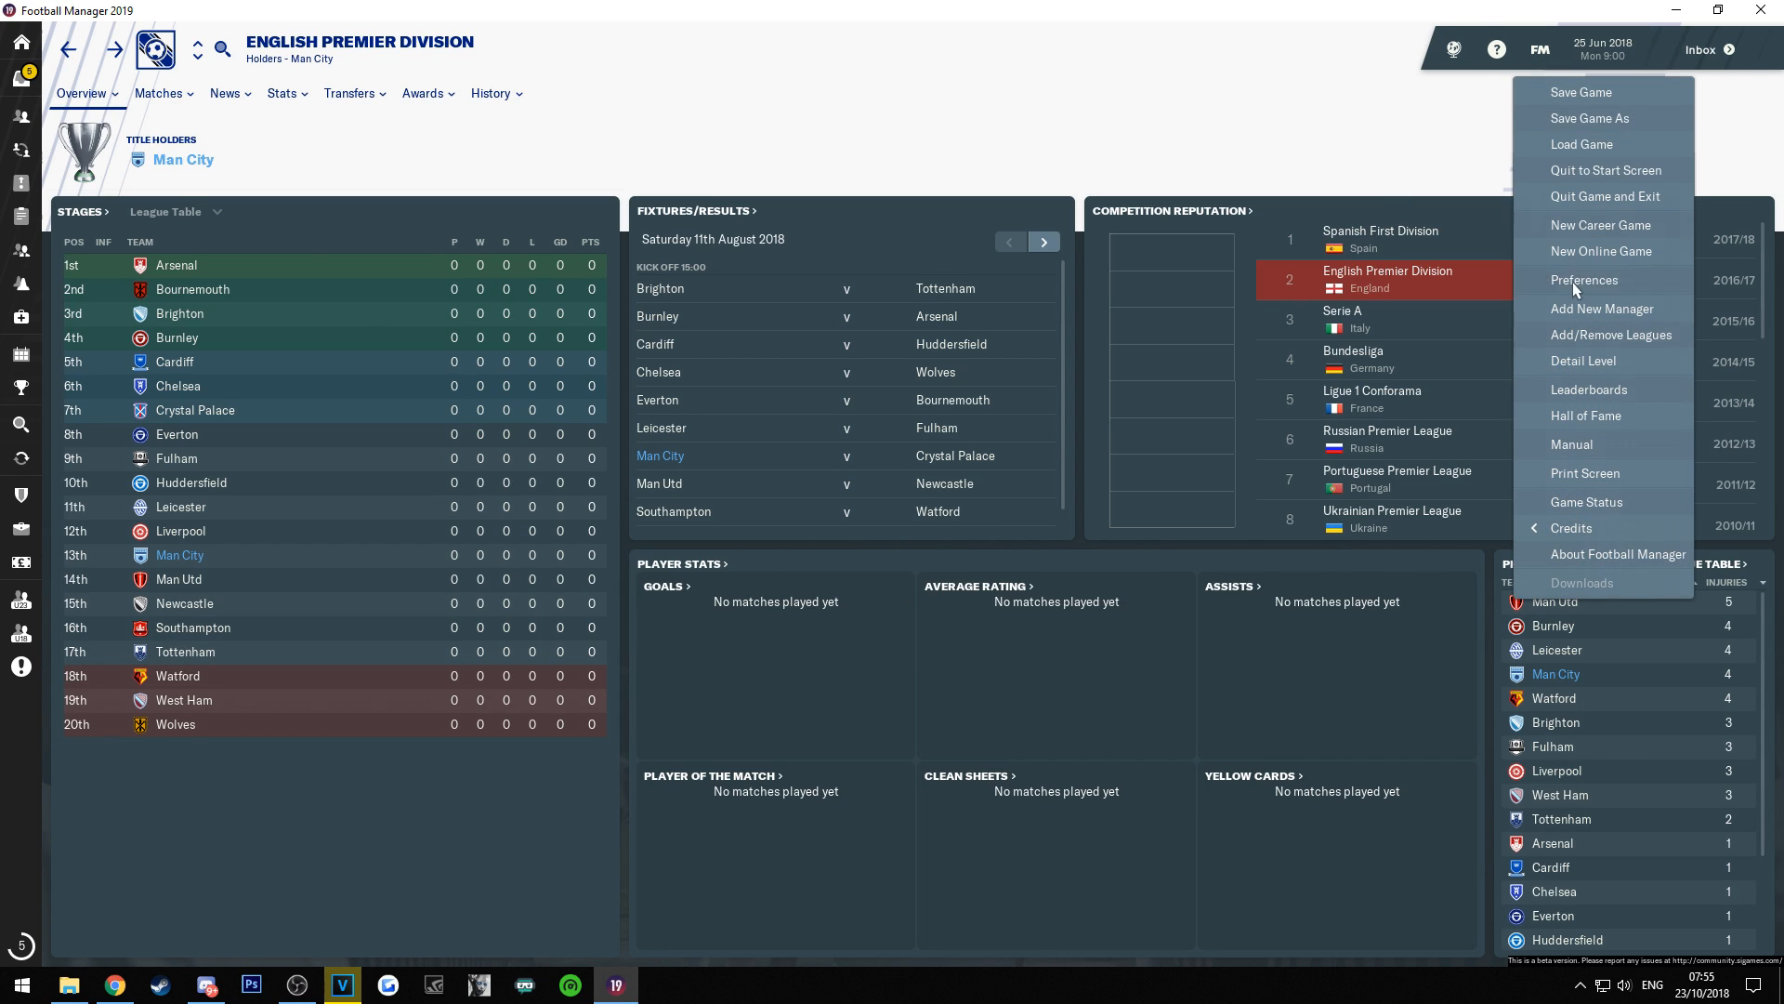
left_click(1584, 282)
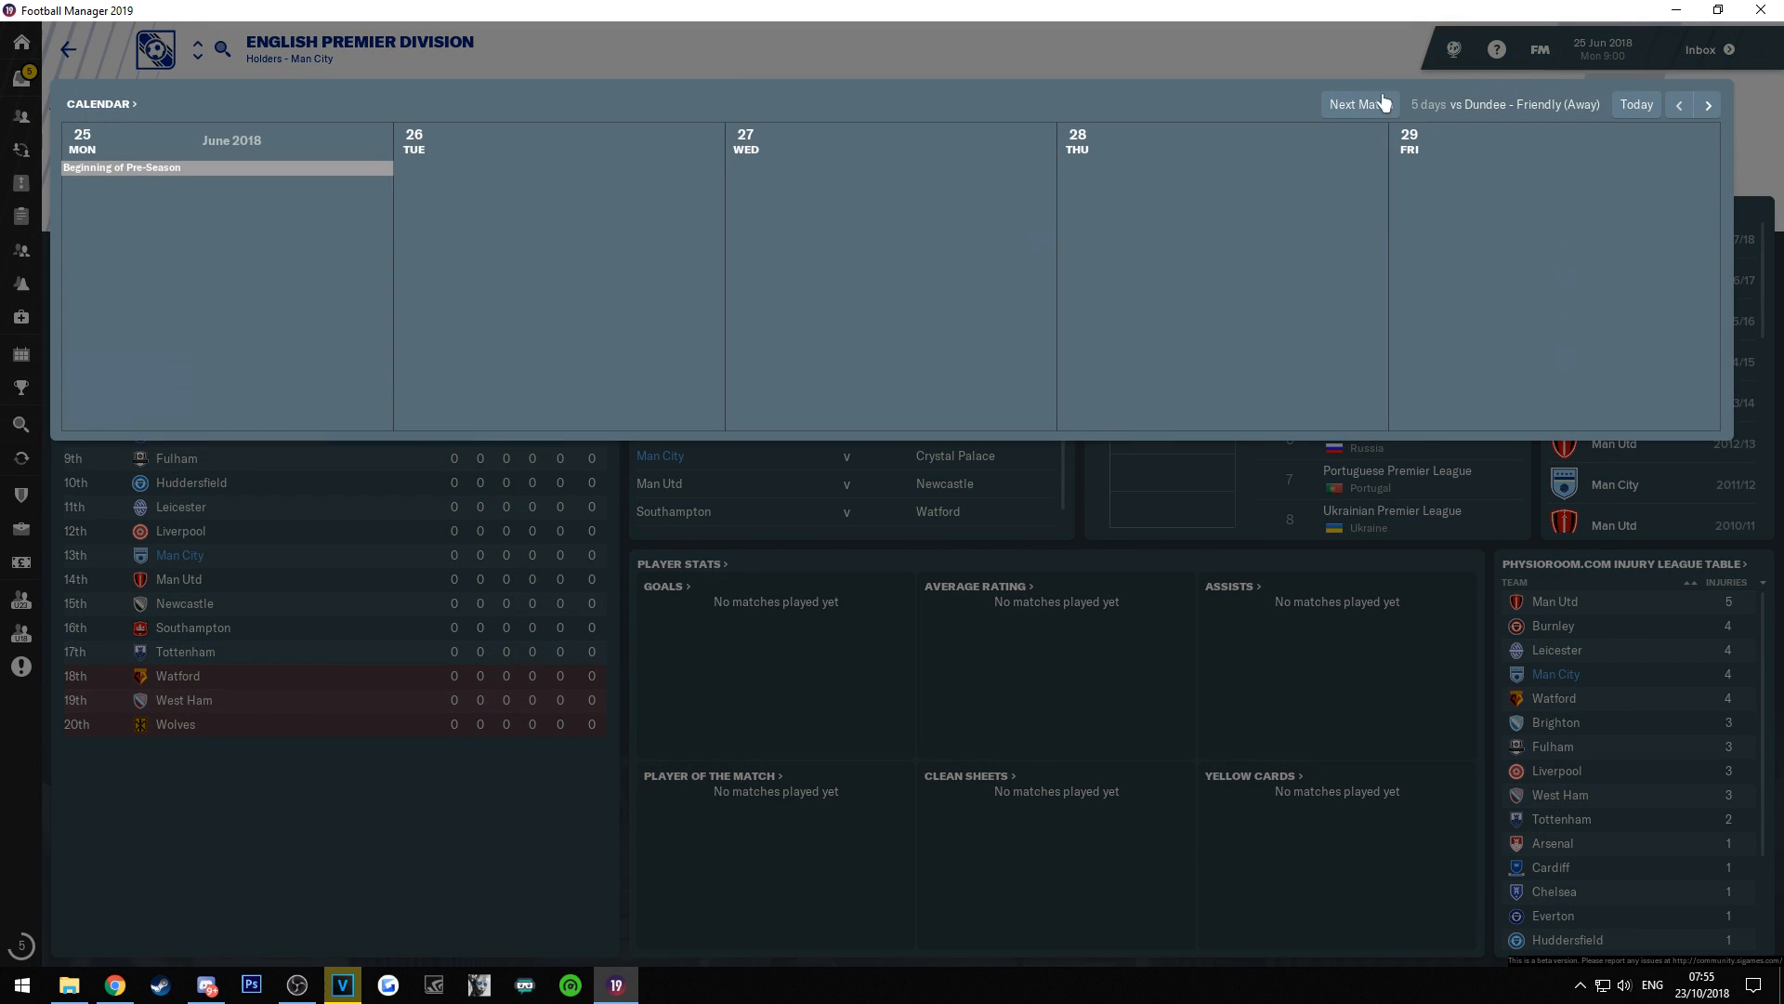
mouse_move(1140, 58)
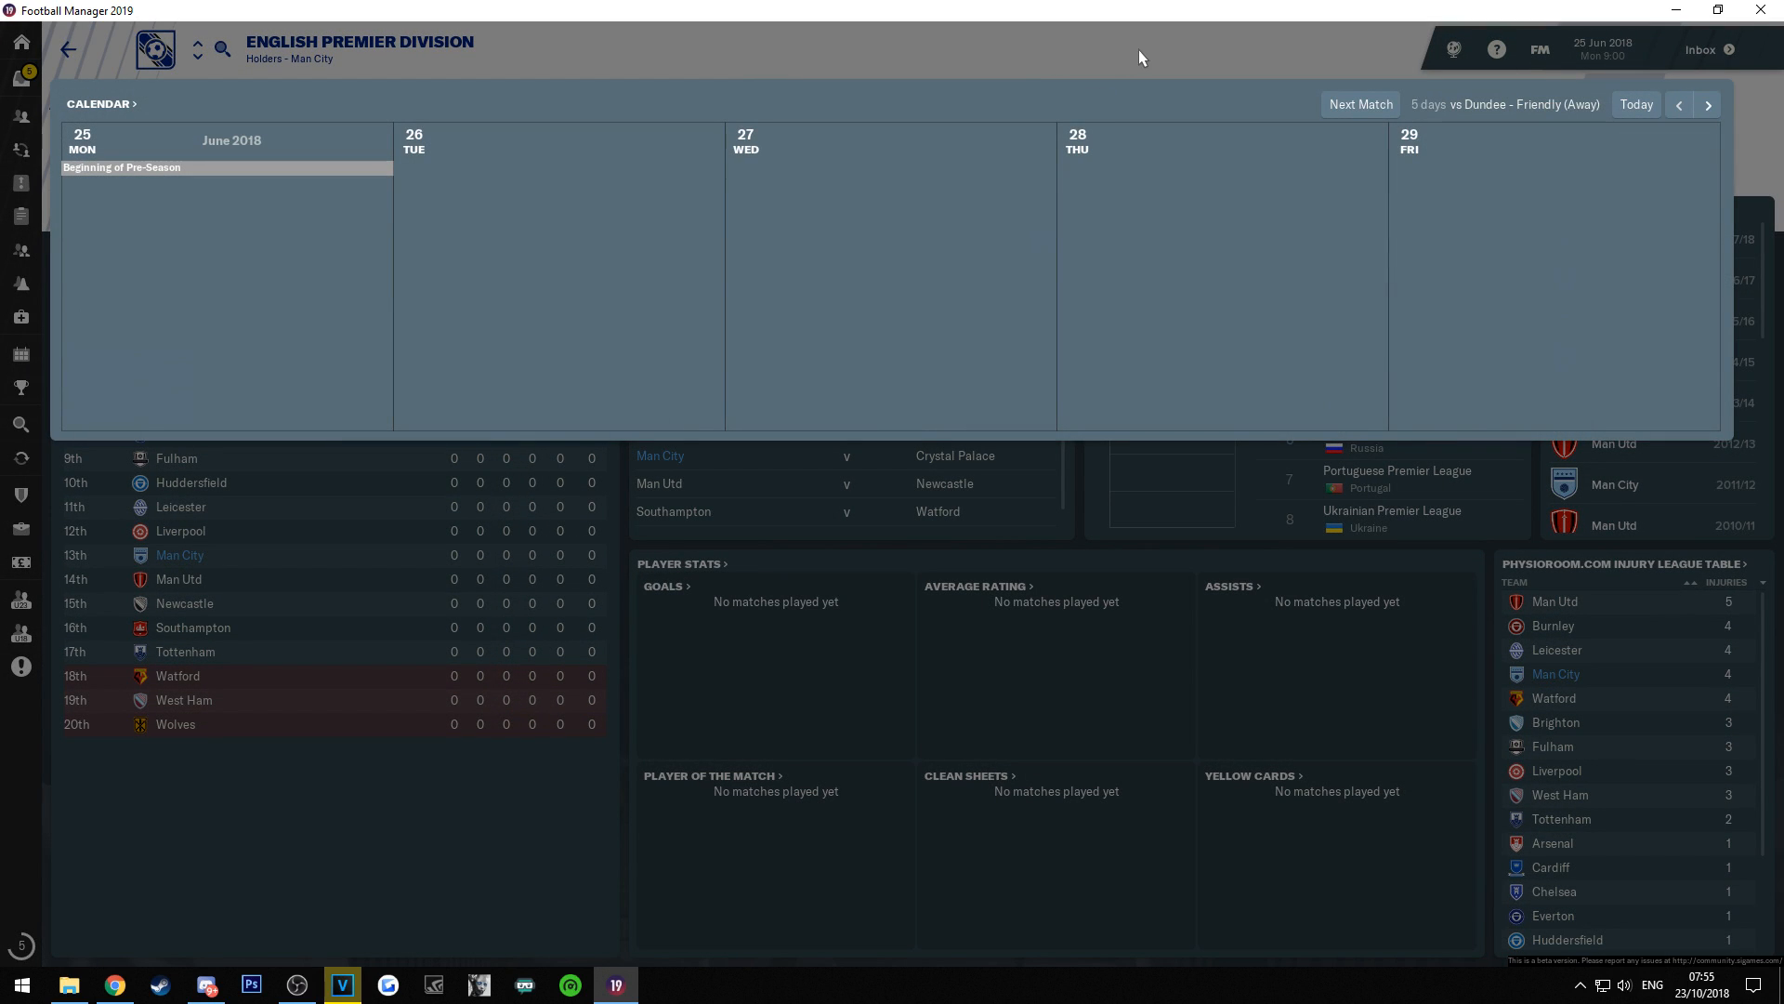
left_click(1539, 48)
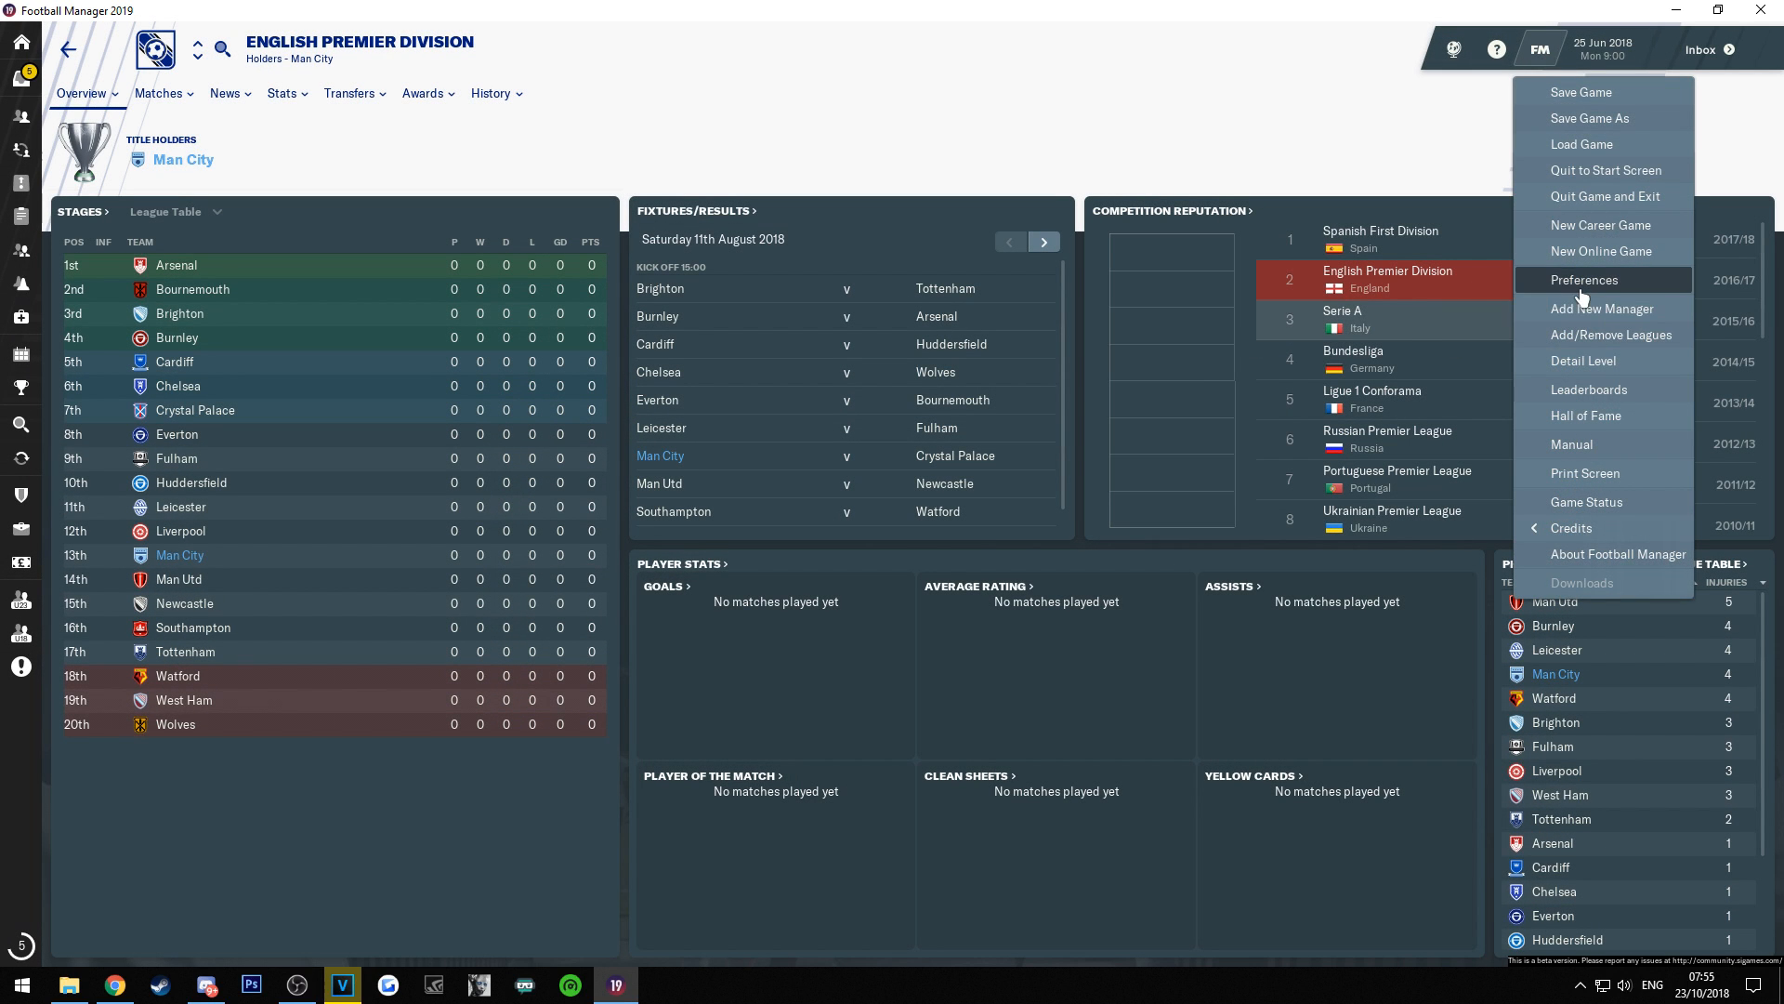
In Preferences > Interface, Reload Skin so real club badges replace the generic shields.
left_click(1584, 281)
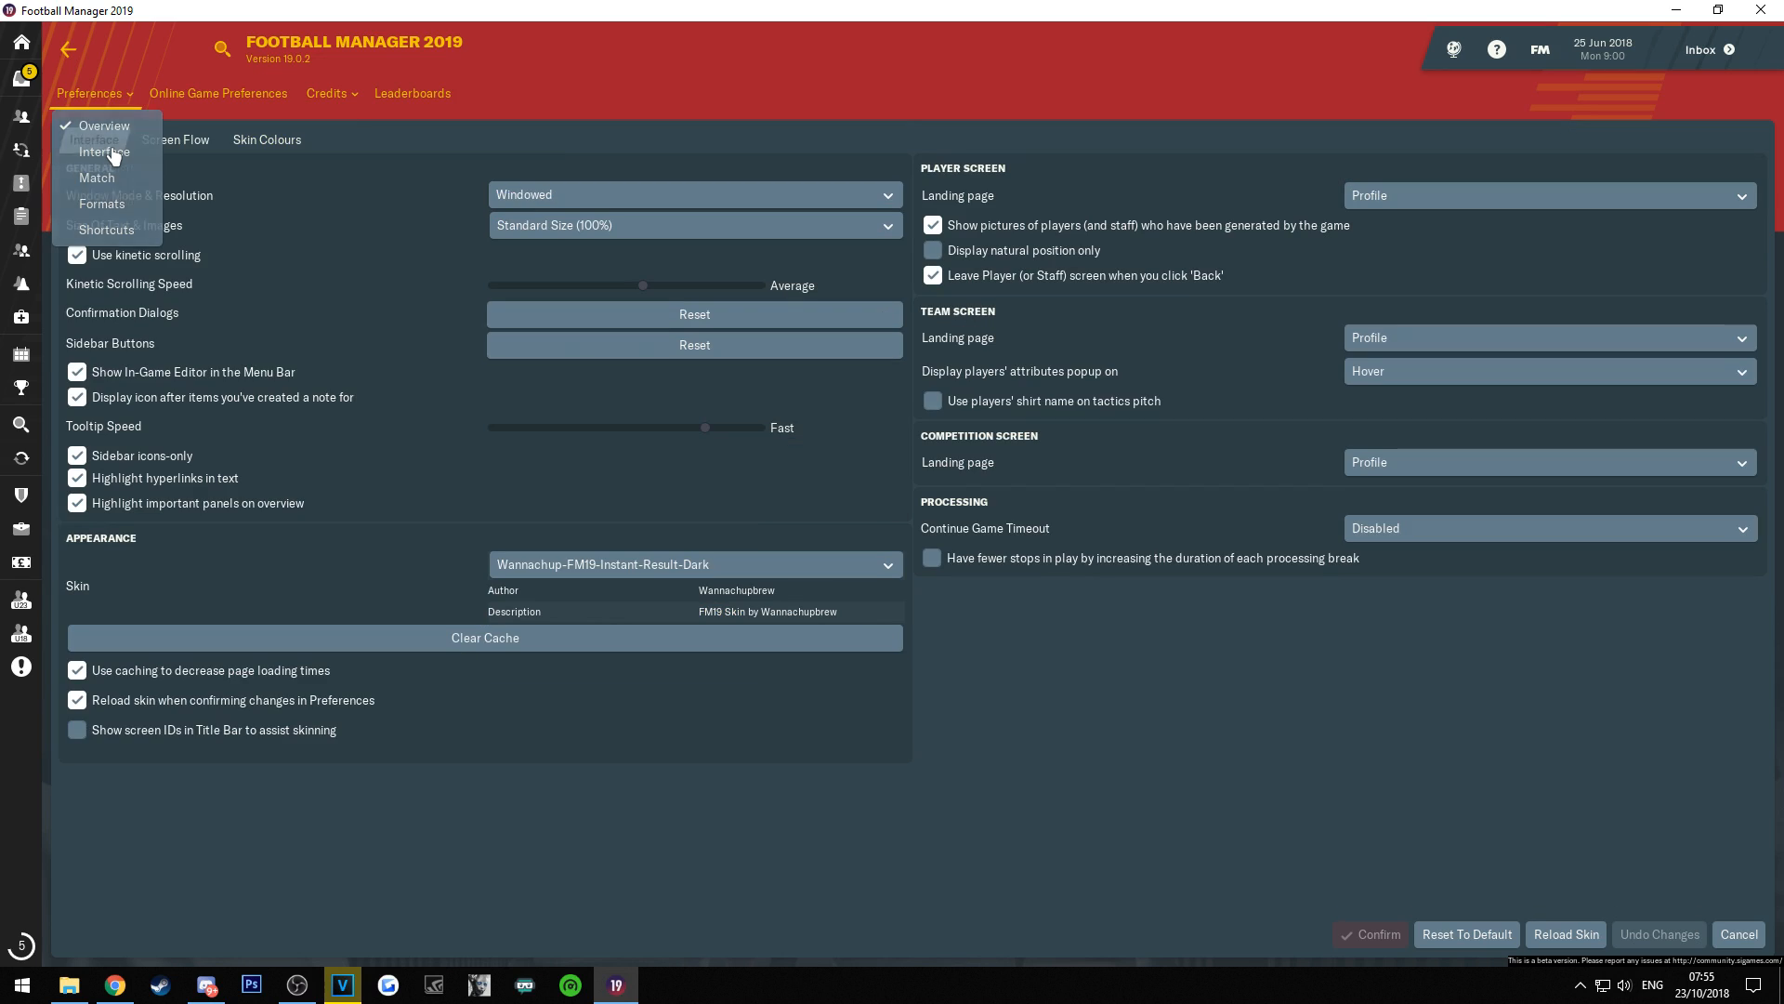
left_click(102, 151)
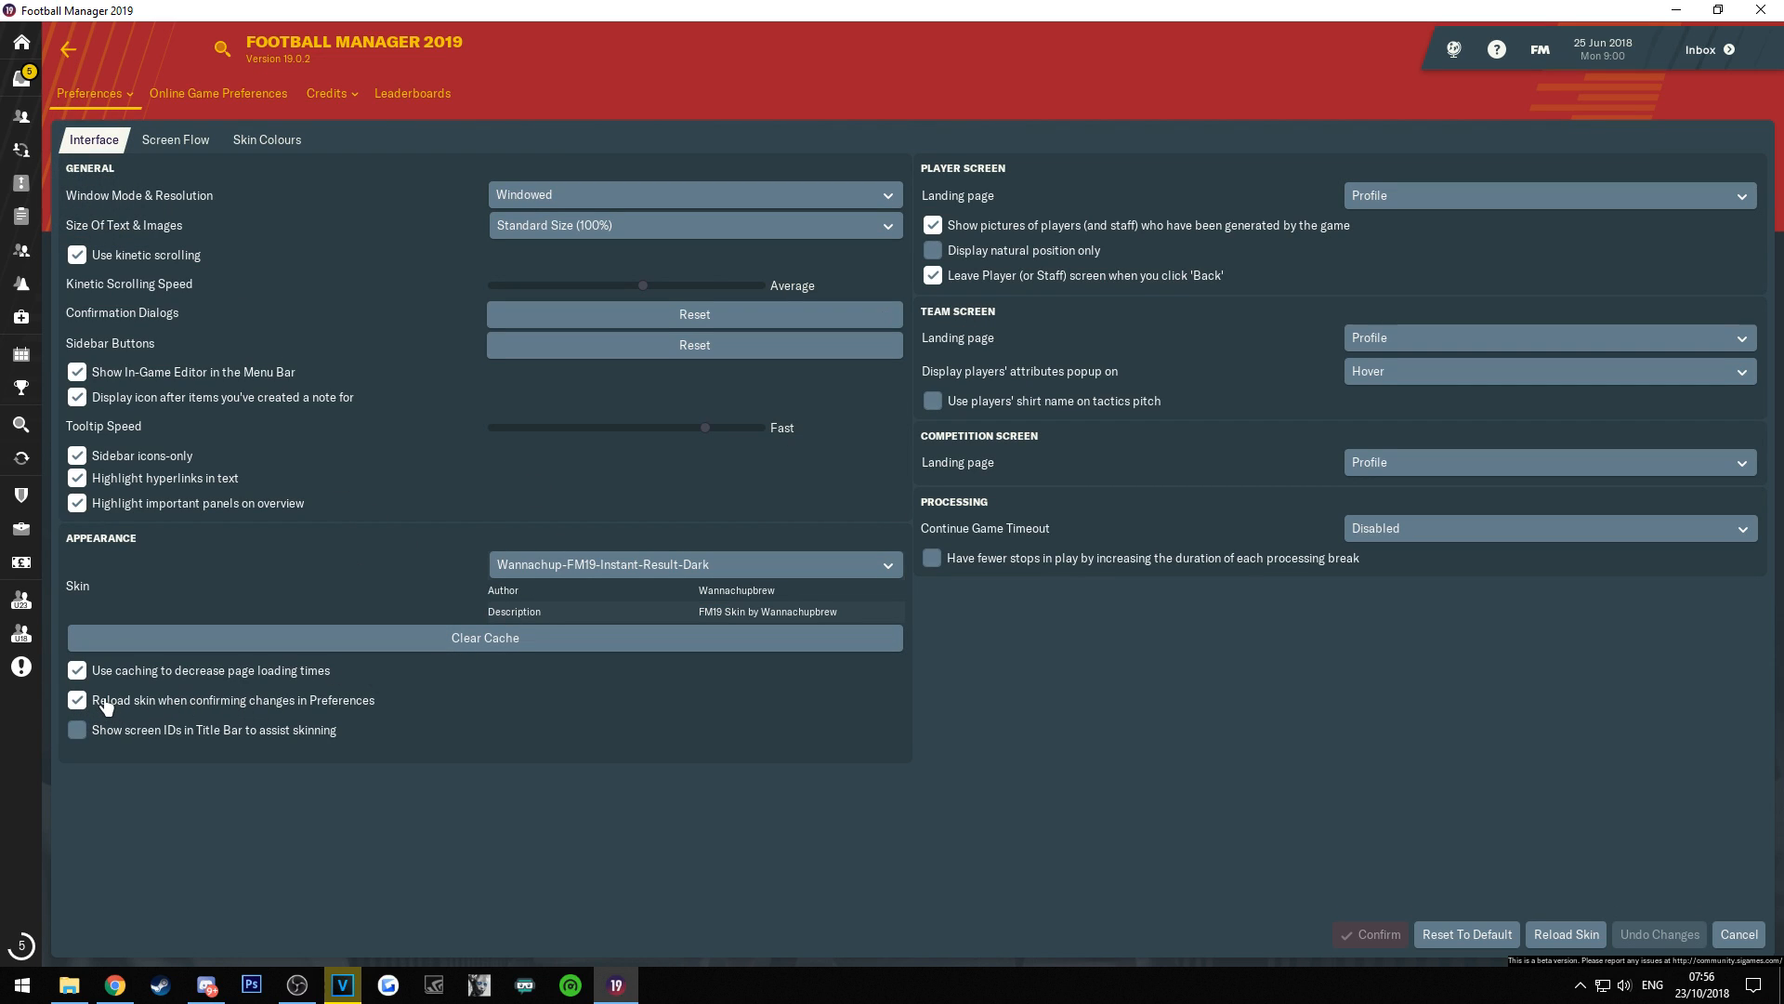
mouse_move(1384, 861)
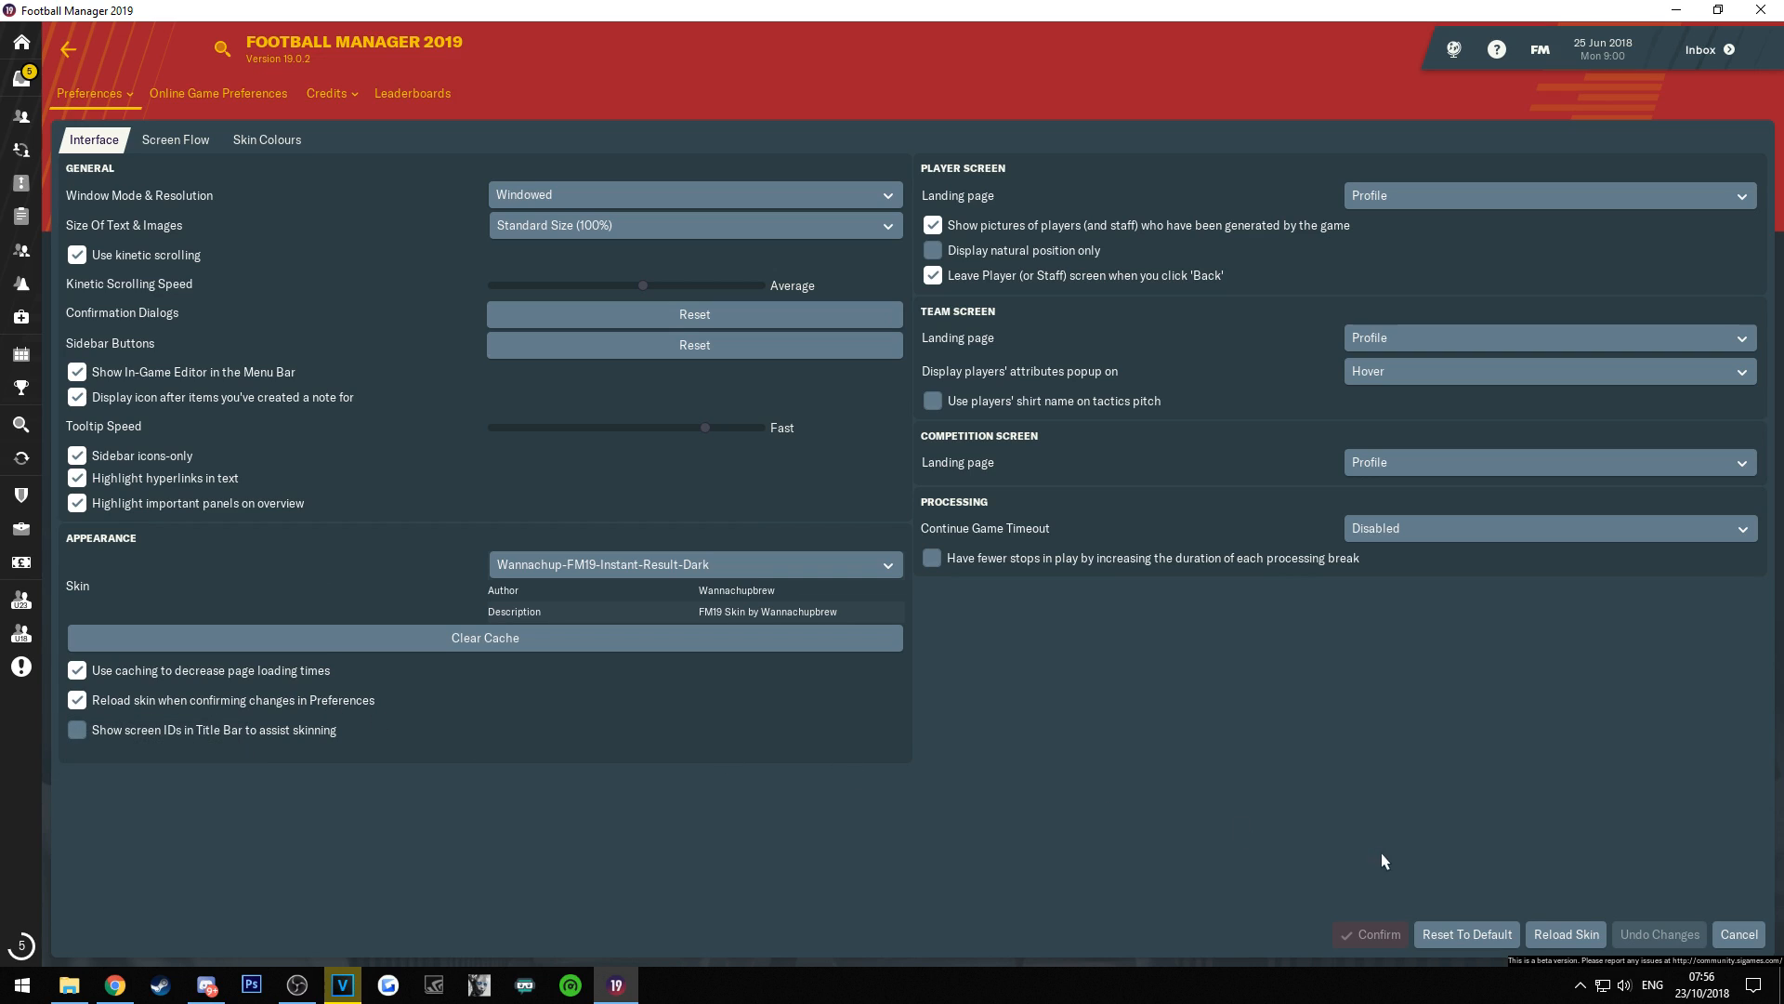
left_click(1565, 933)
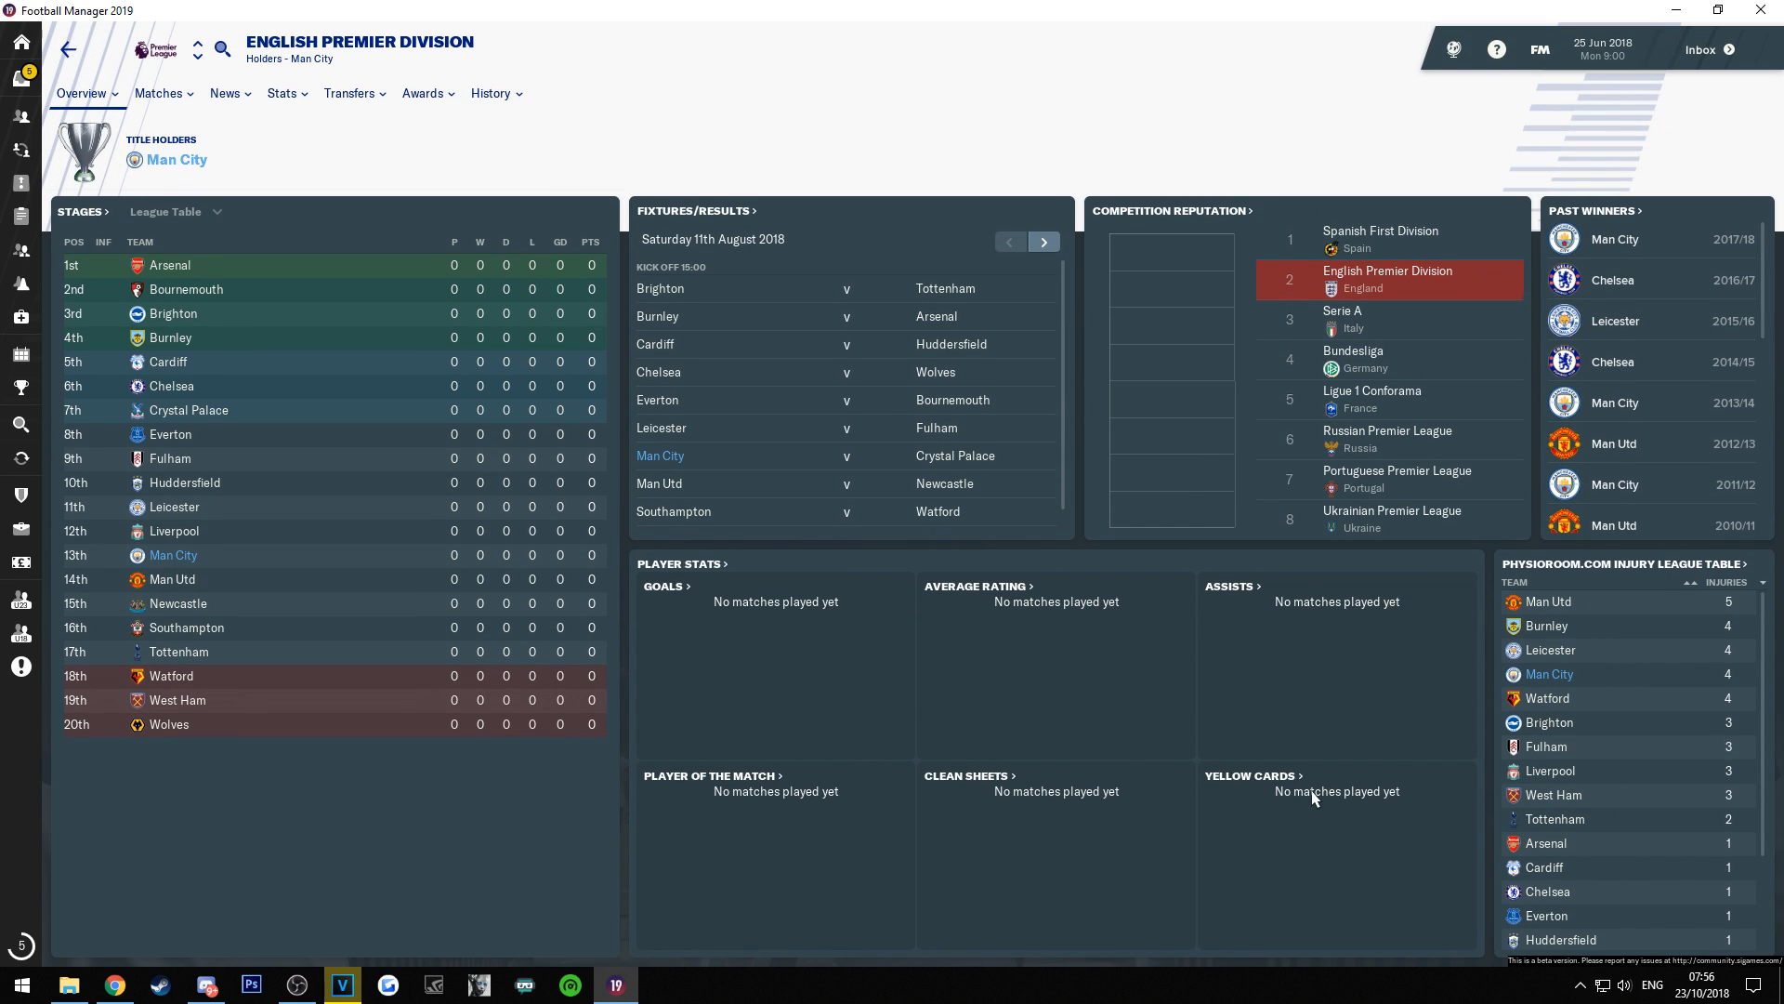
mouse_move(541, 347)
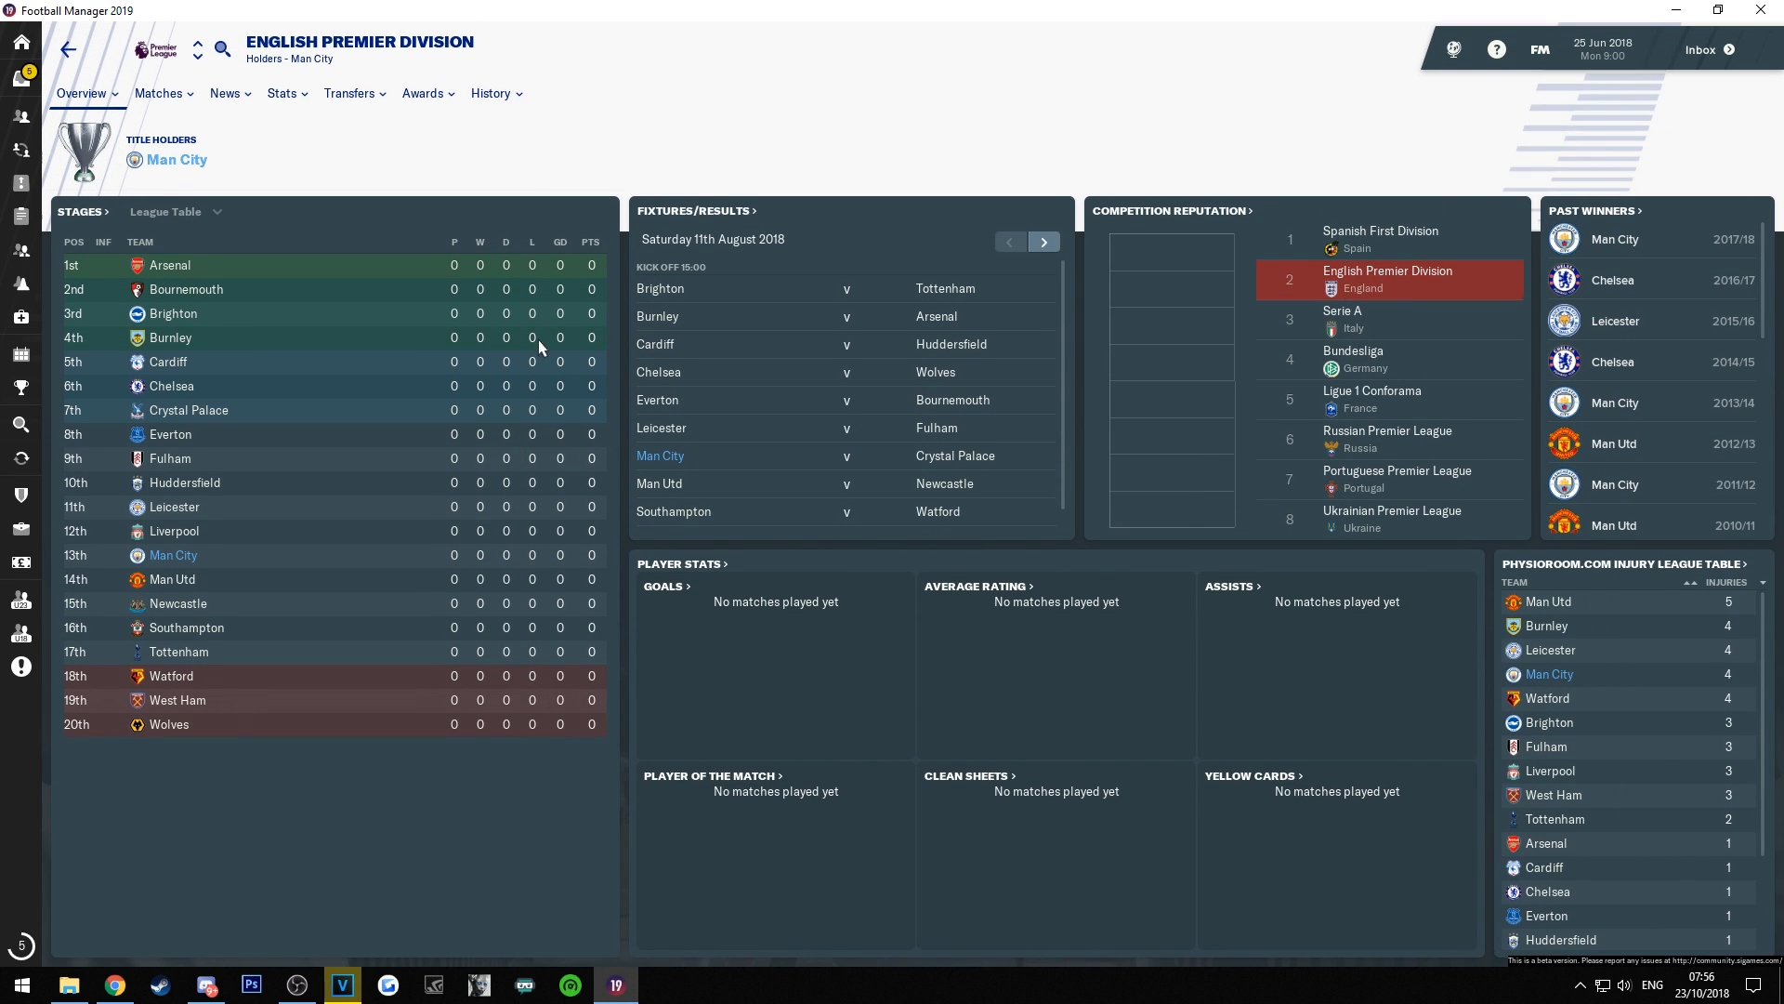
View Arsenal's then Cardiff City's club pages, both now showing real crests.
left_click(169, 263)
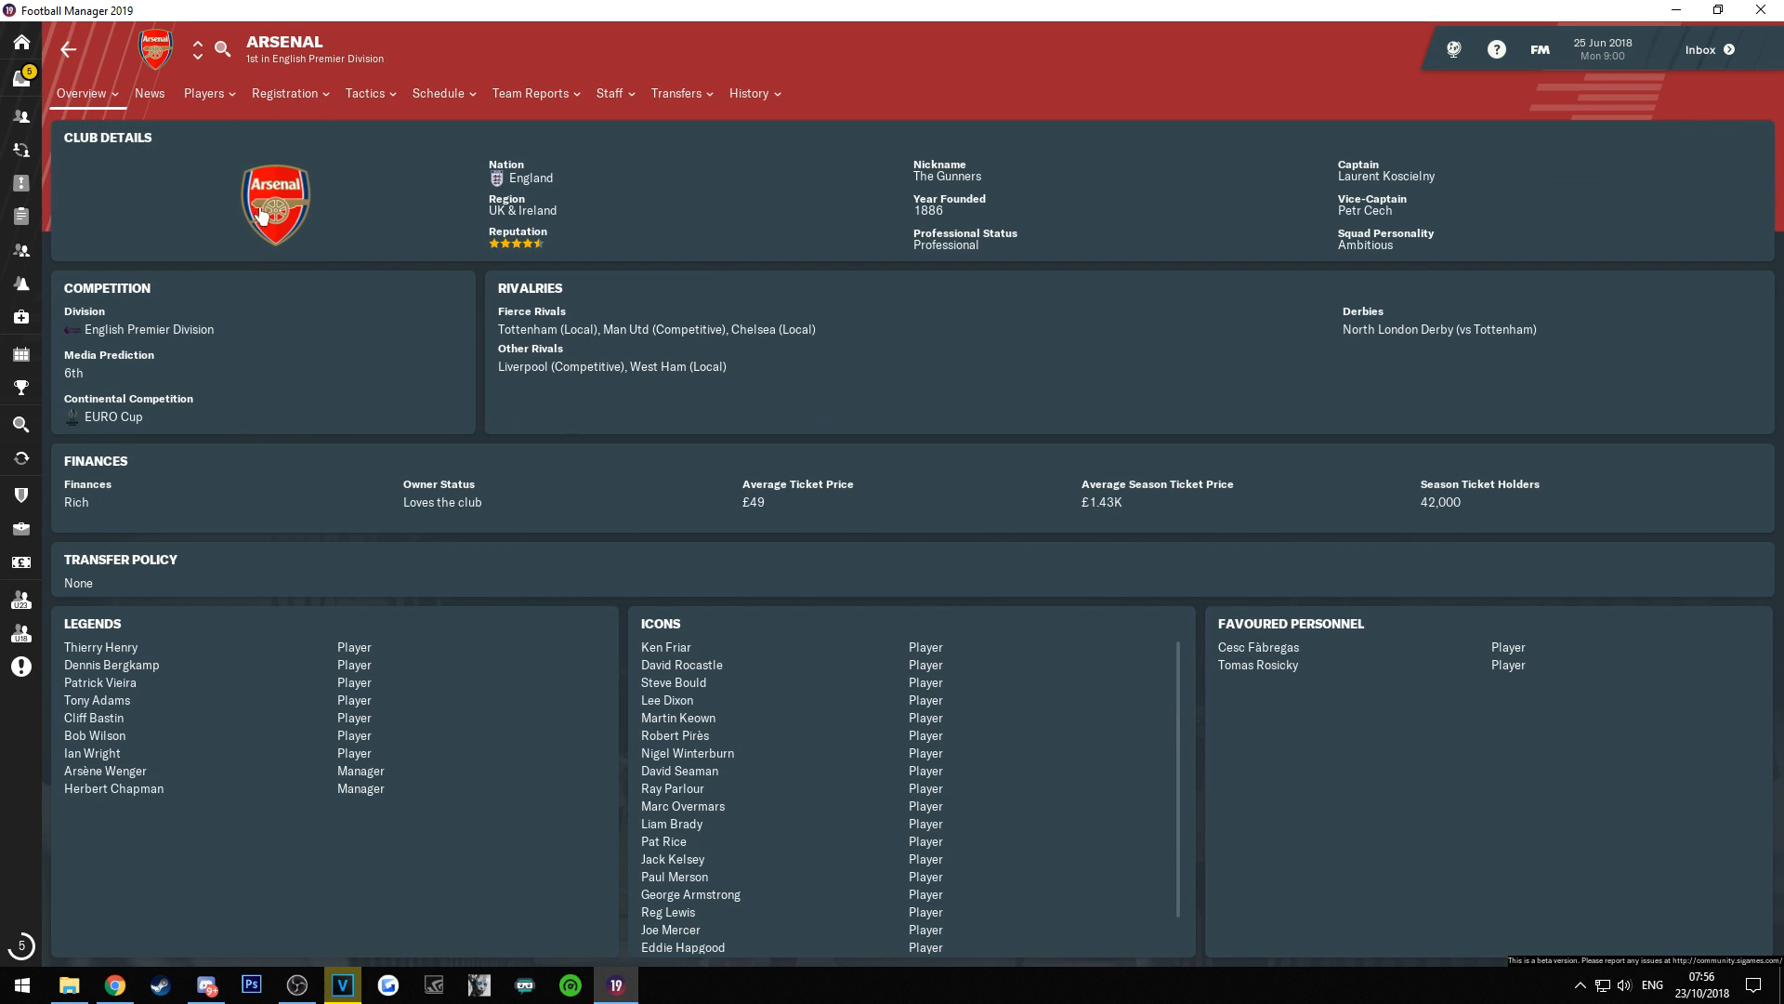
left_click(195, 54)
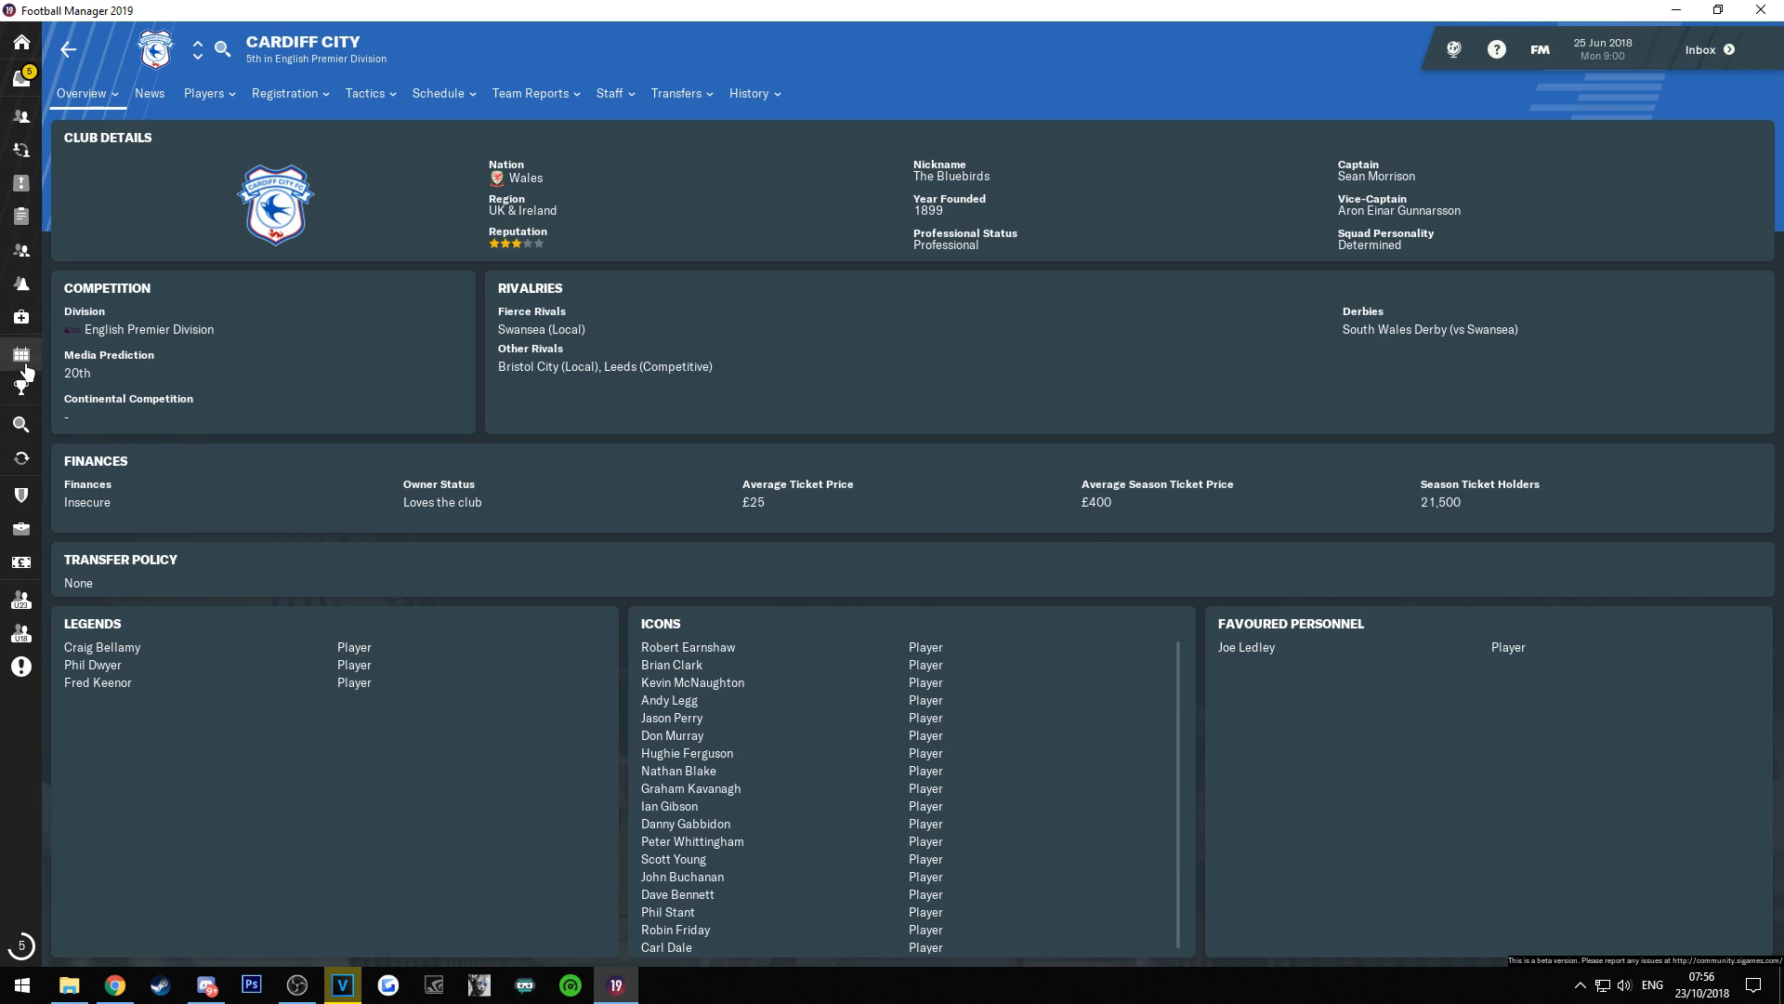
Search for Barnstaple Town and view its Club Details page with its real badge.
type("barnstaple")
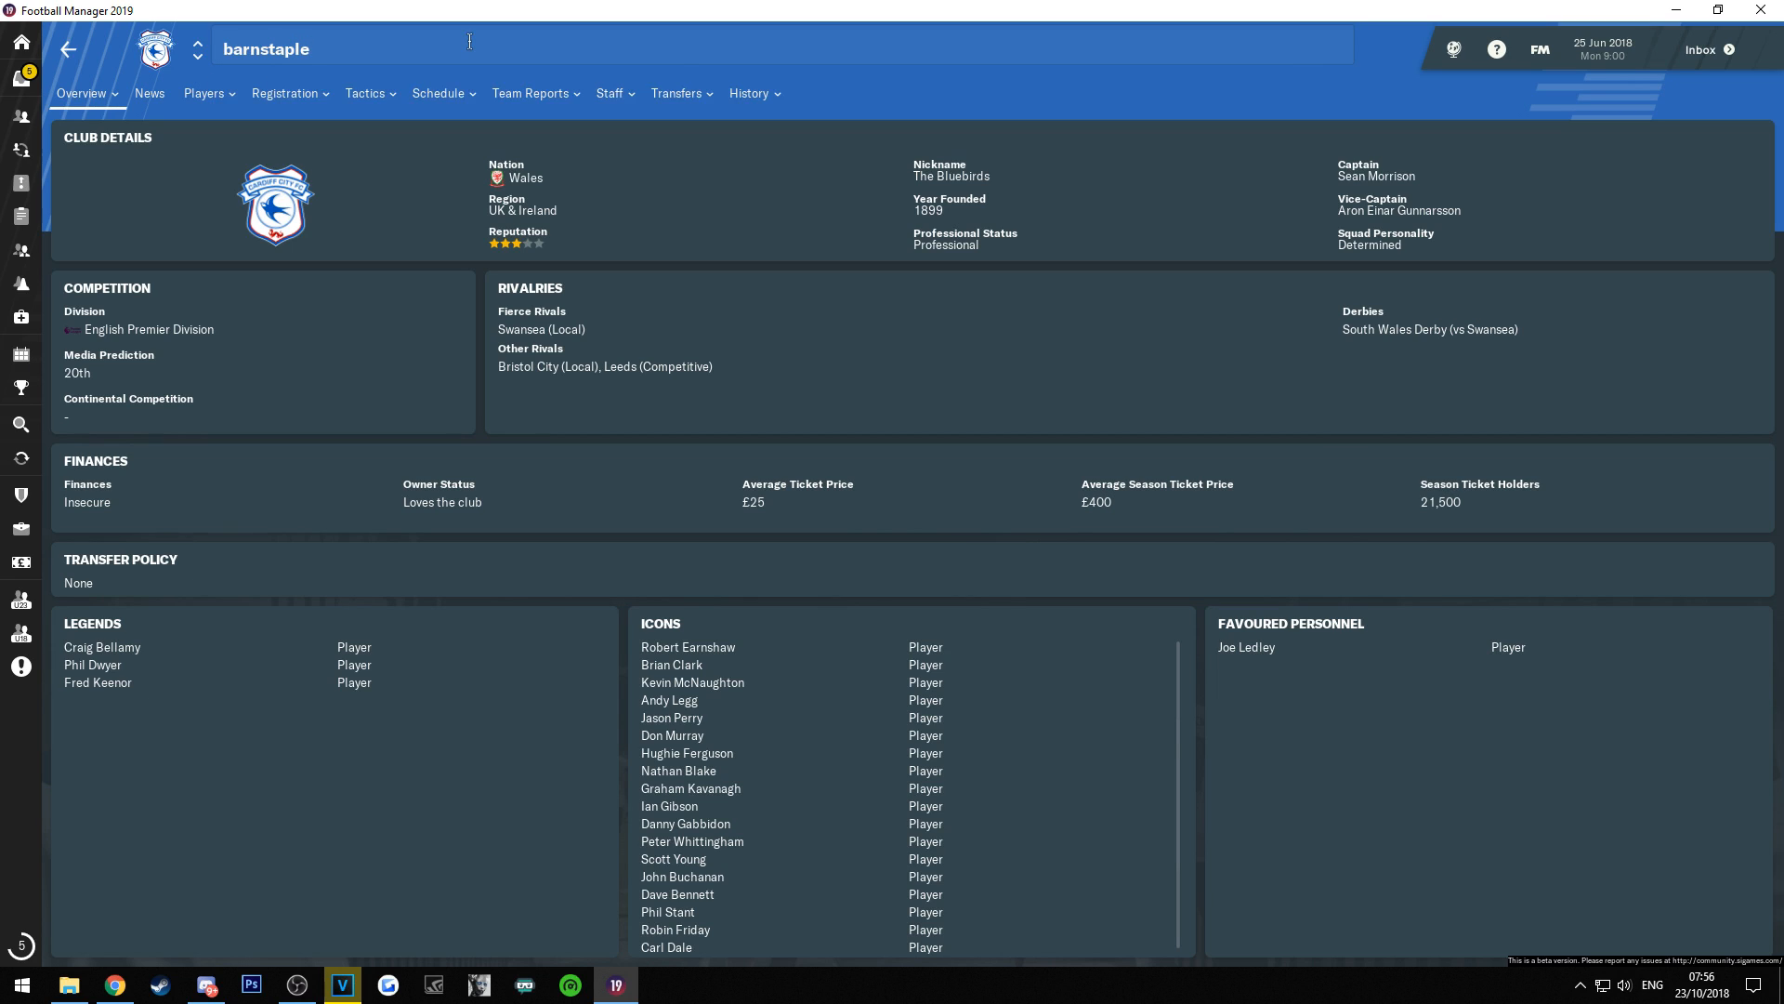
type("townm")
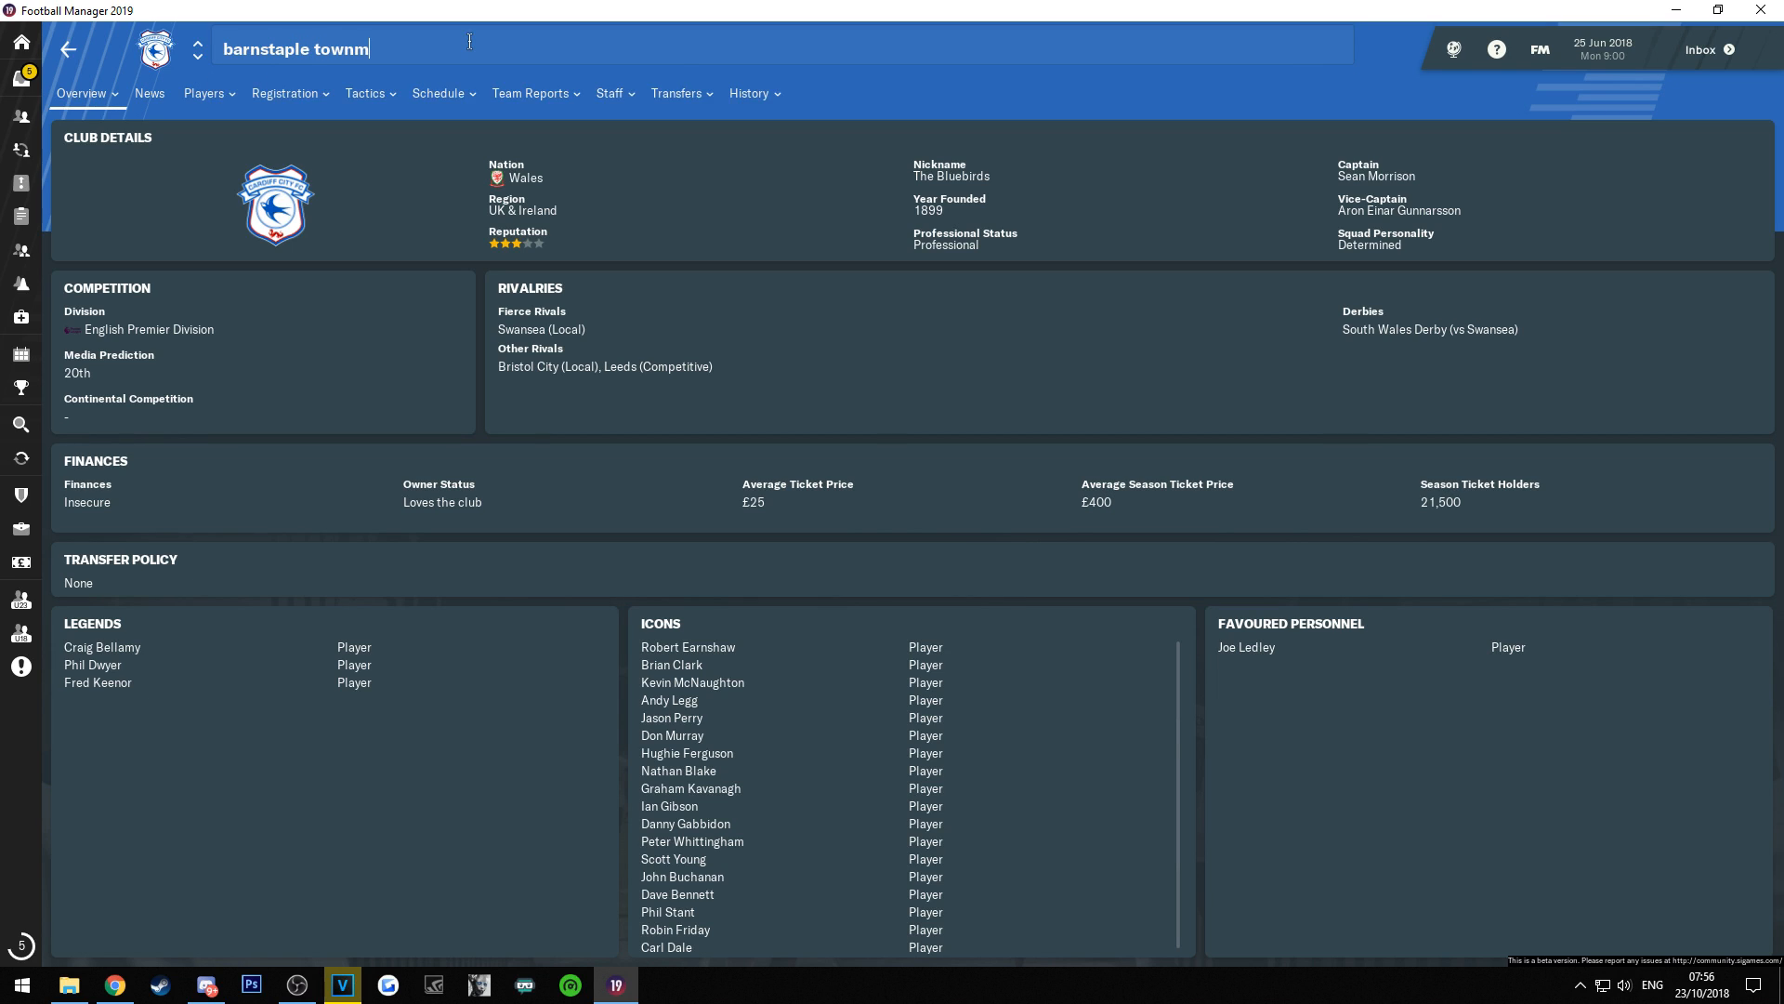
key("Backspace")
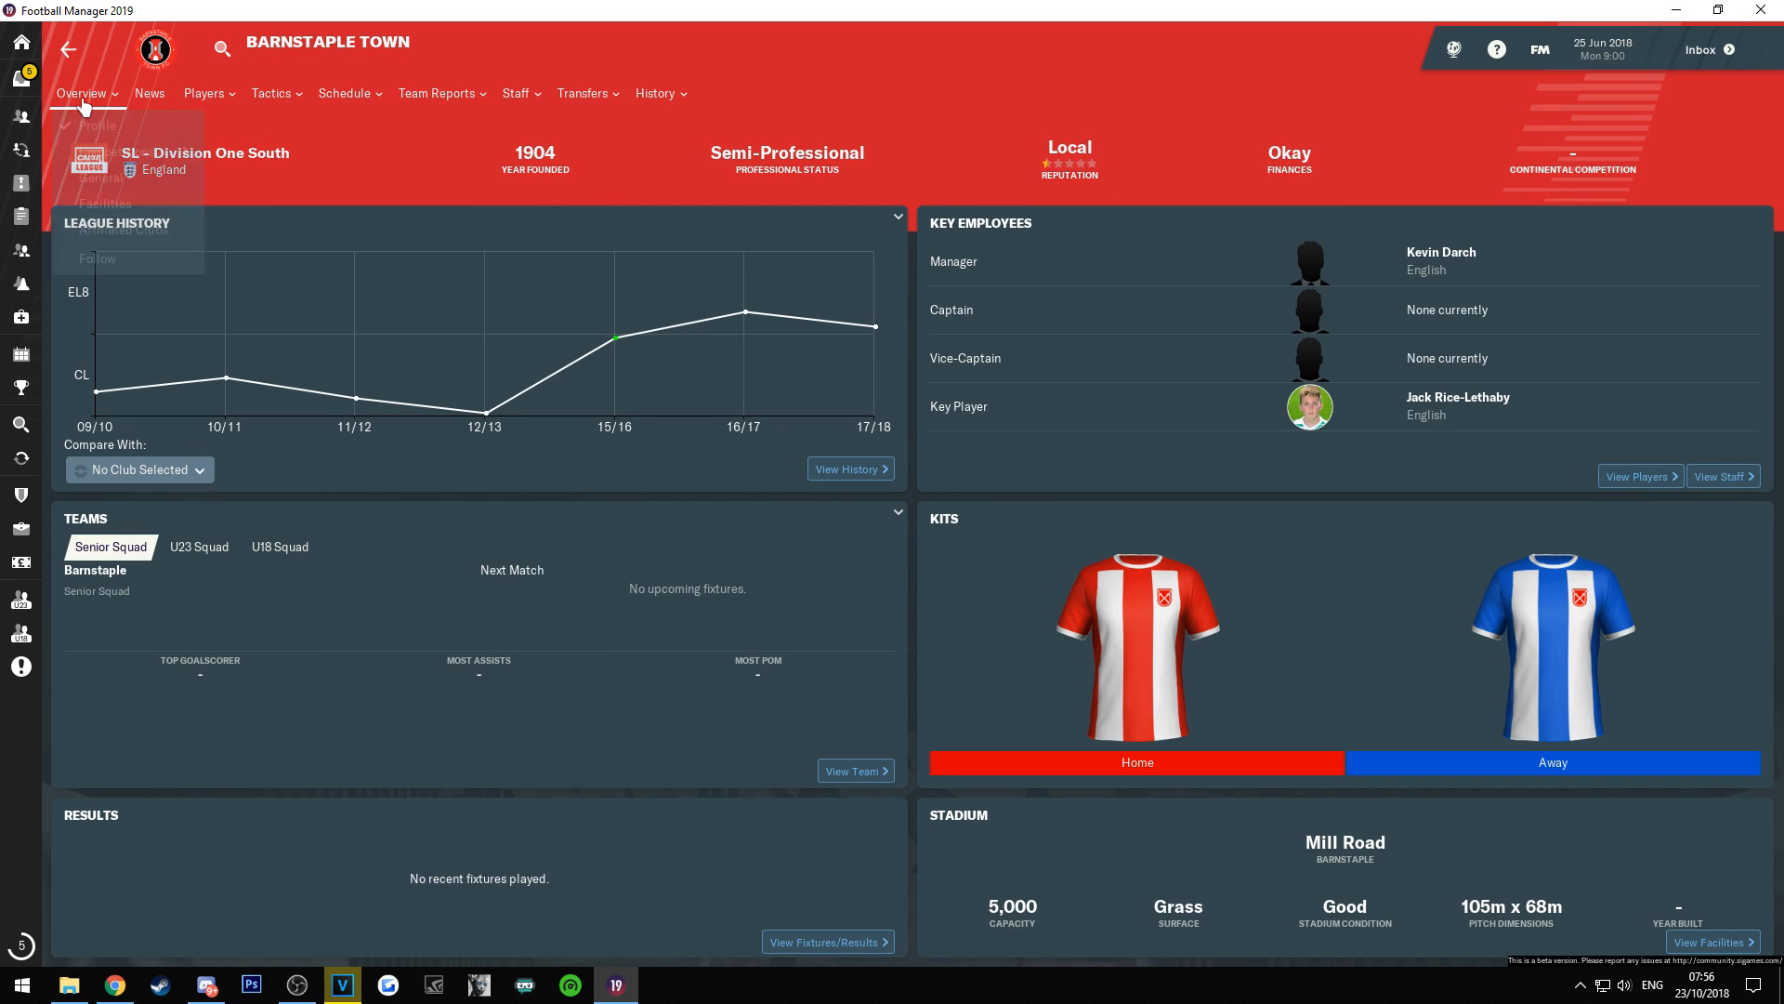
left_click(101, 143)
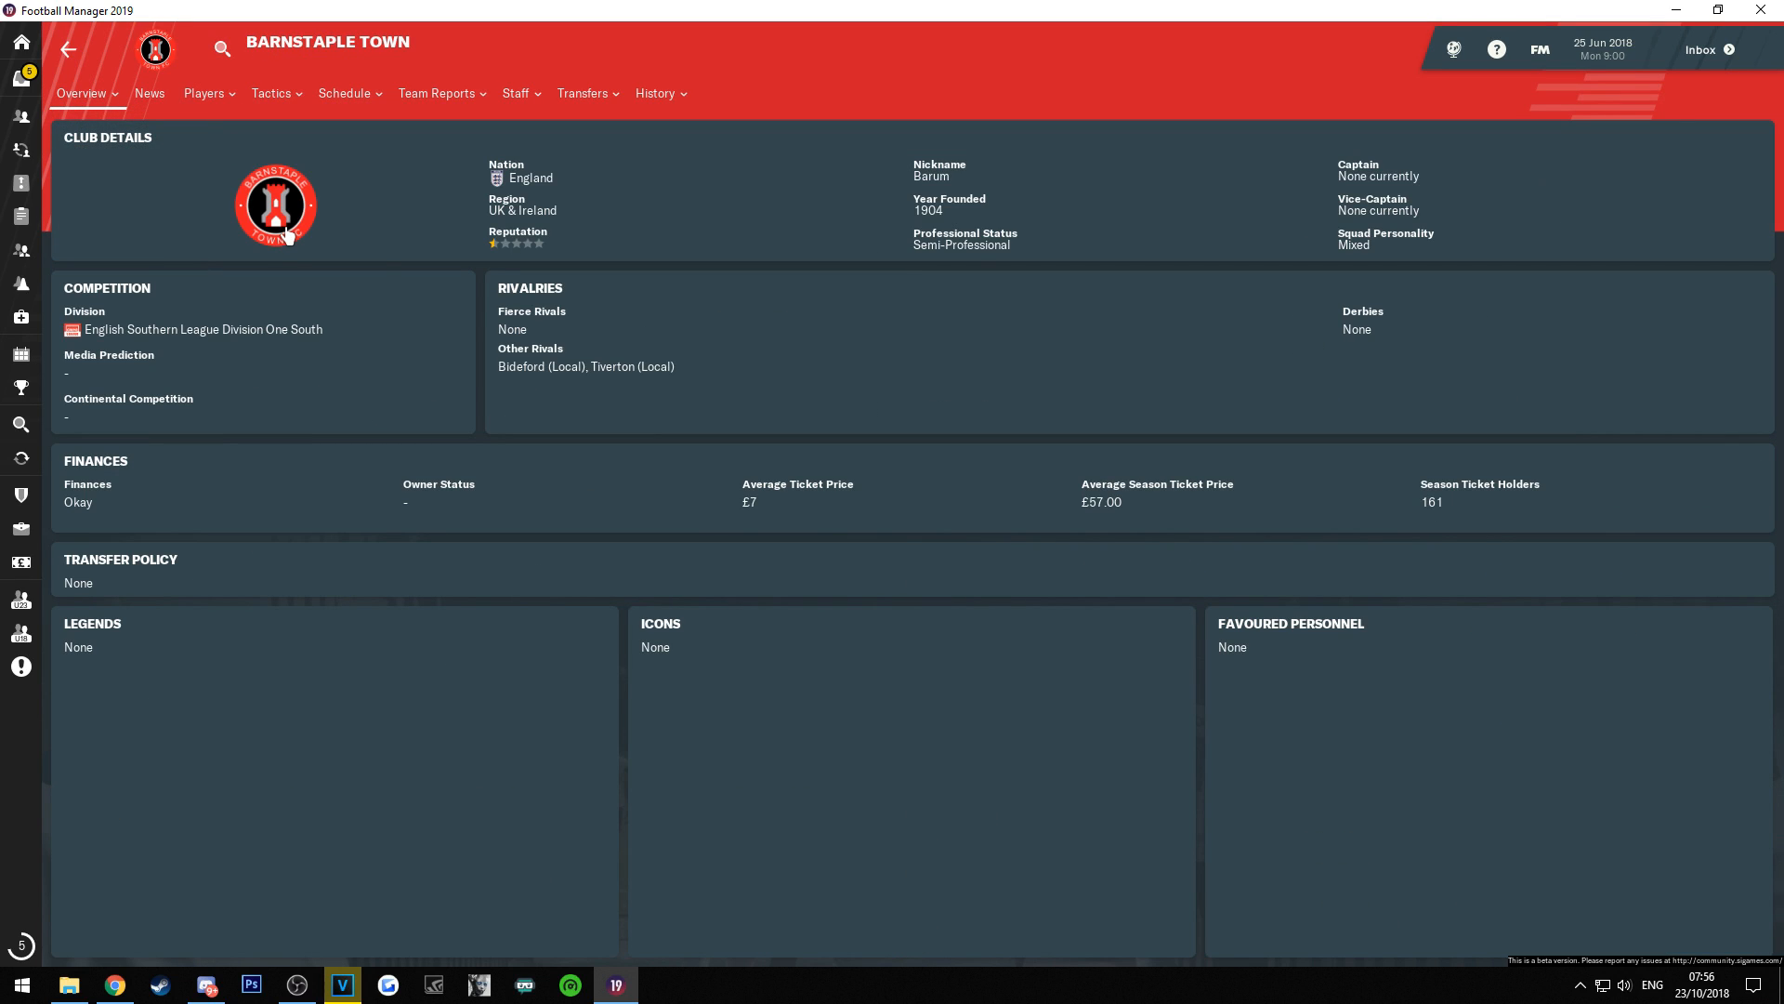